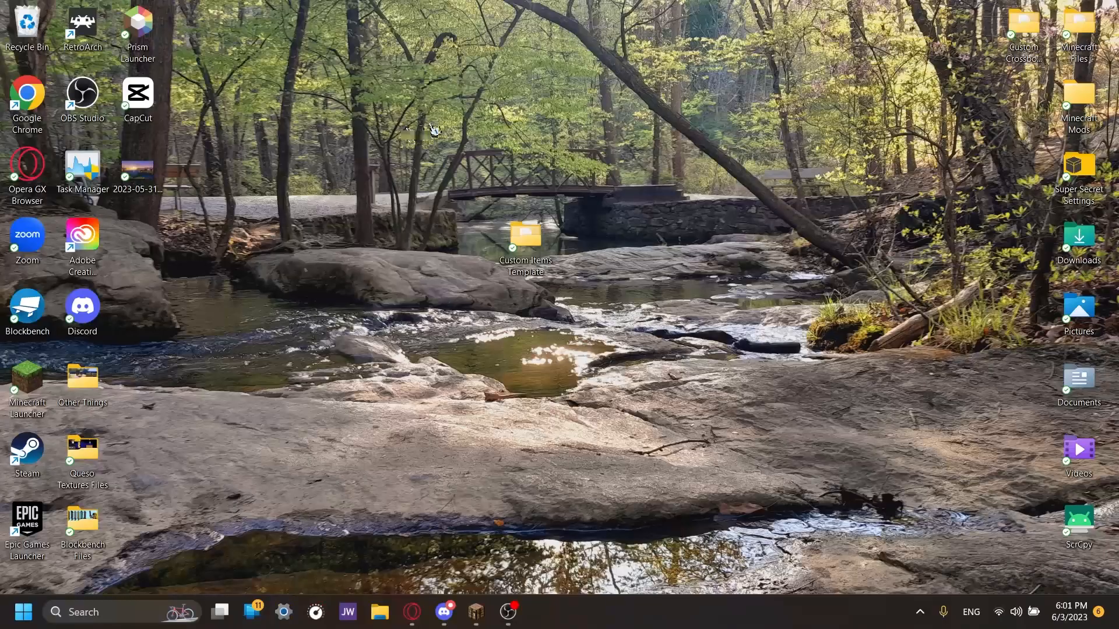
mouse_move(621, 161)
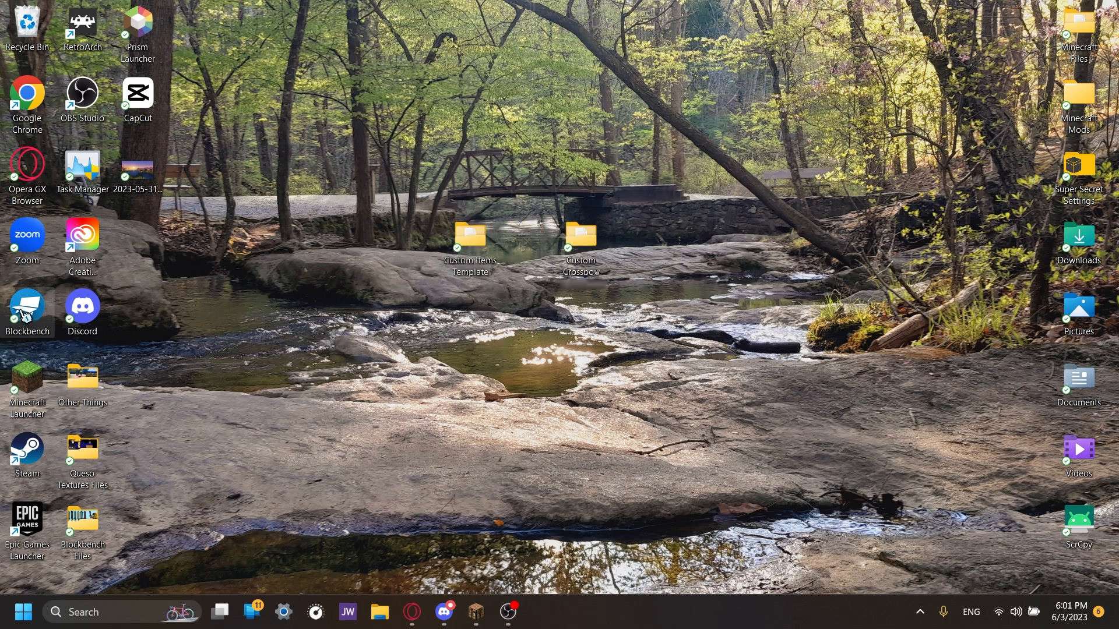
- Launch Blockbench and create a new Java Block/Item model named tulip_pickaxe
double_click(27, 307)
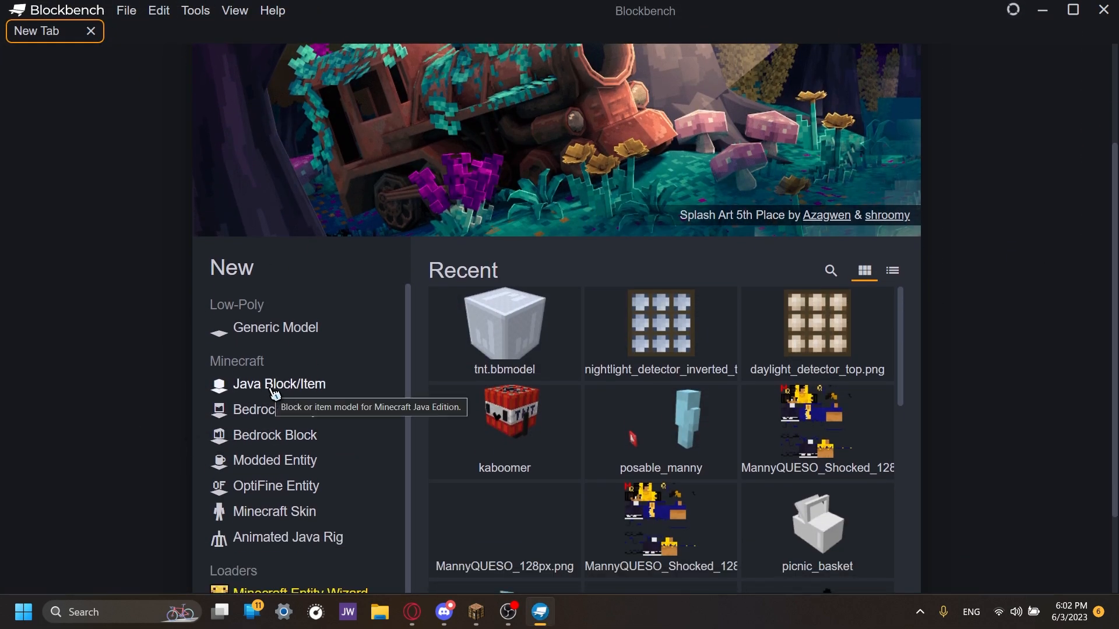
left_click(278, 384)
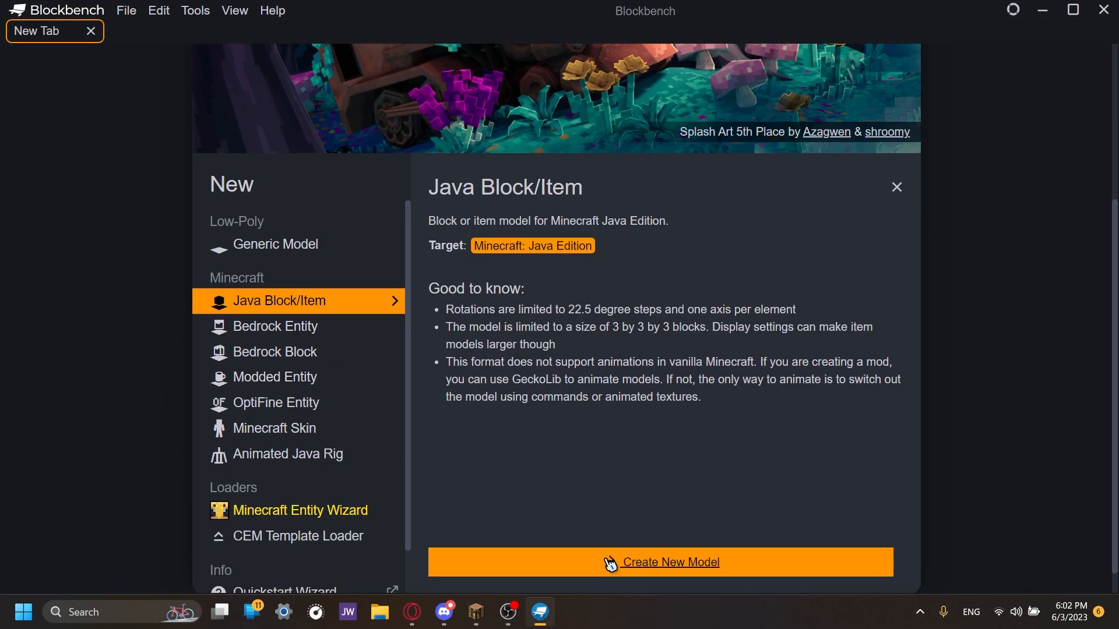
left_click(660, 562)
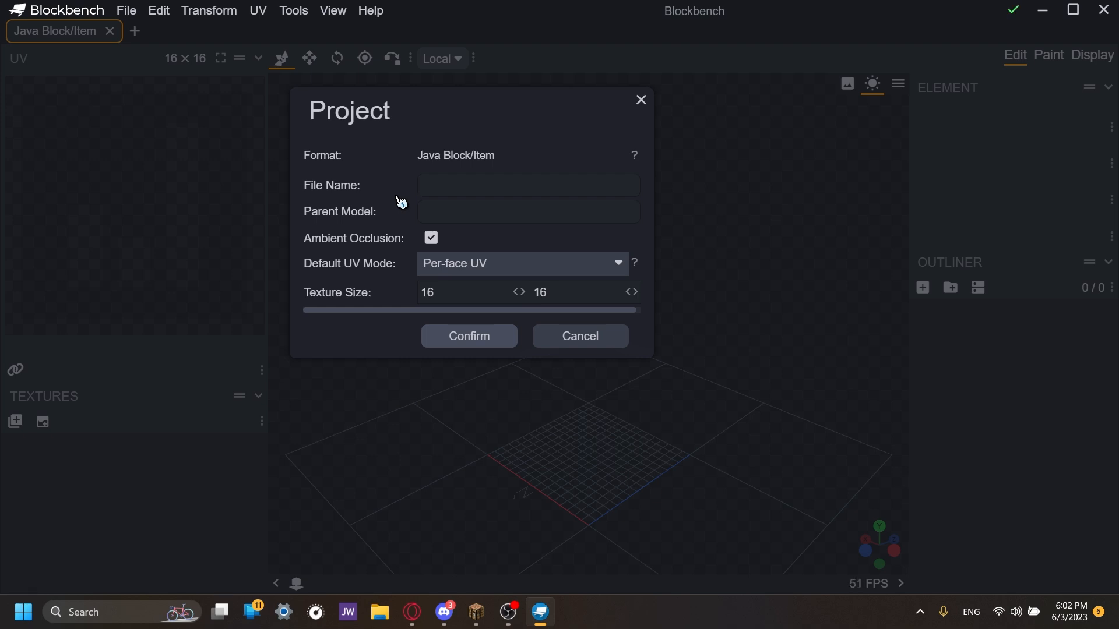
type("tulip_pi")
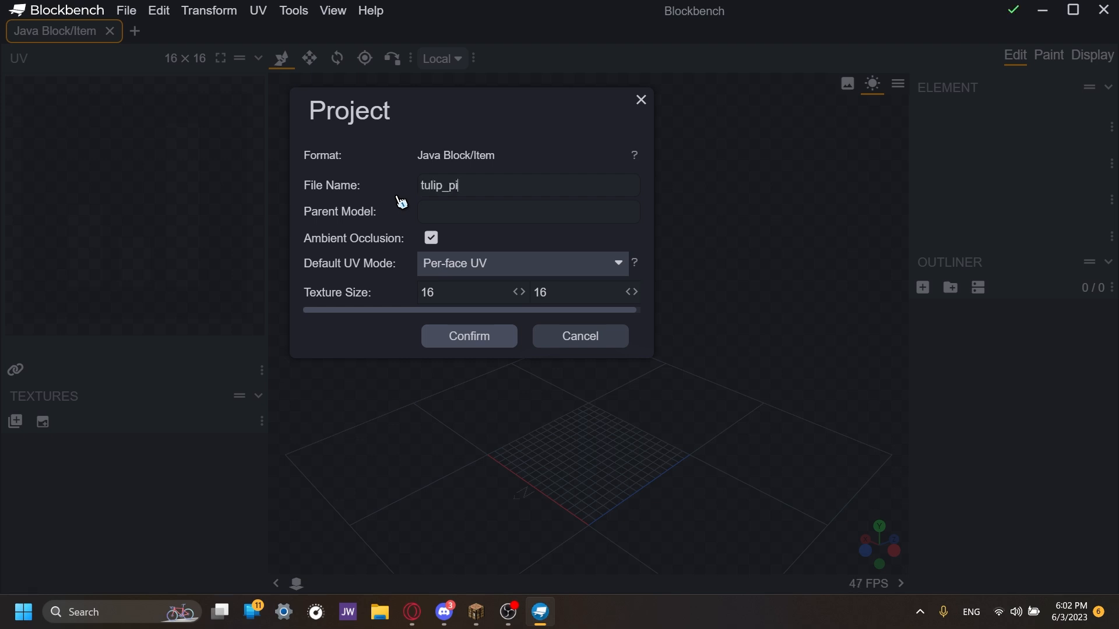
left_click(469, 336)
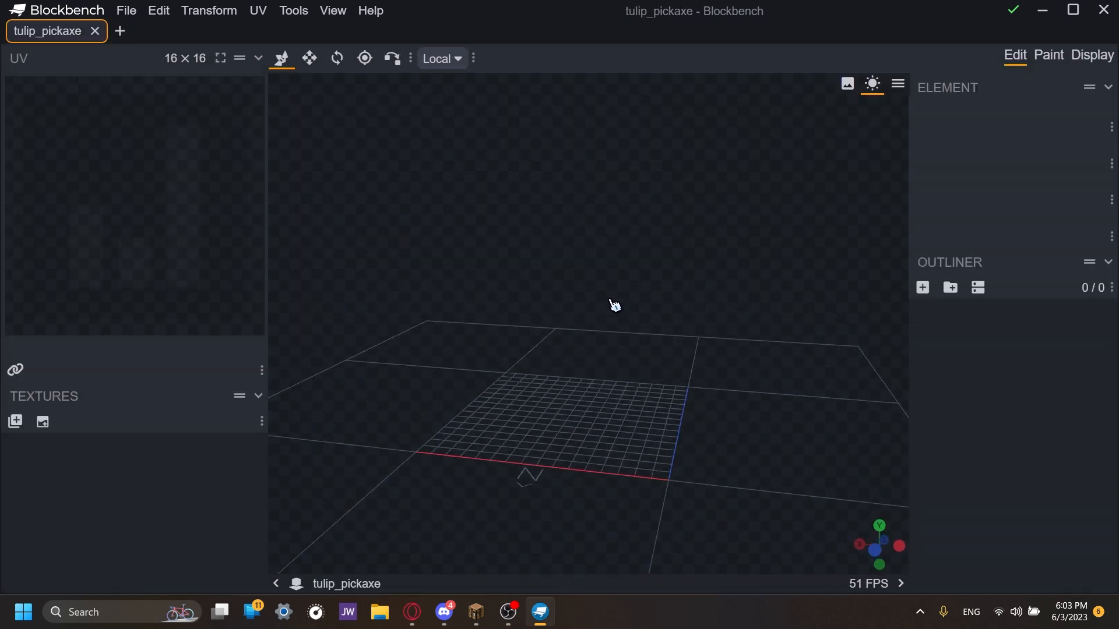
mouse_move(949, 287)
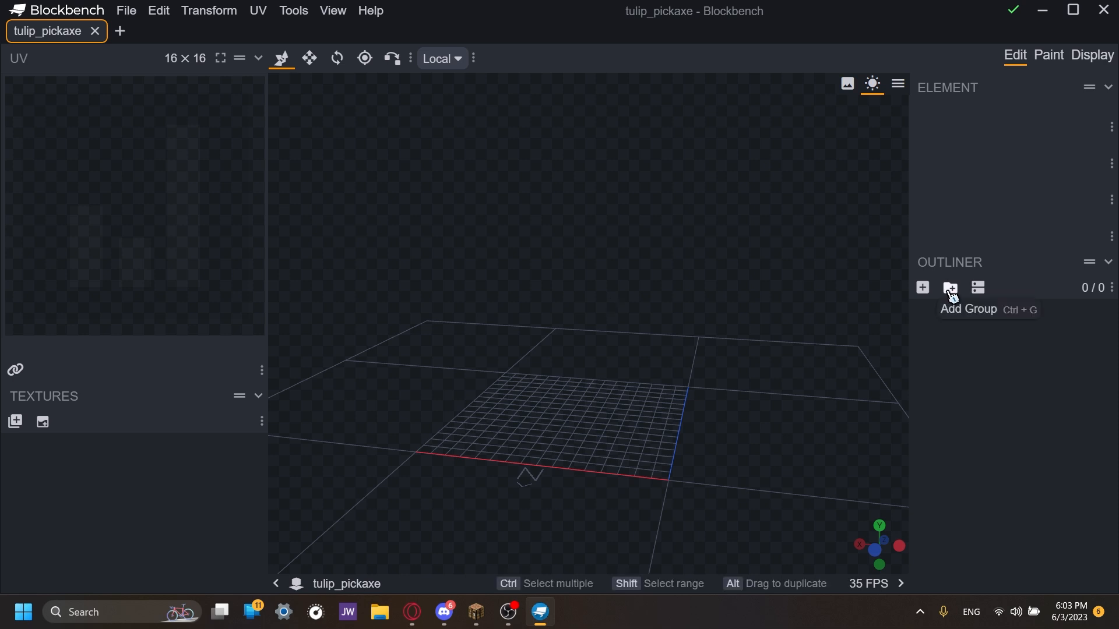
- Add a staff group holding a 2×22×2 shaft cube at position 7,0,7
left_click(949, 288)
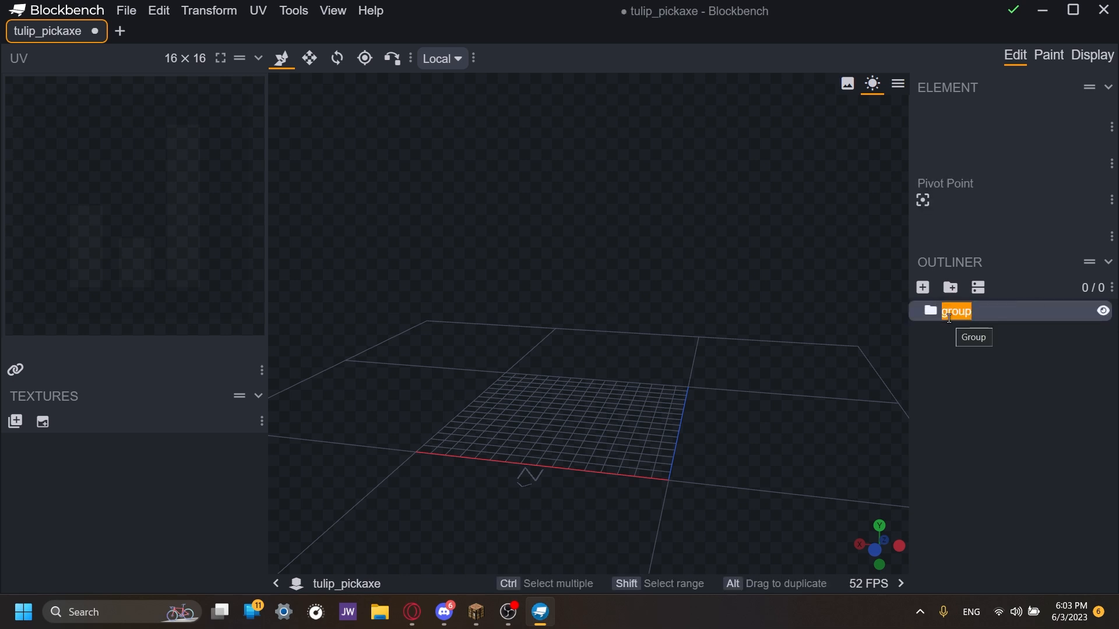
type("staff")
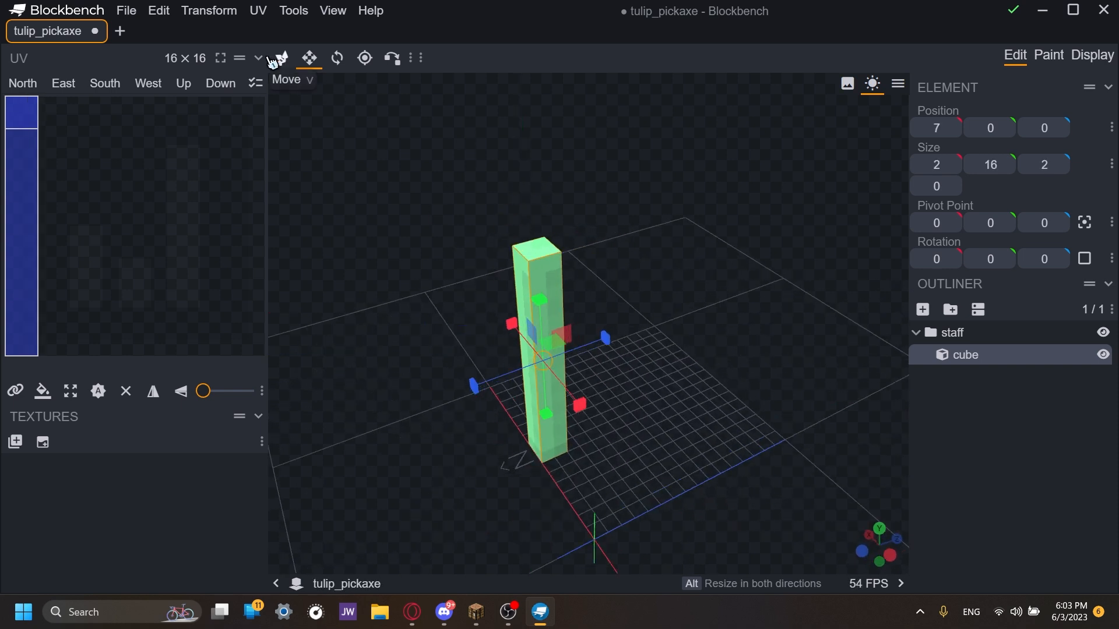
left_click(281, 59)
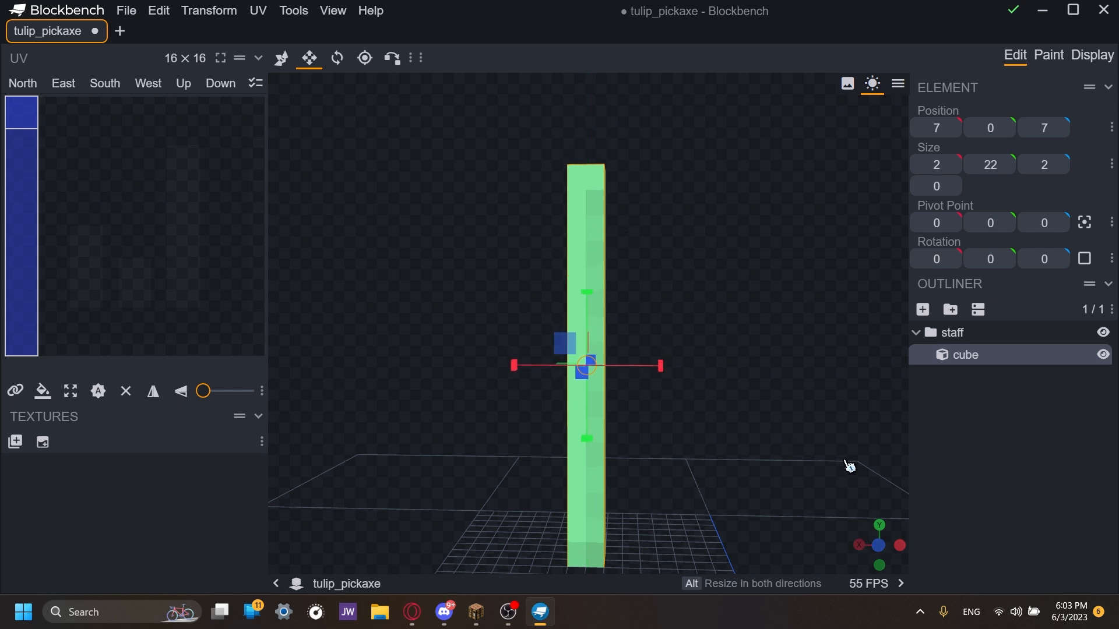
left_click(921, 309)
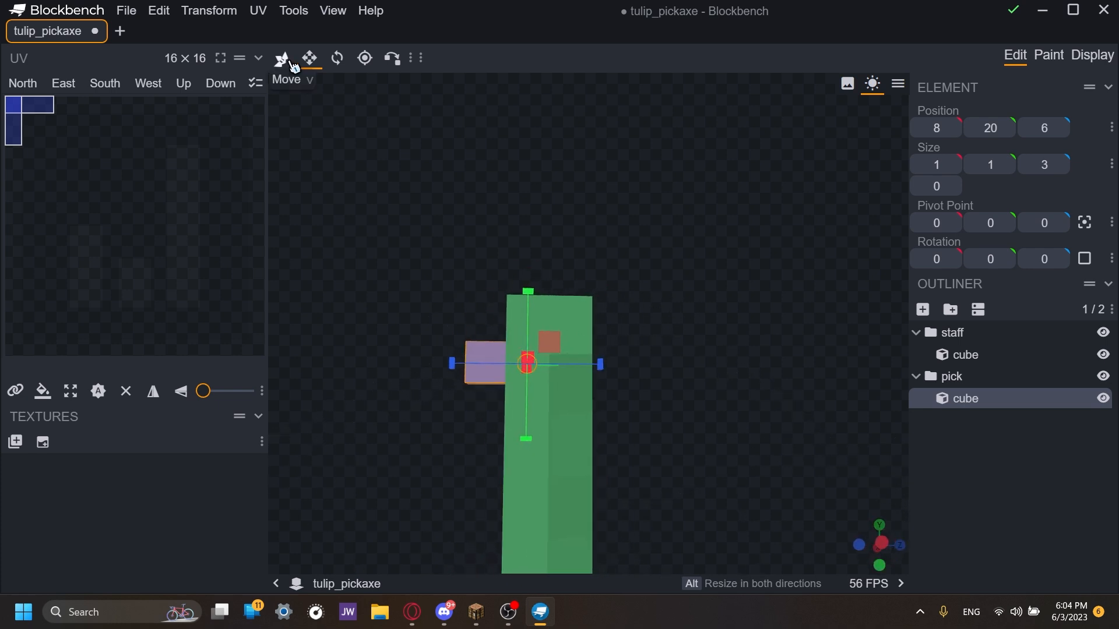
- Select the small pick cube so it can be resized to 4×1×3 and moved atop the staff
left_click(281, 58)
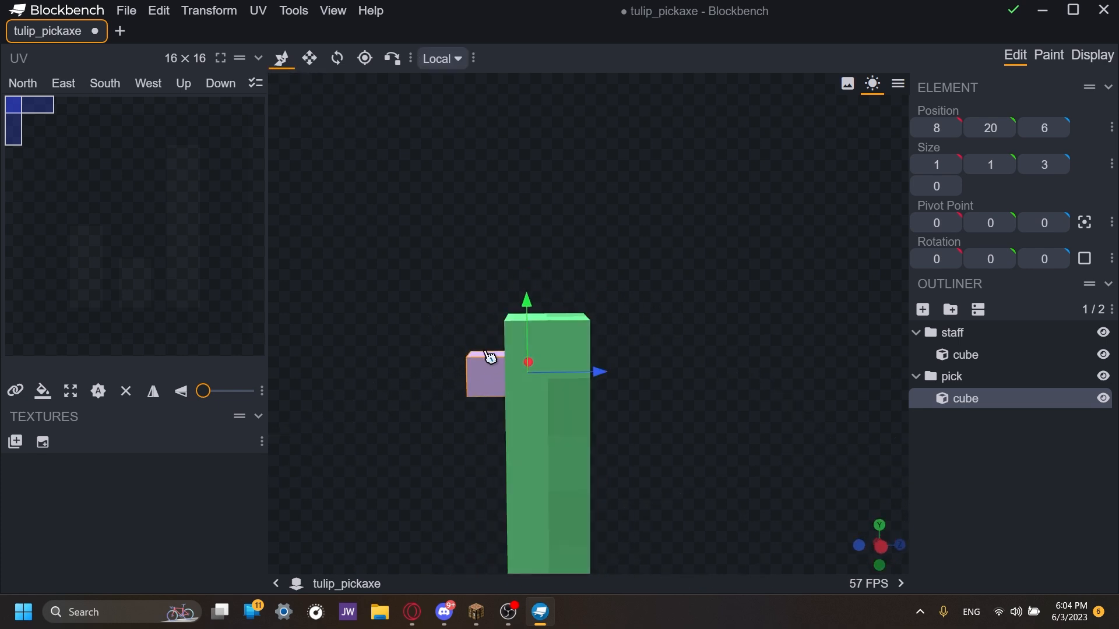
left_click(148, 84)
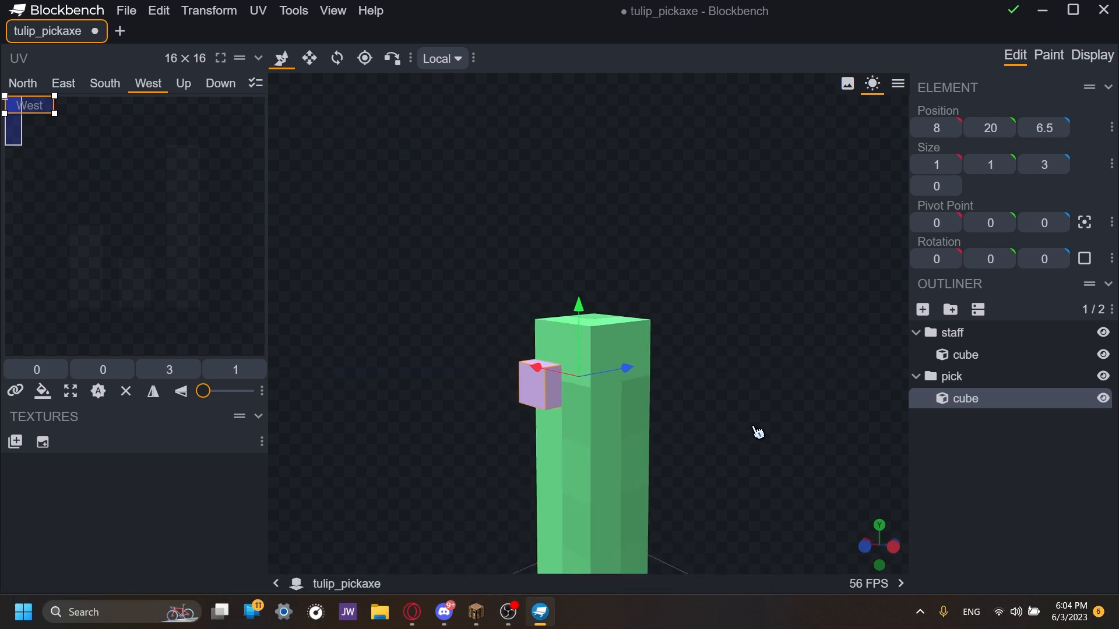
mouse_move(308, 59)
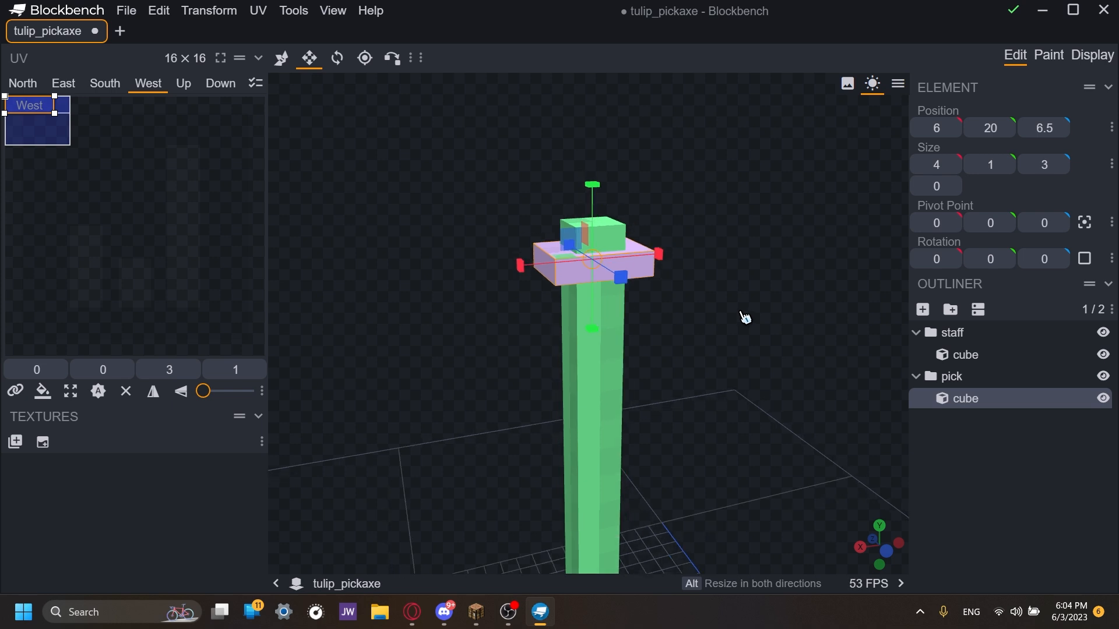
mouse_move(738, 299)
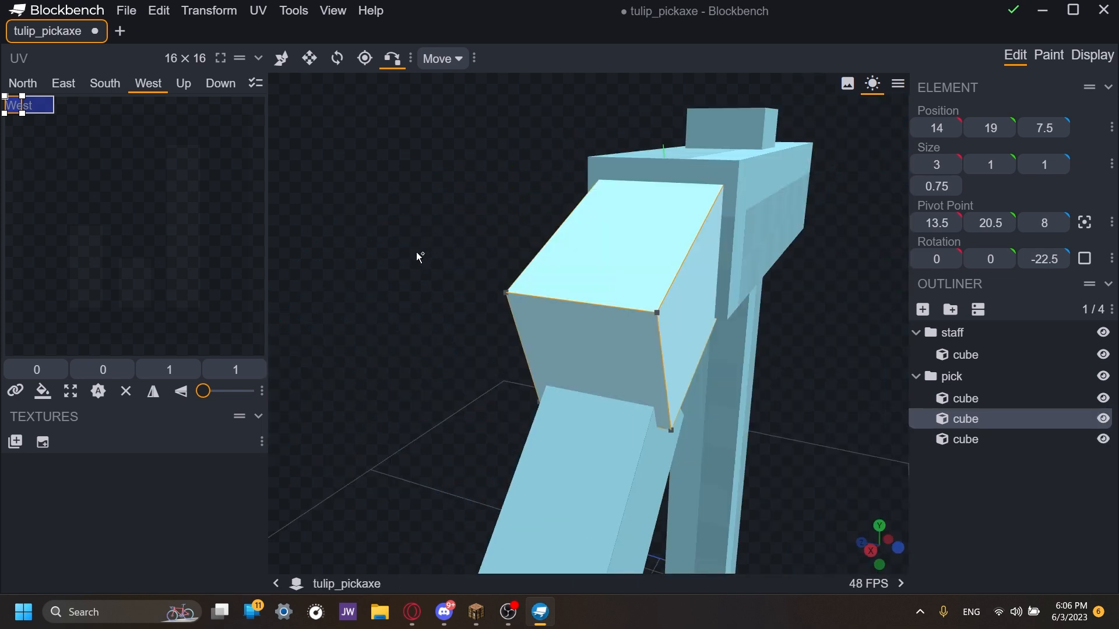
- Give the pick group an 8×3×3 head cube and two arm cubes rotated -22.5° and -45°
left_click(965, 439)
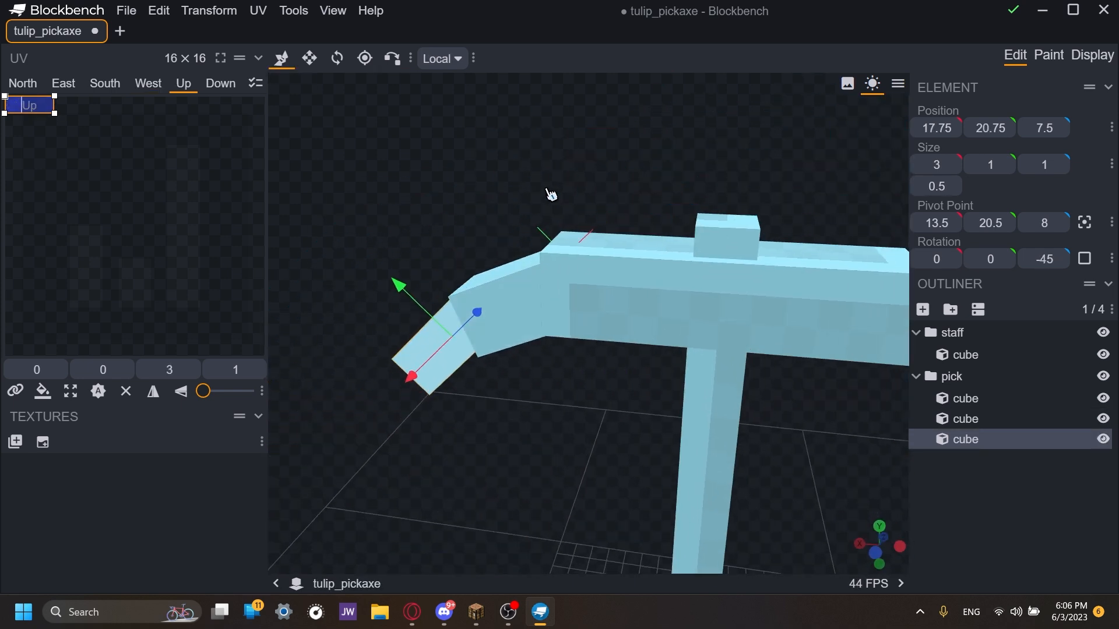
left_click(965, 398)
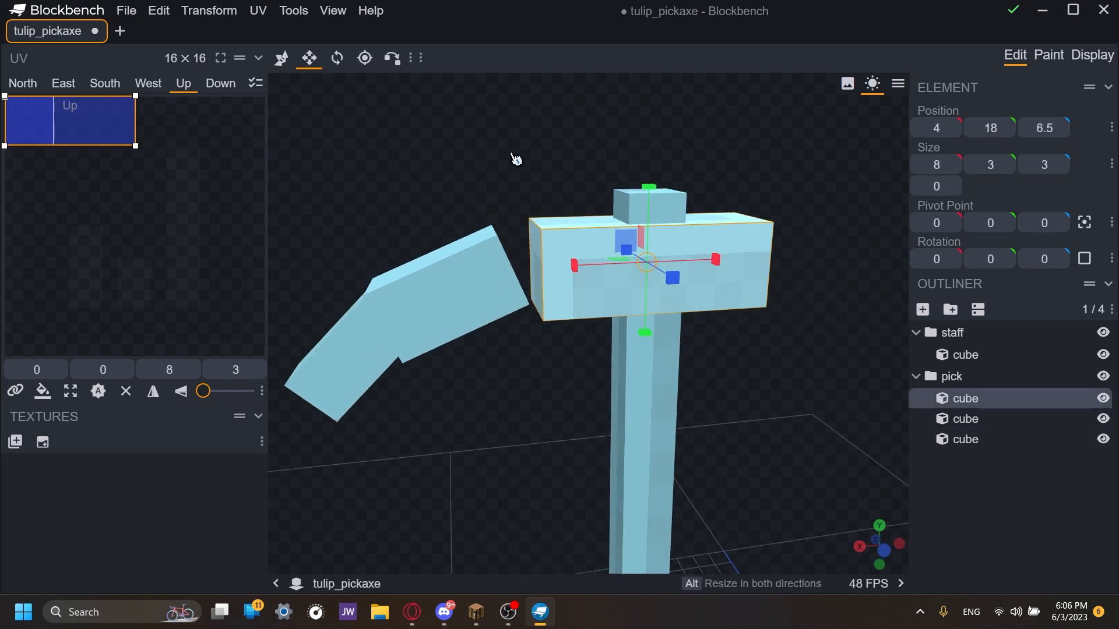
left_click(371, 238)
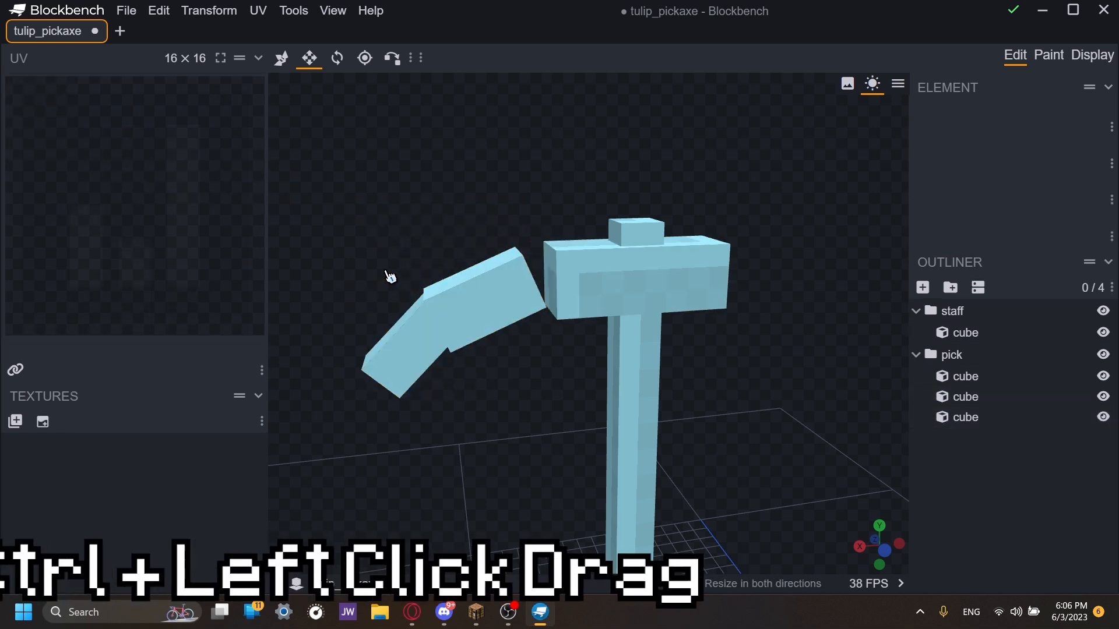
mouse_move(380, 233)
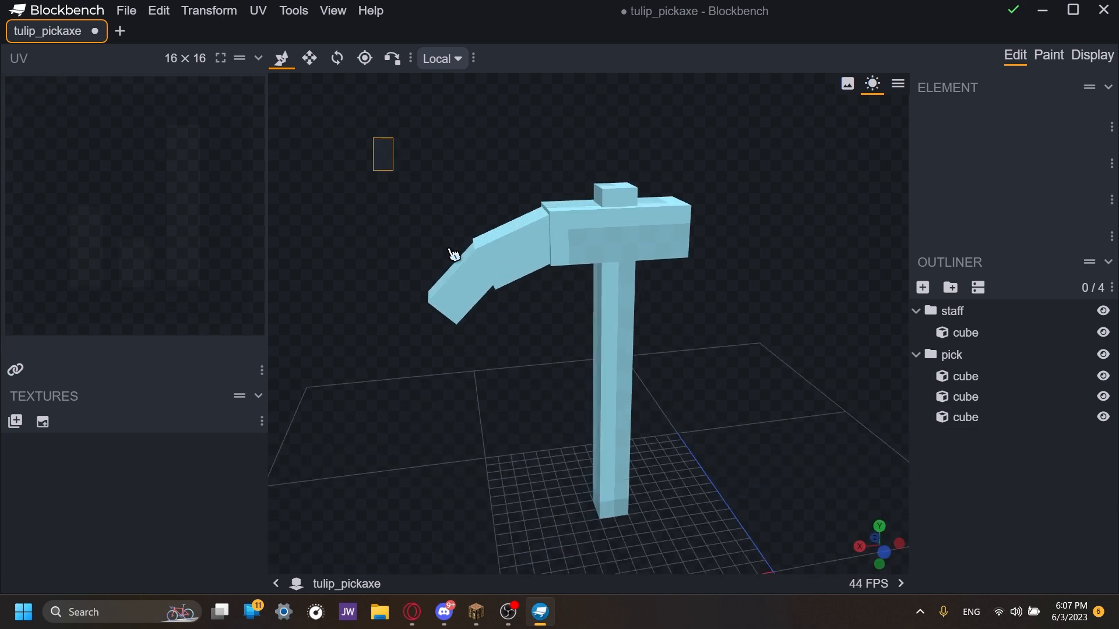
- Duplicate the two curved arm cubes and mirror them with Flip X for a symmetric head
left_click(471, 257)
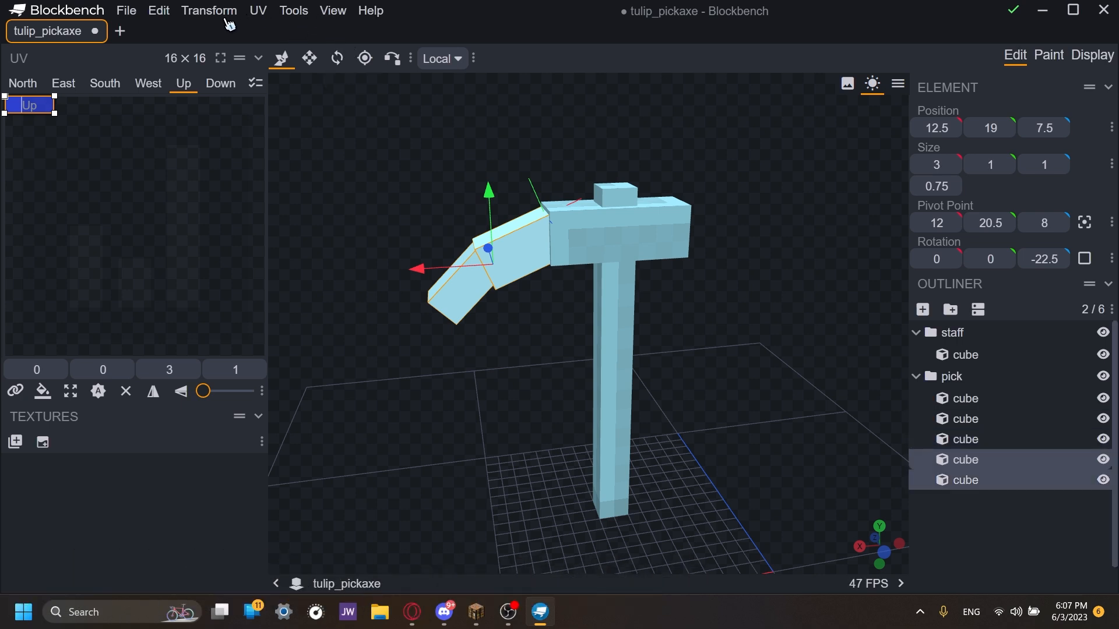
left_click(209, 10)
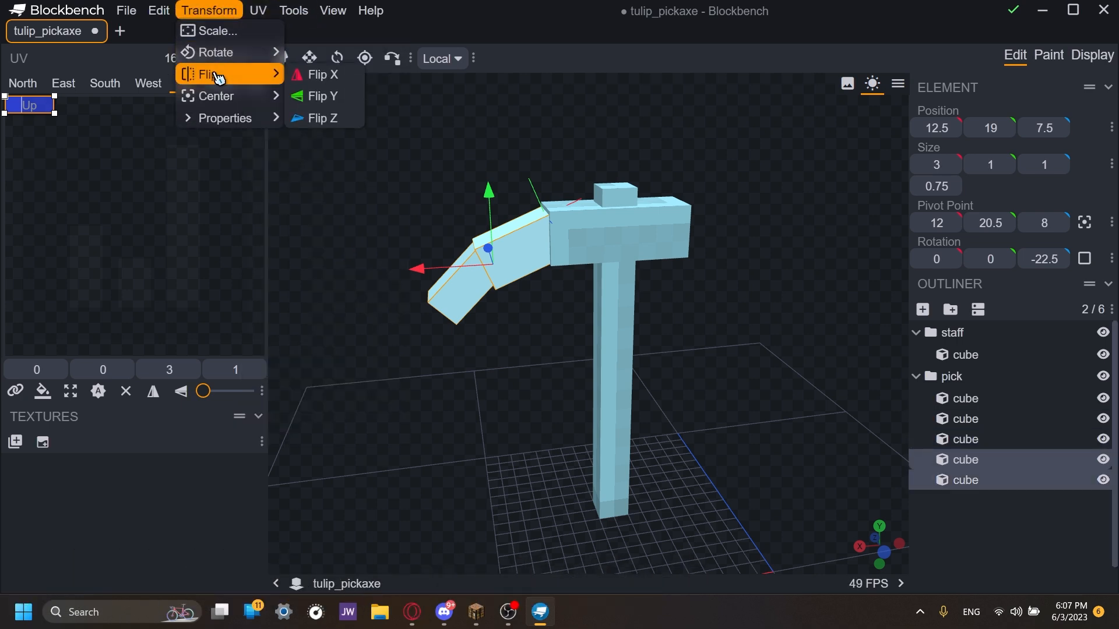
left_click(321, 75)
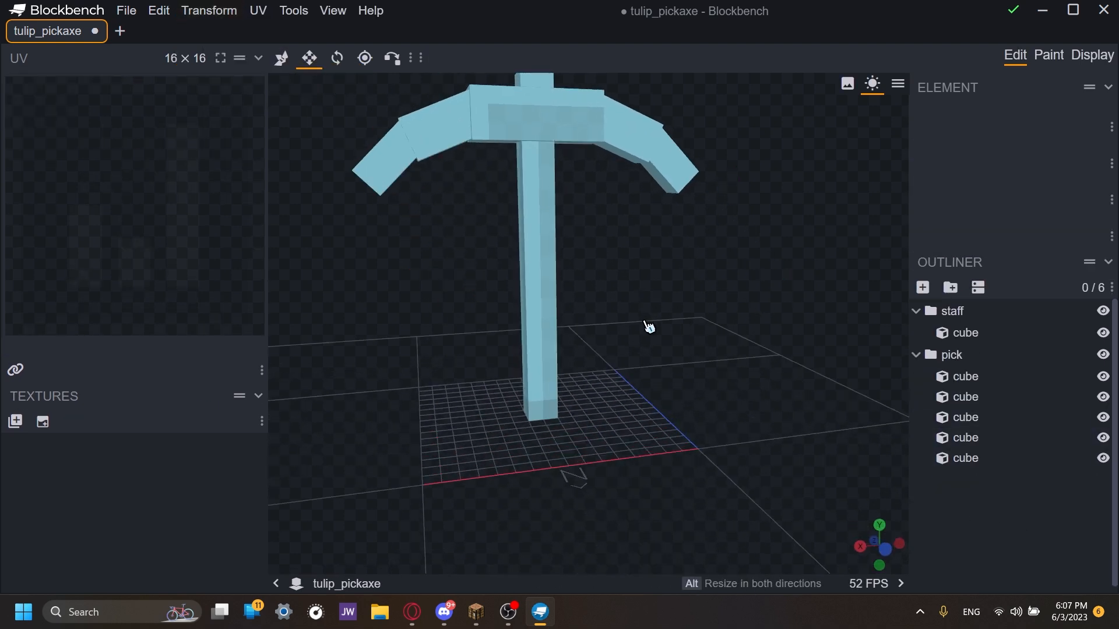
- Add a handle group with an inflated 2×2×2 cube at 7,2,7 marked pink
left_click(950, 286)
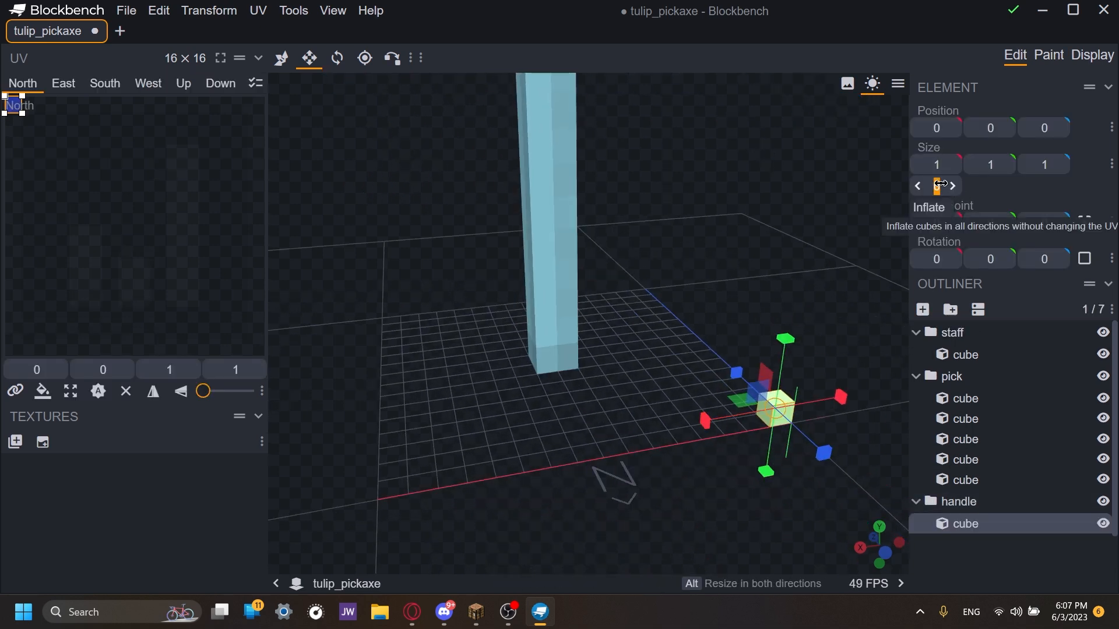
mouse_move(936, 164)
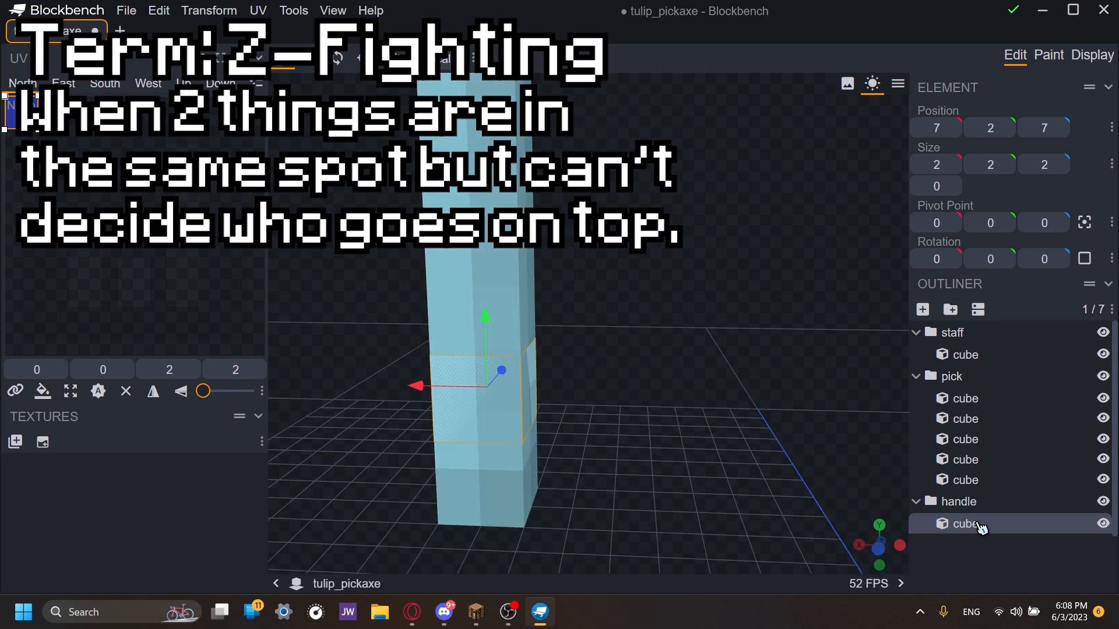
right_click(965, 523)
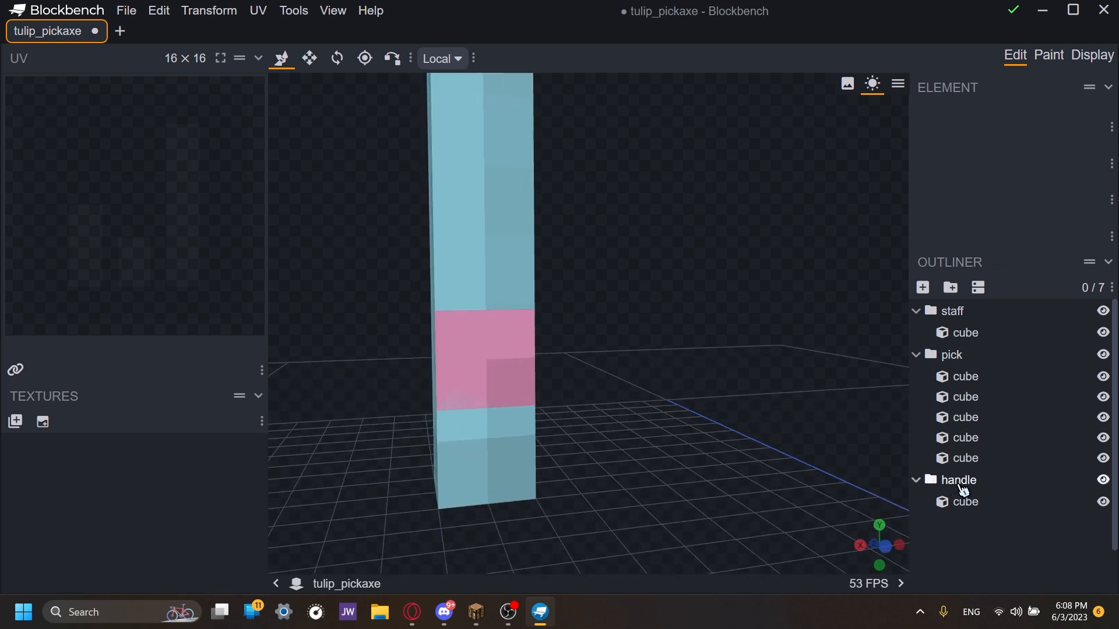
left_click(965, 501)
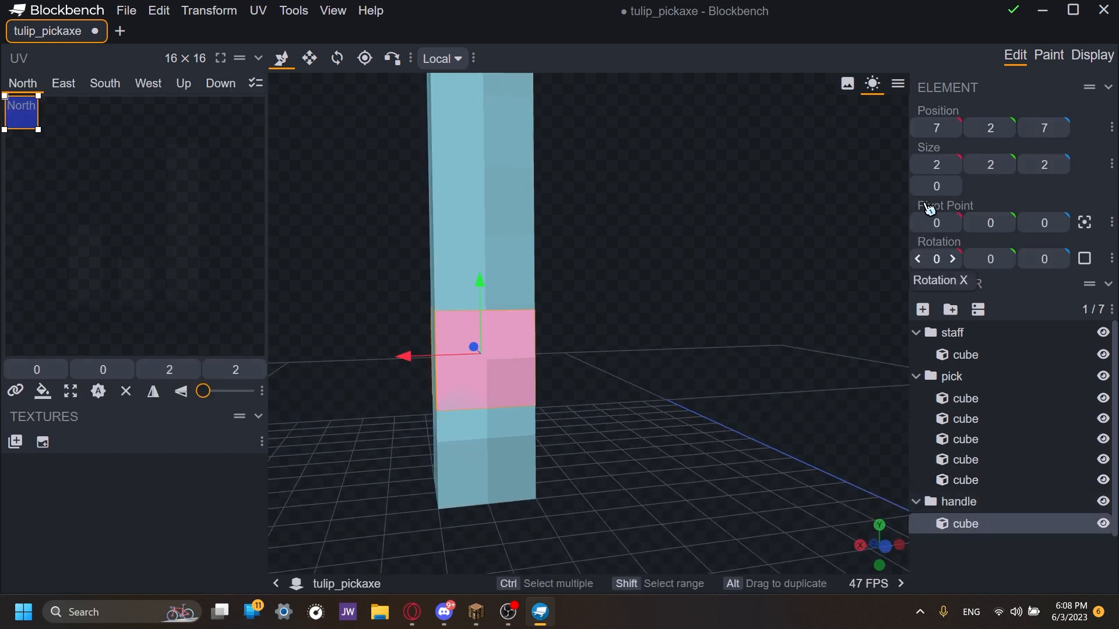
mouse_move(989, 222)
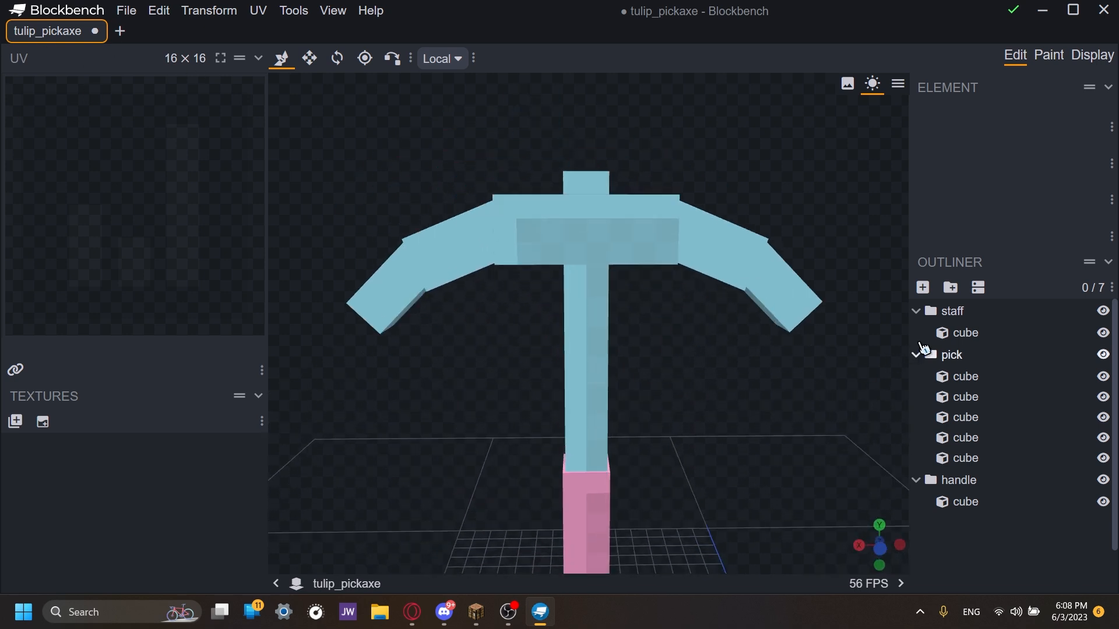
mouse_move(950, 287)
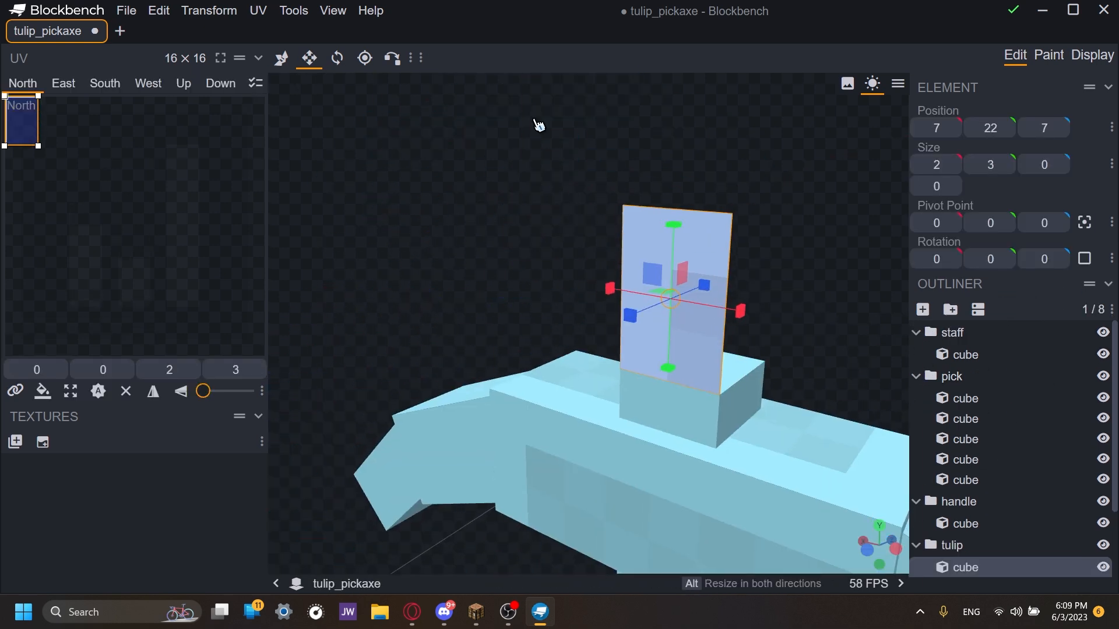
- Duplicate the petal cubes and rotate each outward in Local transform space to form the tulip ring
left_click(208, 10)
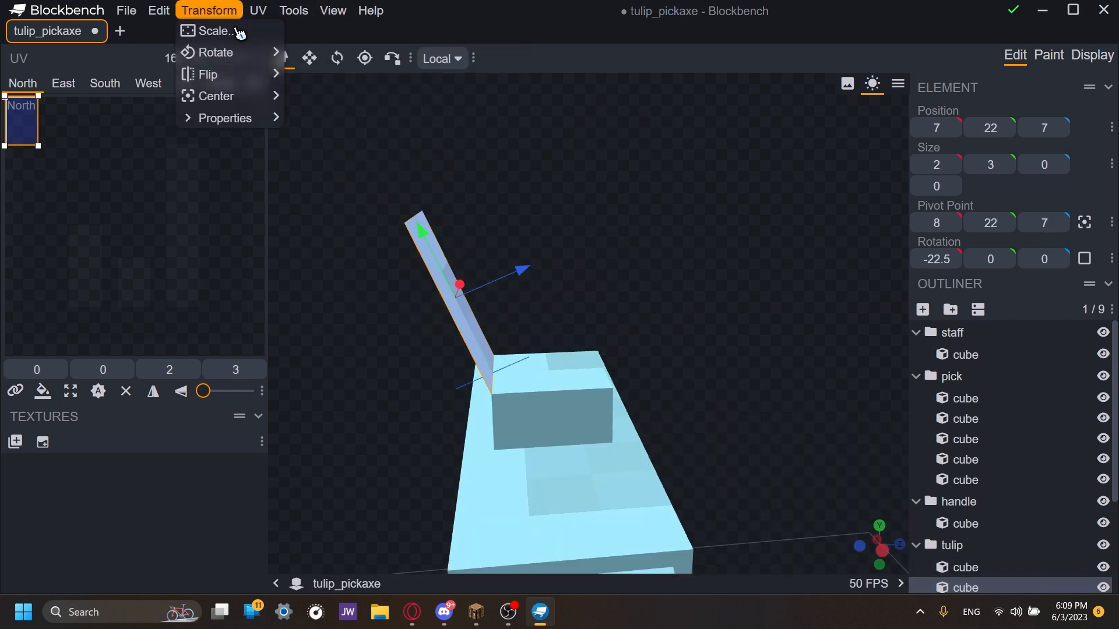
left_click(216, 52)
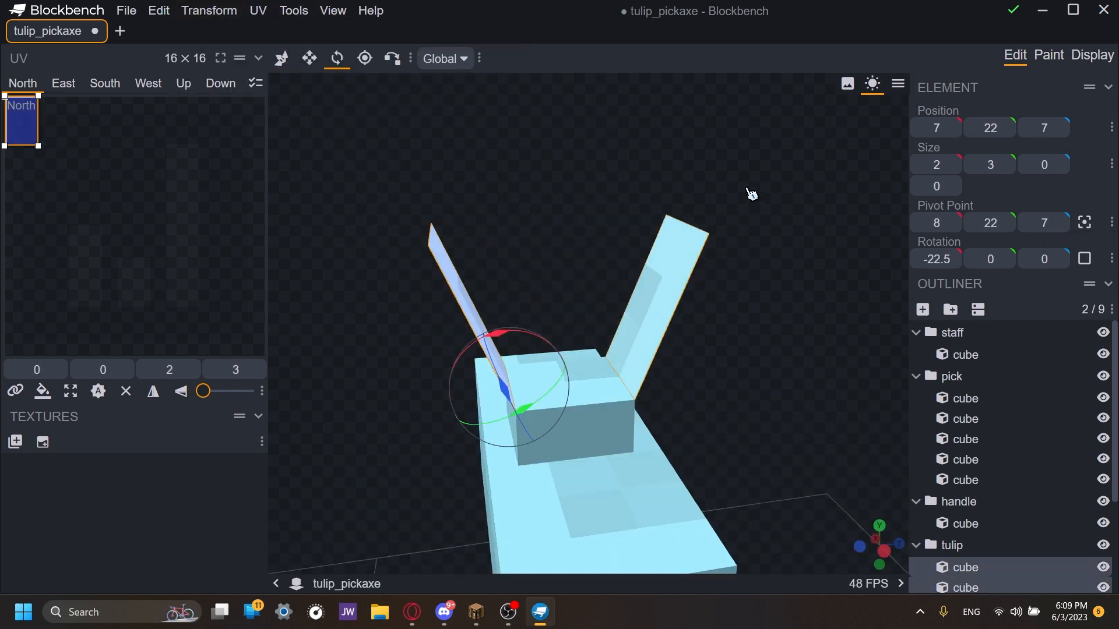
left_click(444, 59)
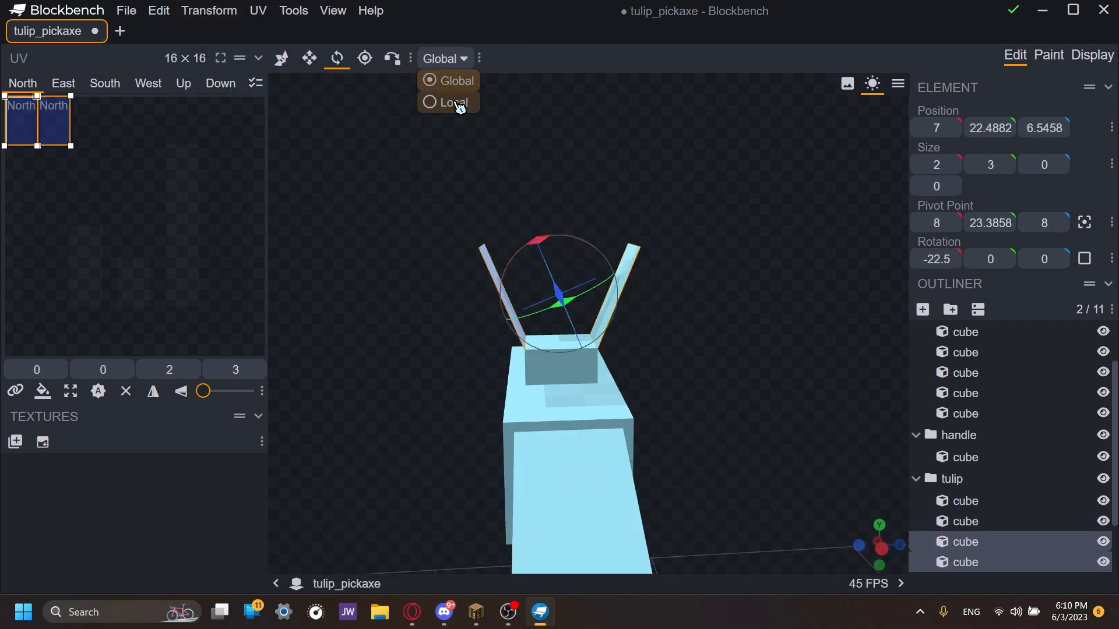
left_click(453, 102)
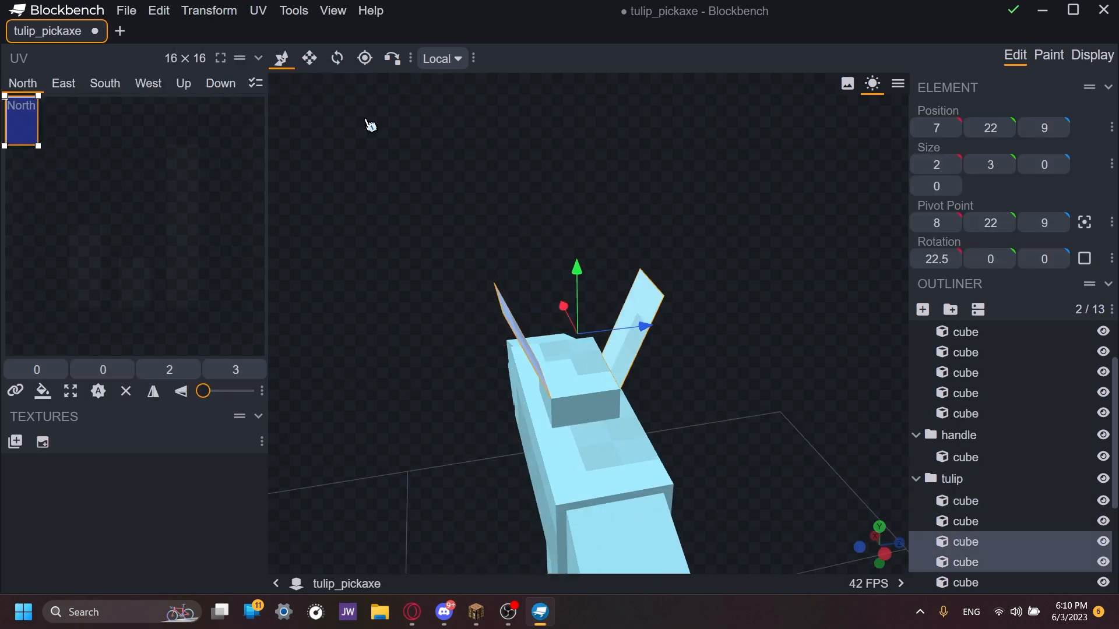
left_click(103, 83)
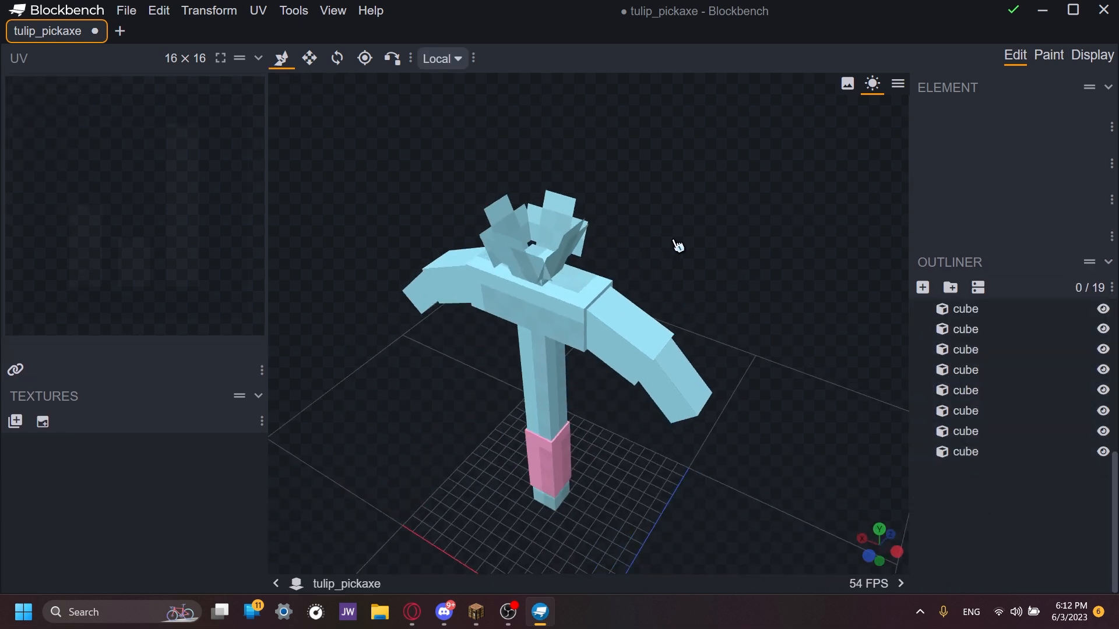
mouse_move(568, 249)
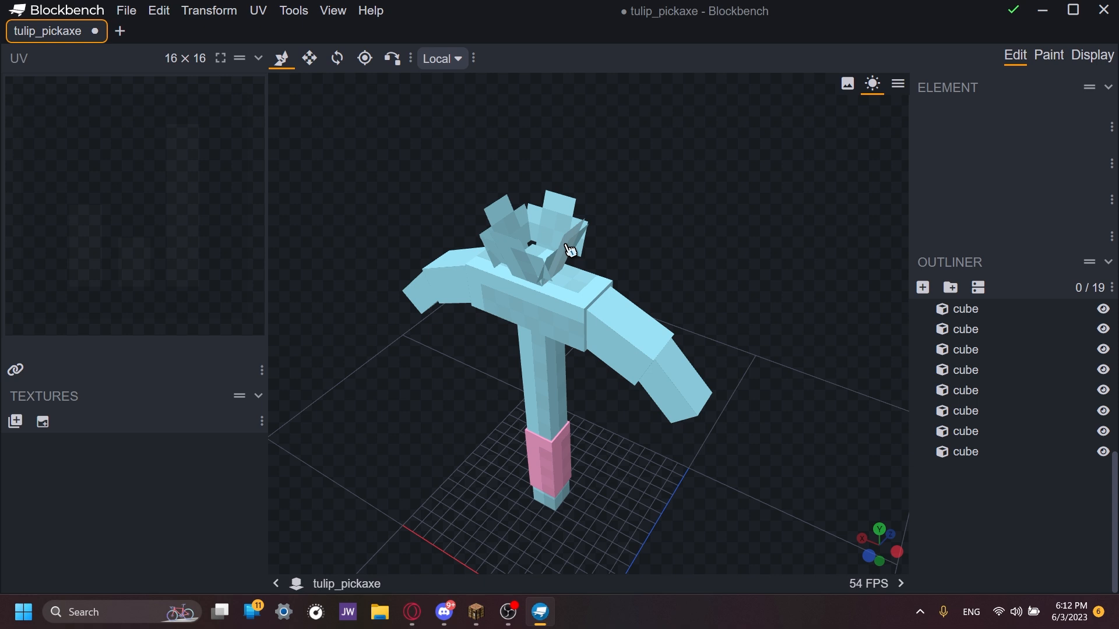
- Select all cubes and create a 32×32 template texture named tulip_pickaxe mapped across them
key("ctrl+a")
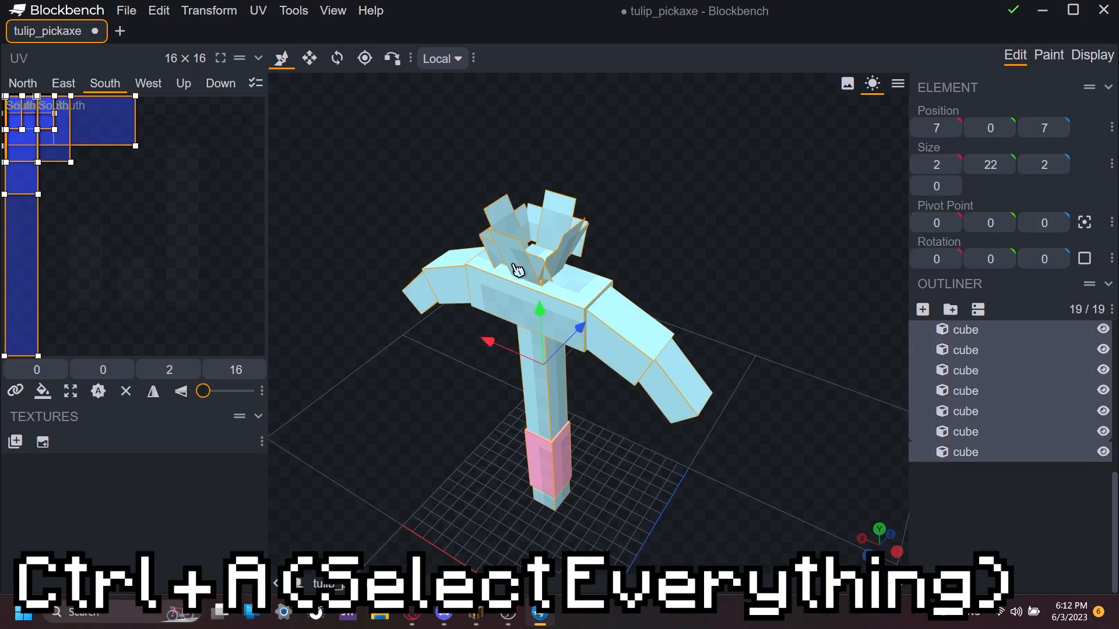
mouse_move(384, 390)
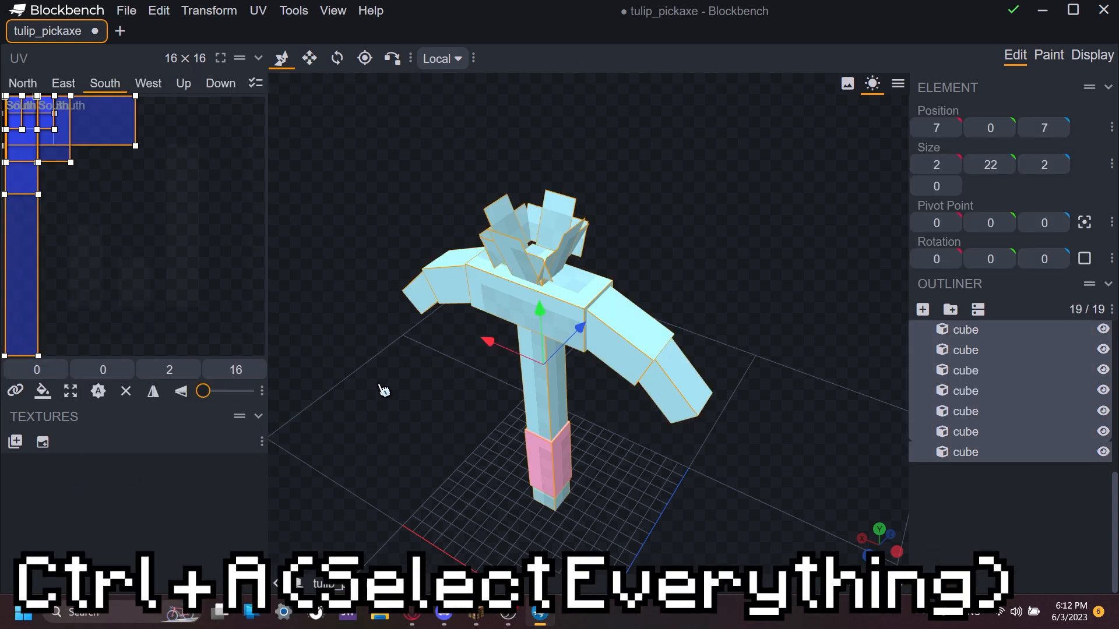
mouse_move(42, 441)
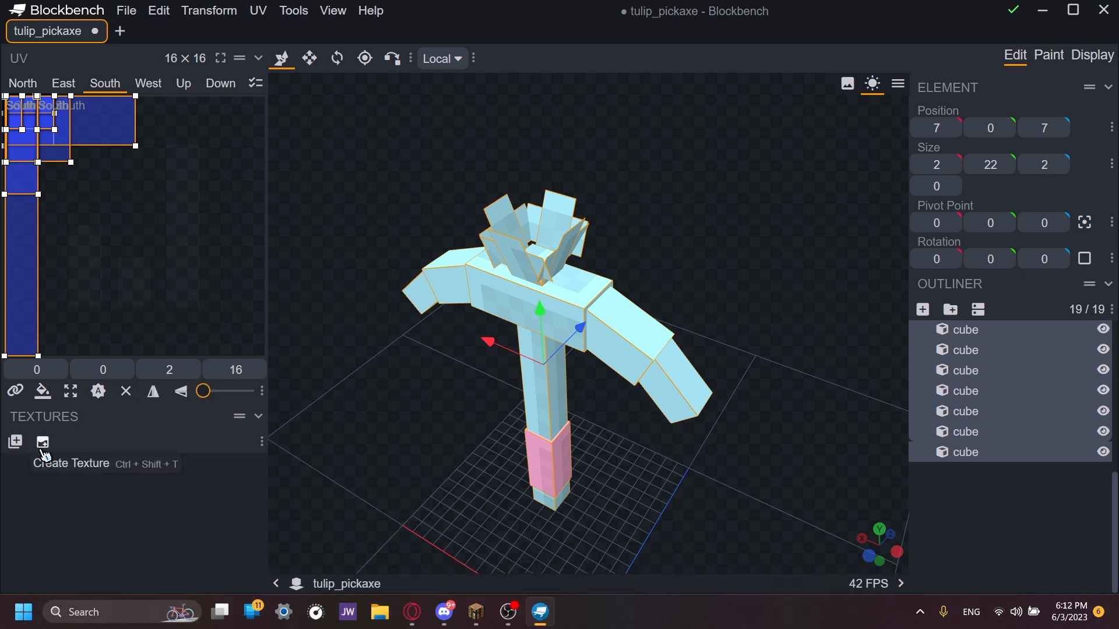
left_click(42, 443)
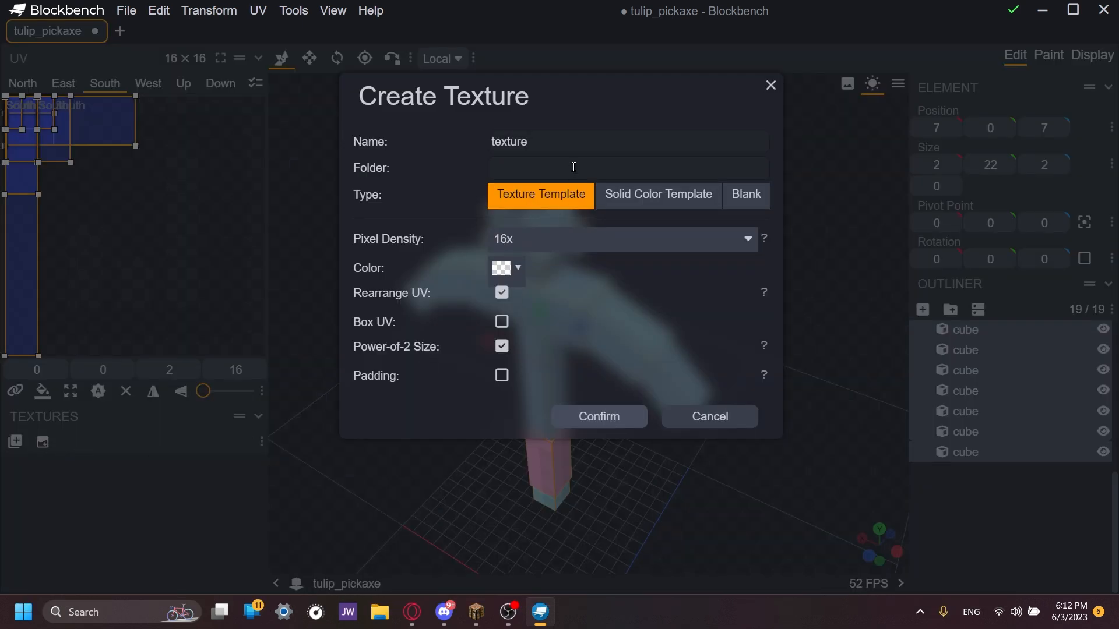
triple_click(509, 141)
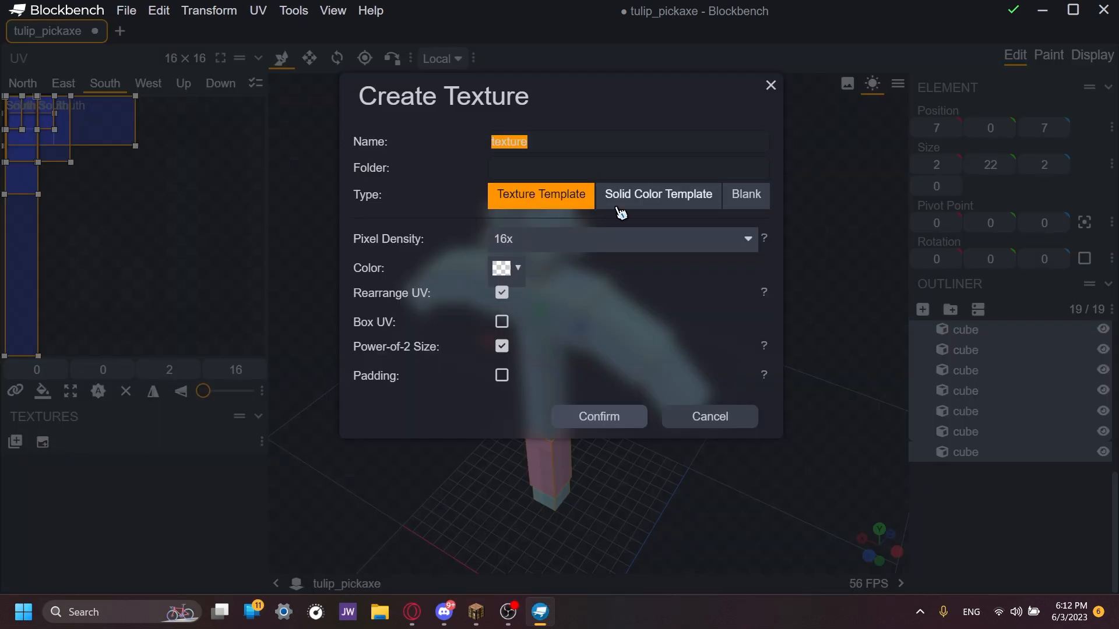
type("tu")
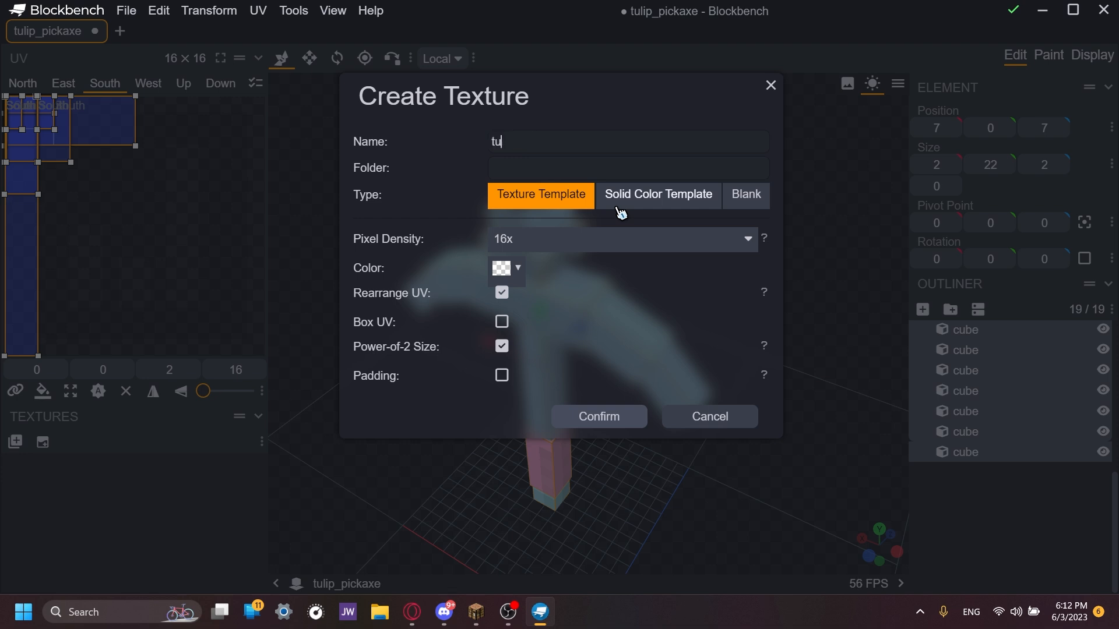
type("lip_pickaxe")
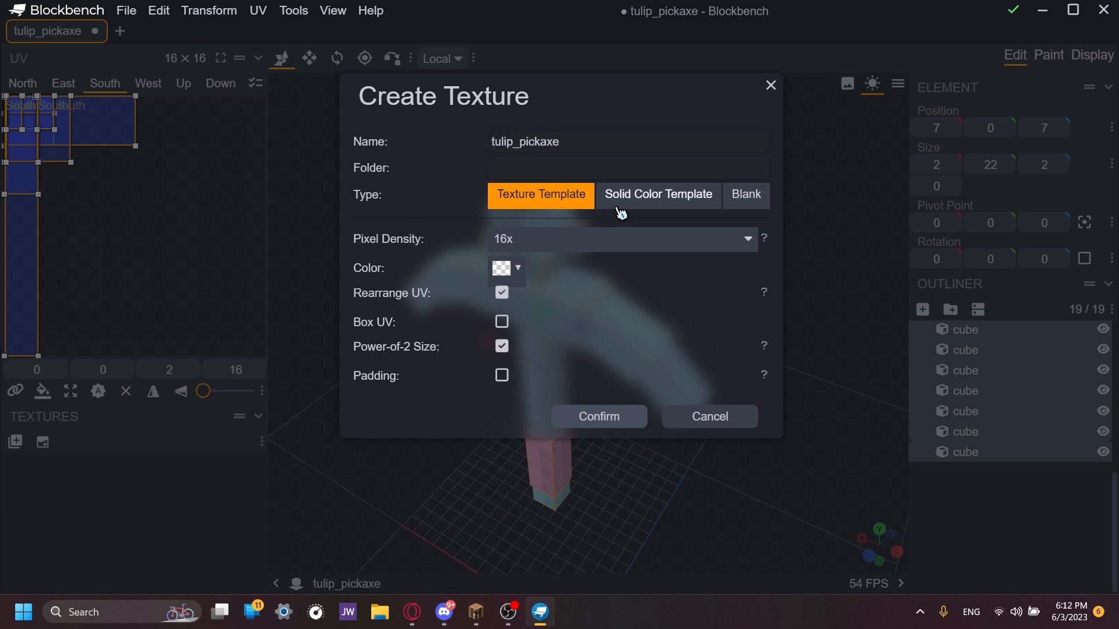
left_click(501, 292)
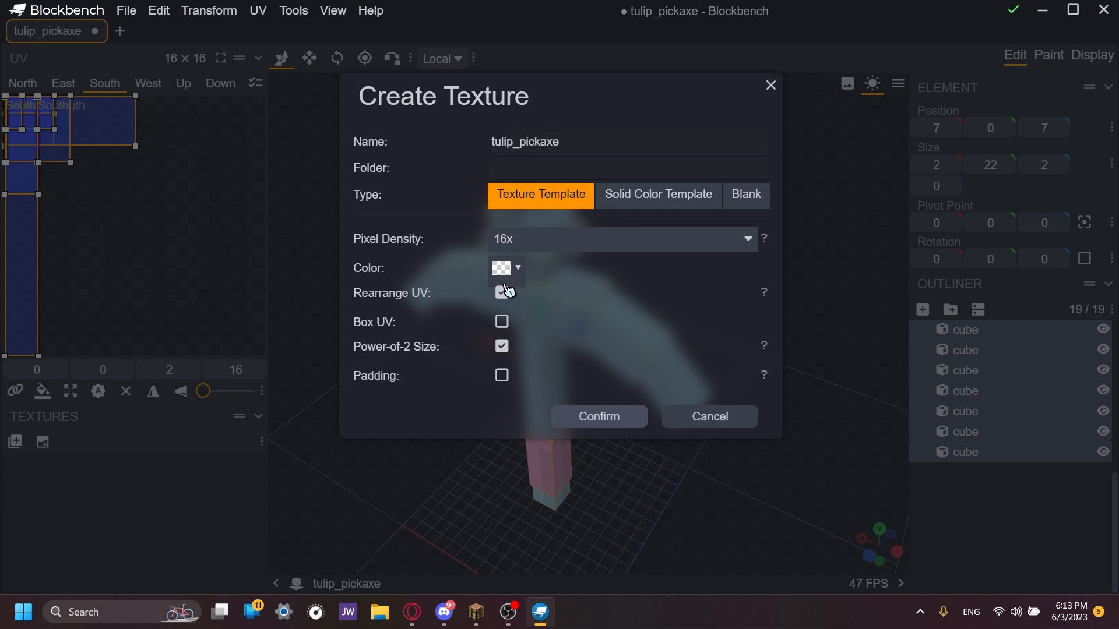
left_click(501, 293)
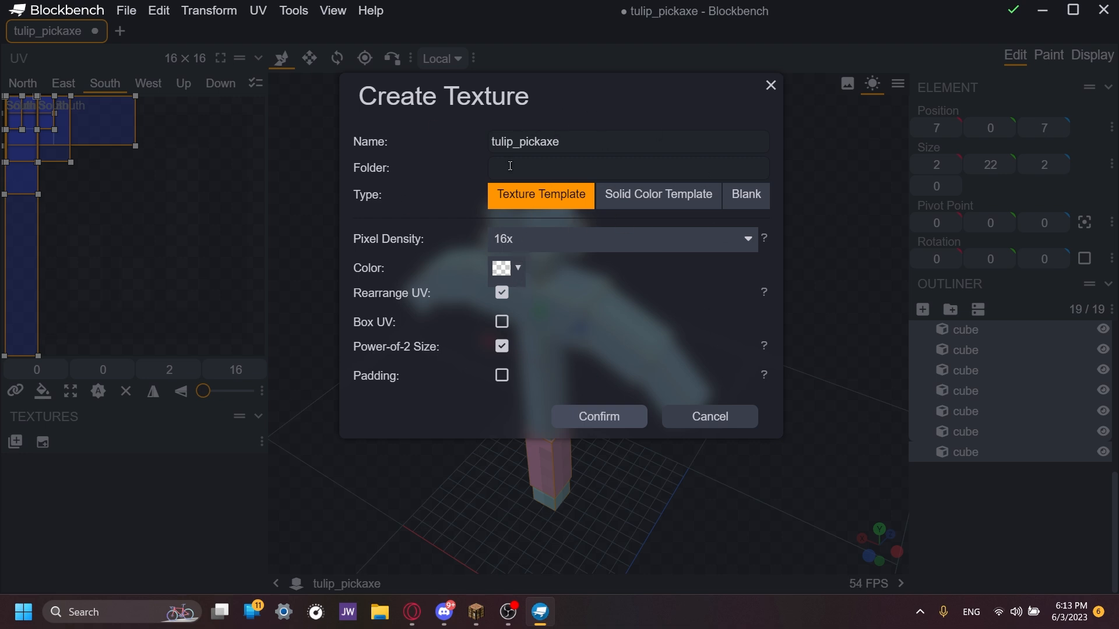
mouse_move(514, 246)
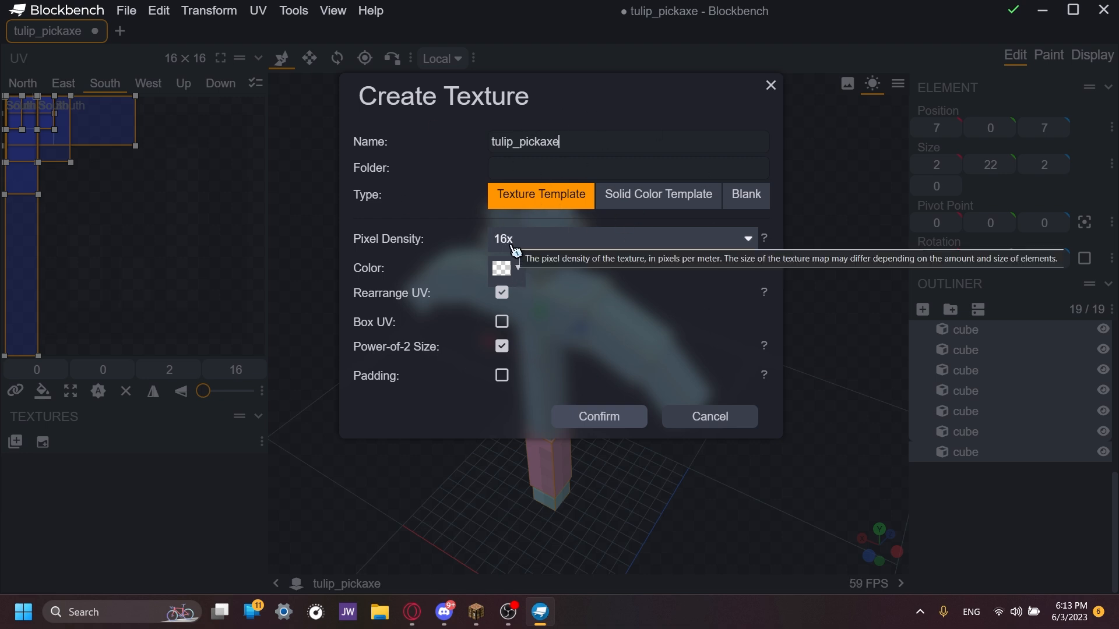
mouse_move(410, 299)
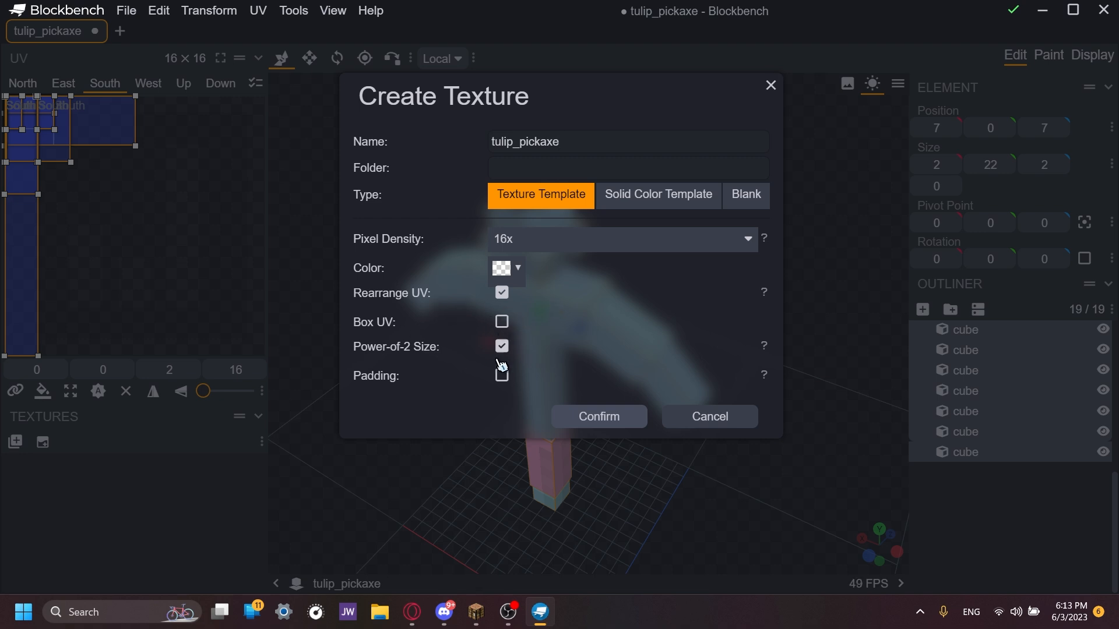
left_click(597, 416)
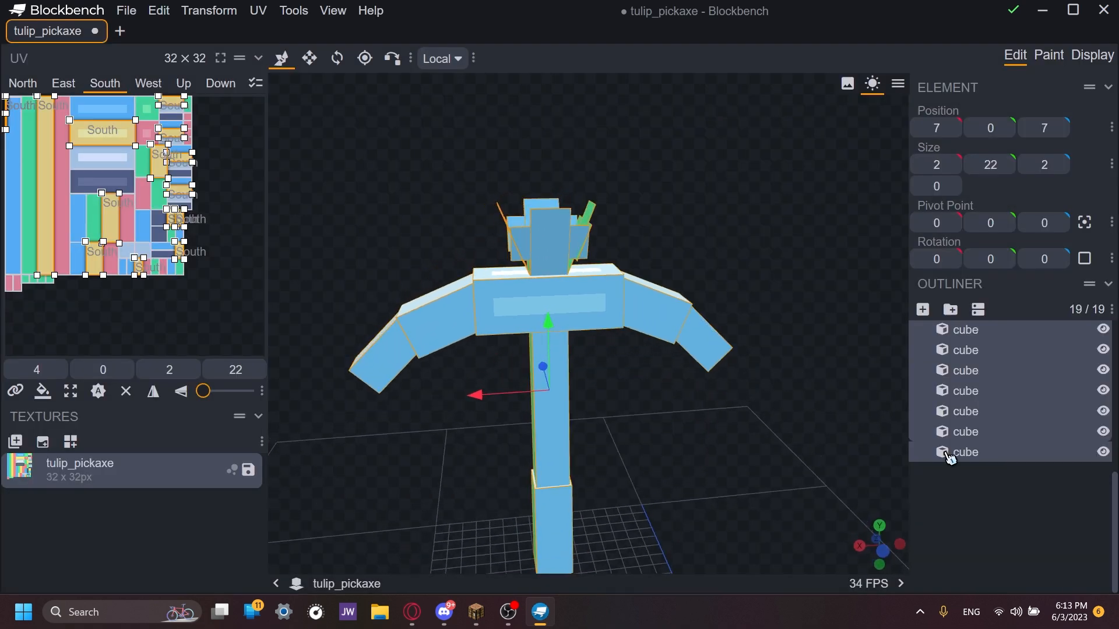
- Switch to Paint and bucket-fill the texture: brown handle, yellow tulip, blue head, red grip
left_click(1047, 54)
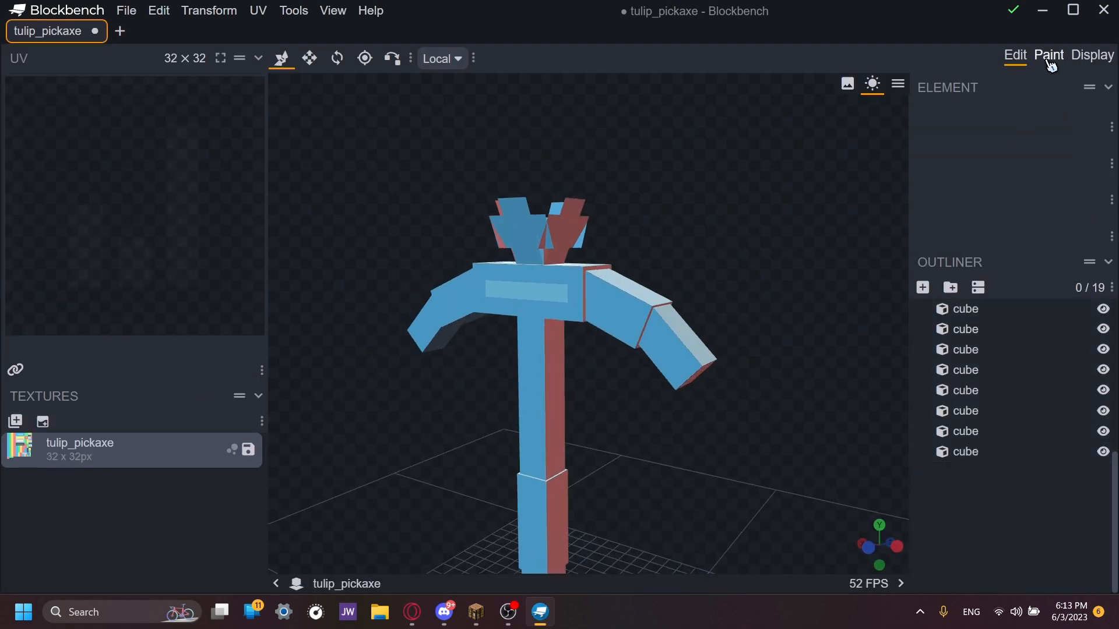
left_click(1048, 55)
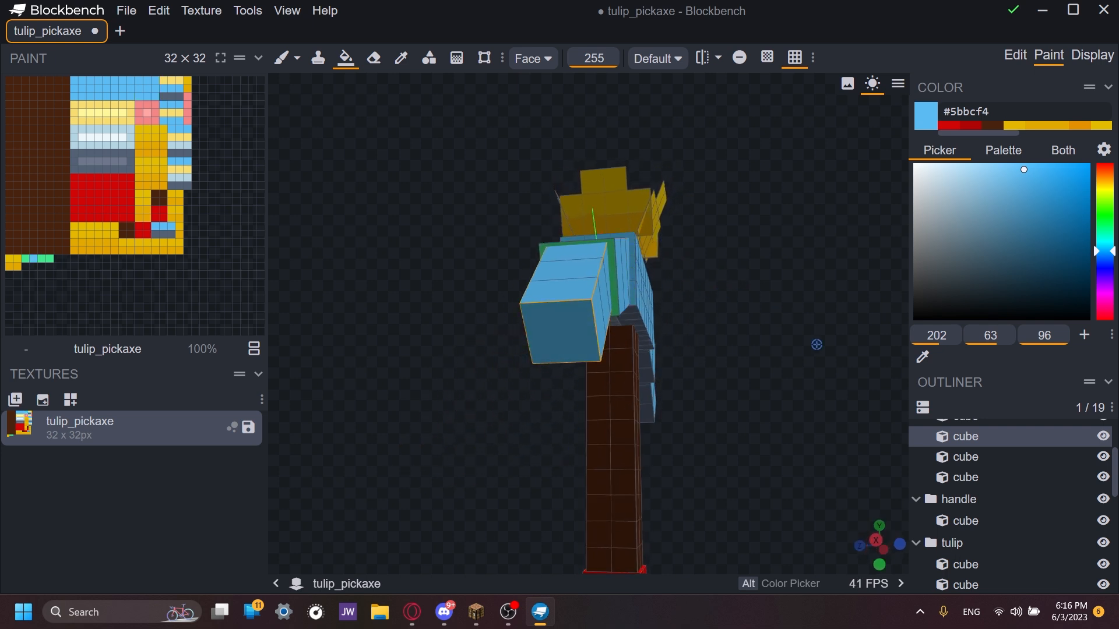
- Fill the remaining head faces light blue and the grip red, then return to Edit mode
left_click(1101, 498)
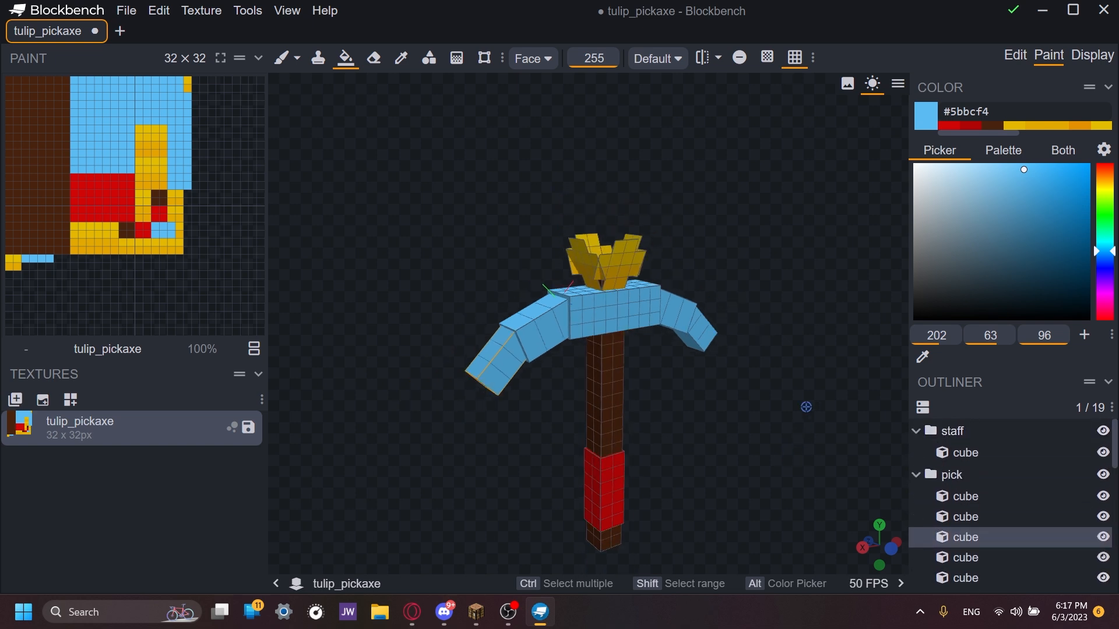
left_click(1013, 55)
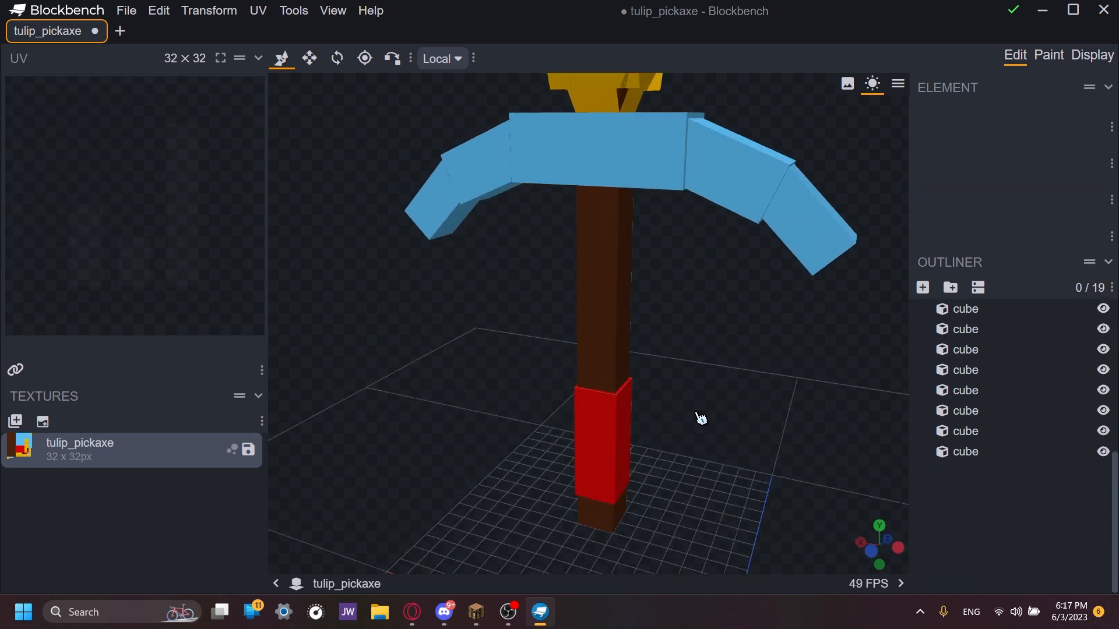
- In Paint mode with mirrored symmetry, brush darker and lighter shades onto the head, handle and grip
left_click(1048, 55)
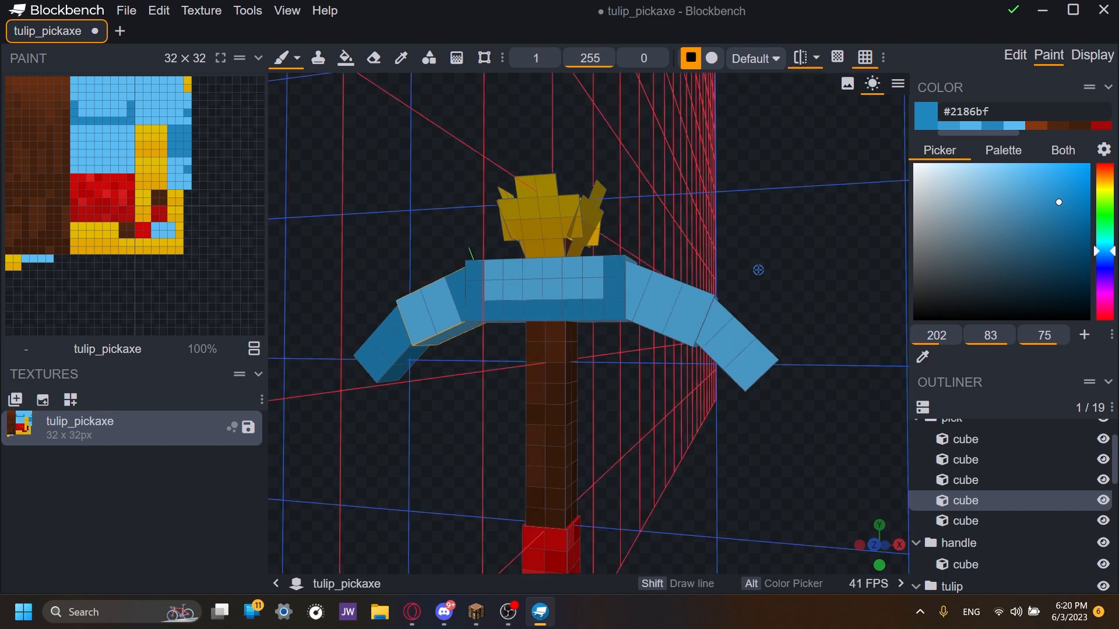
left_click(800, 58)
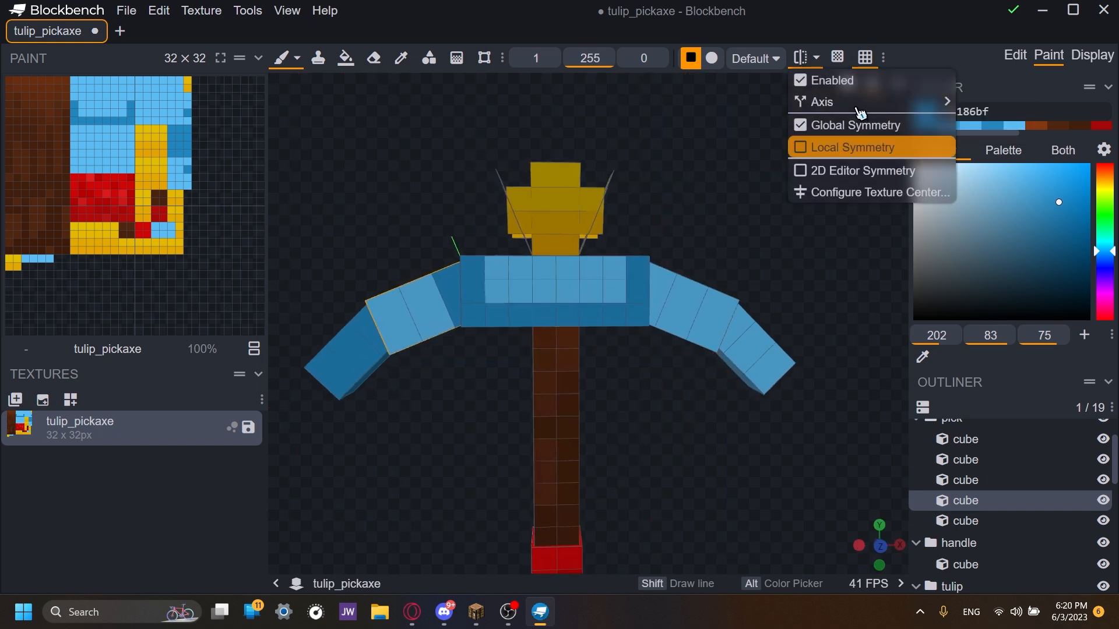
left_click(855, 124)
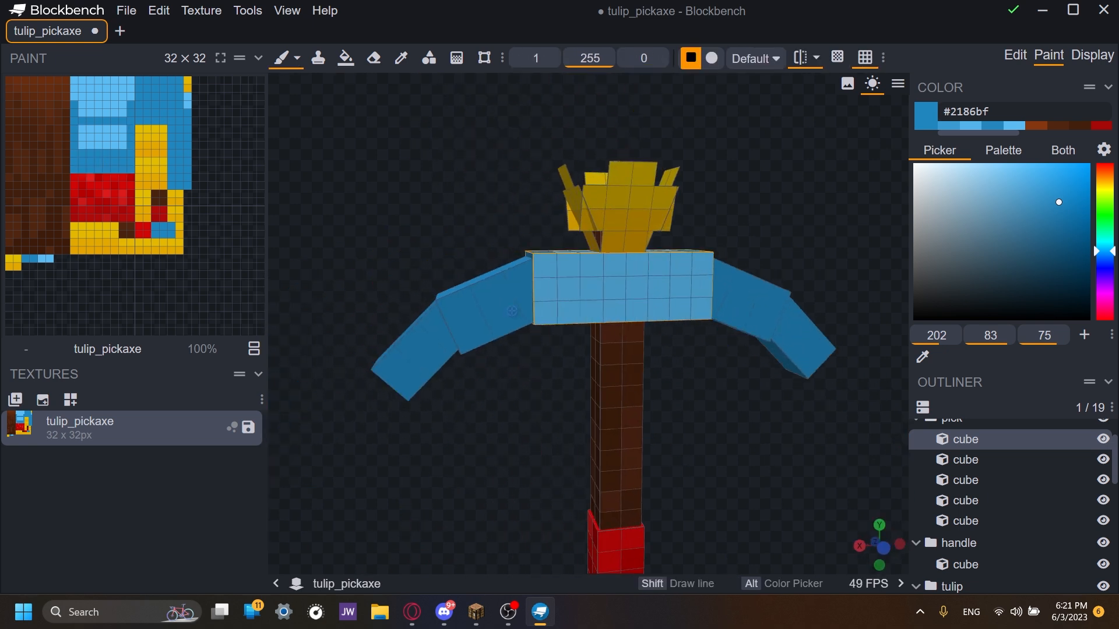
left_click(1012, 55)
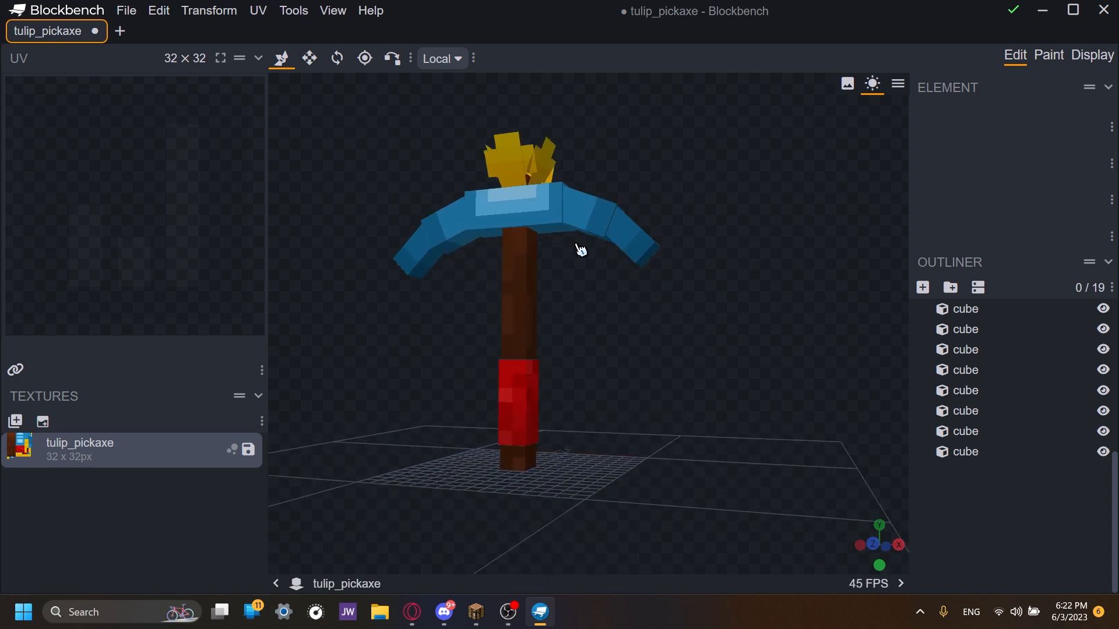
mouse_move(1113, 39)
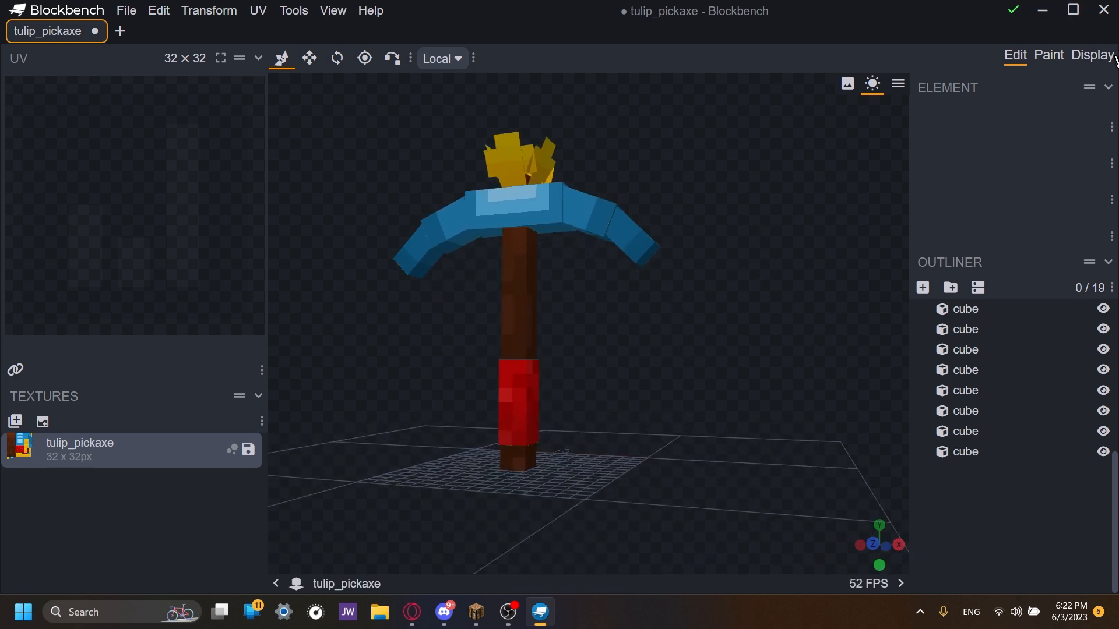
- Set the Thirdperson Left pose to -90° Y rotation, 0.25 offsets and about 0.8 scale
left_click(1091, 55)
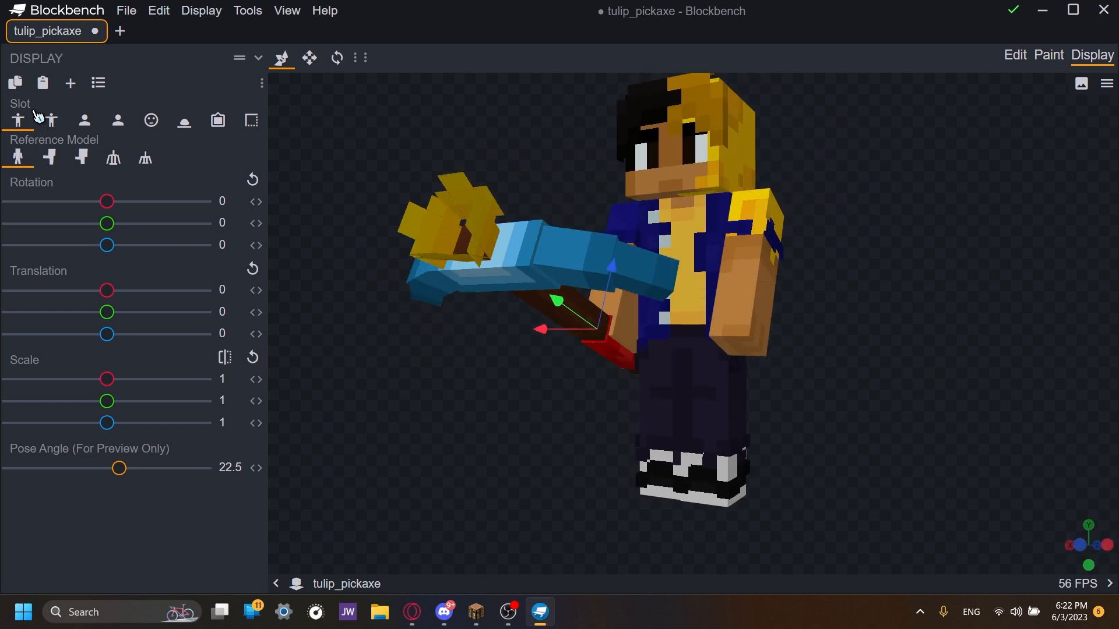
left_click(51, 120)
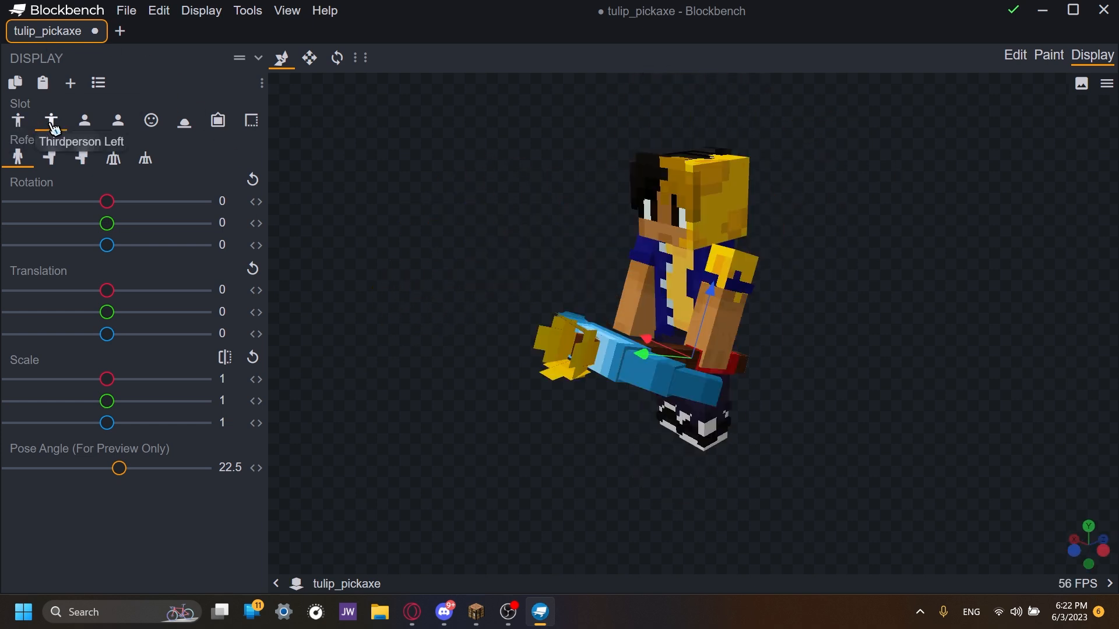
mouse_move(43, 453)
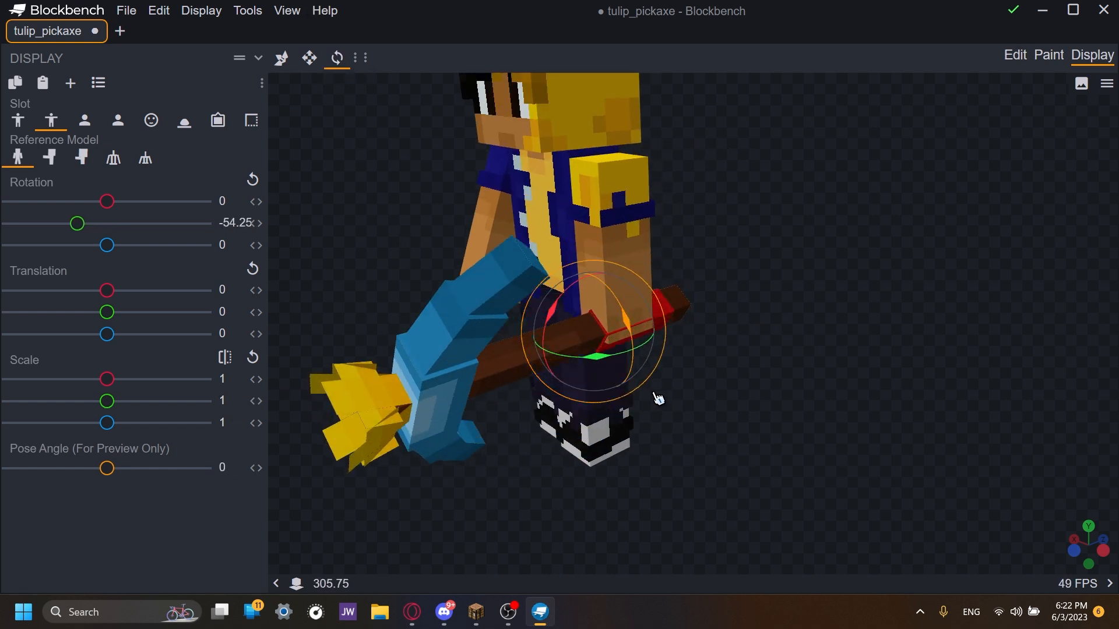
left_click_drag(77, 224, 61, 224)
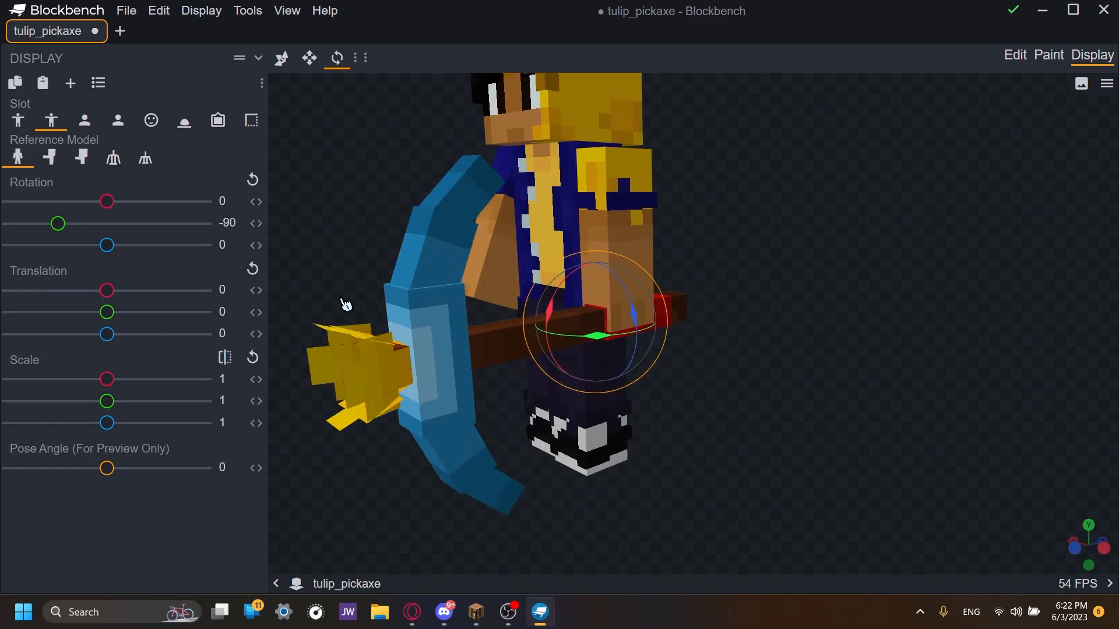
left_click(308, 58)
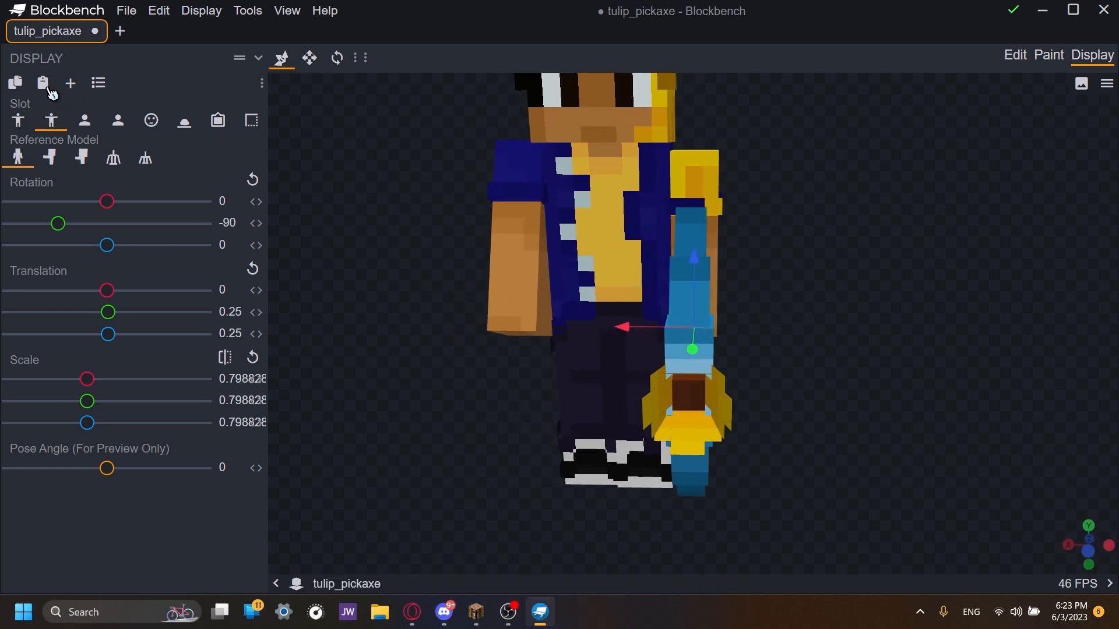
left_click(18, 120)
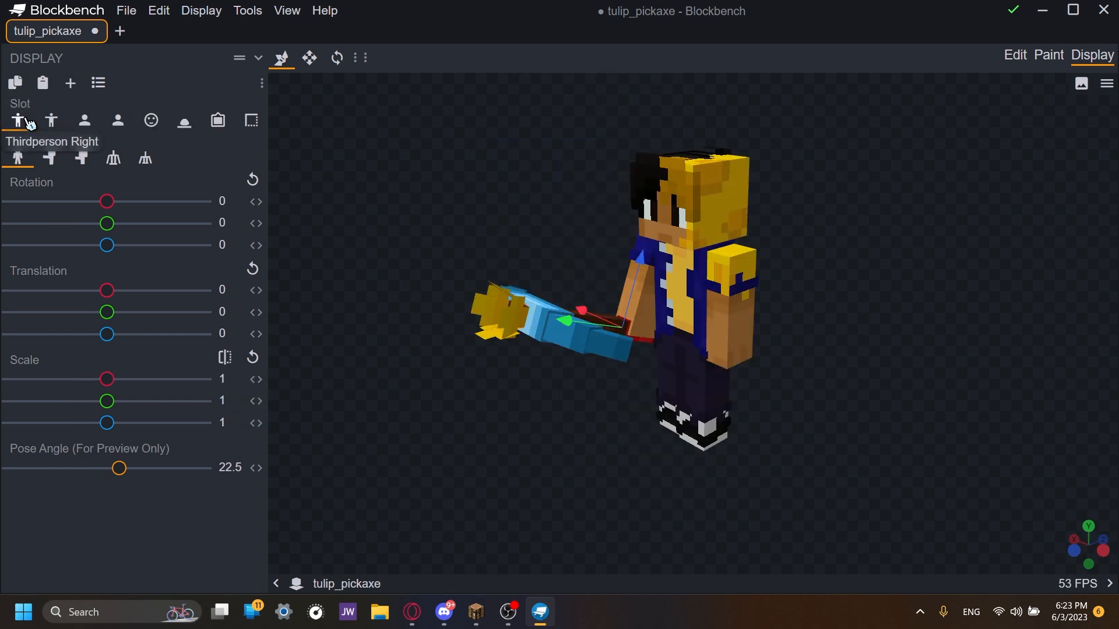
- Paste the copied transform values into the first-person display slot
left_click(42, 83)
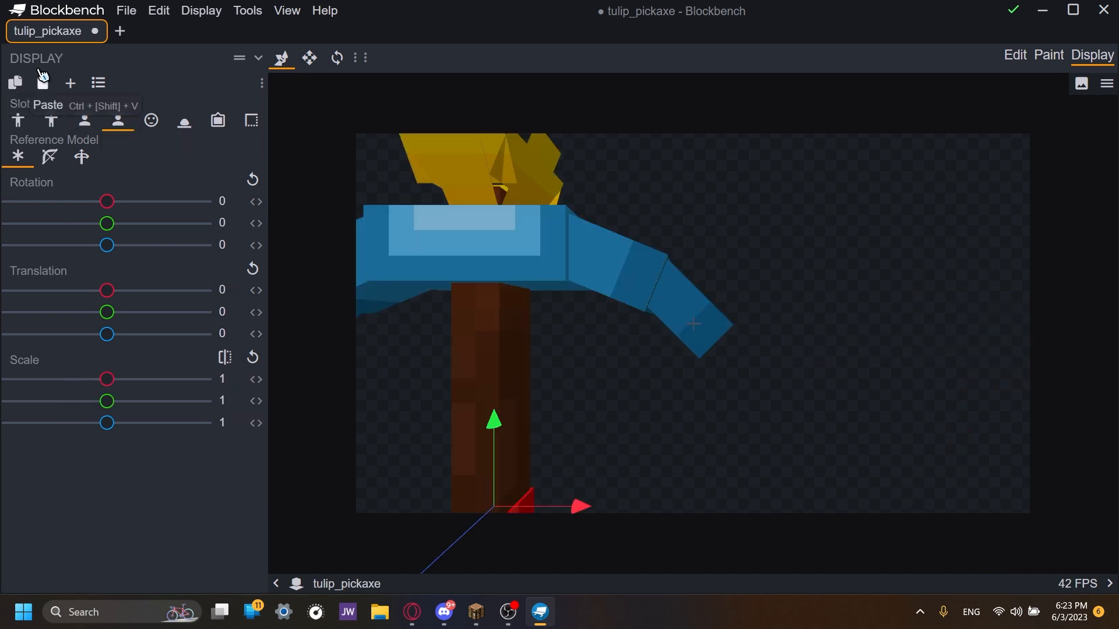
left_click(117, 120)
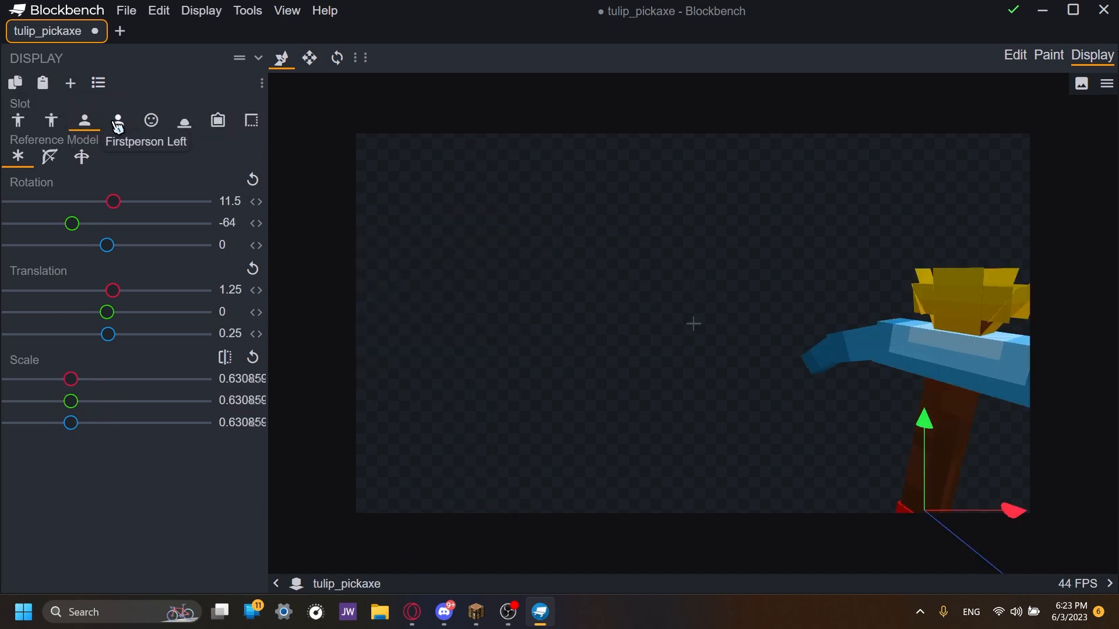
left_click(150, 120)
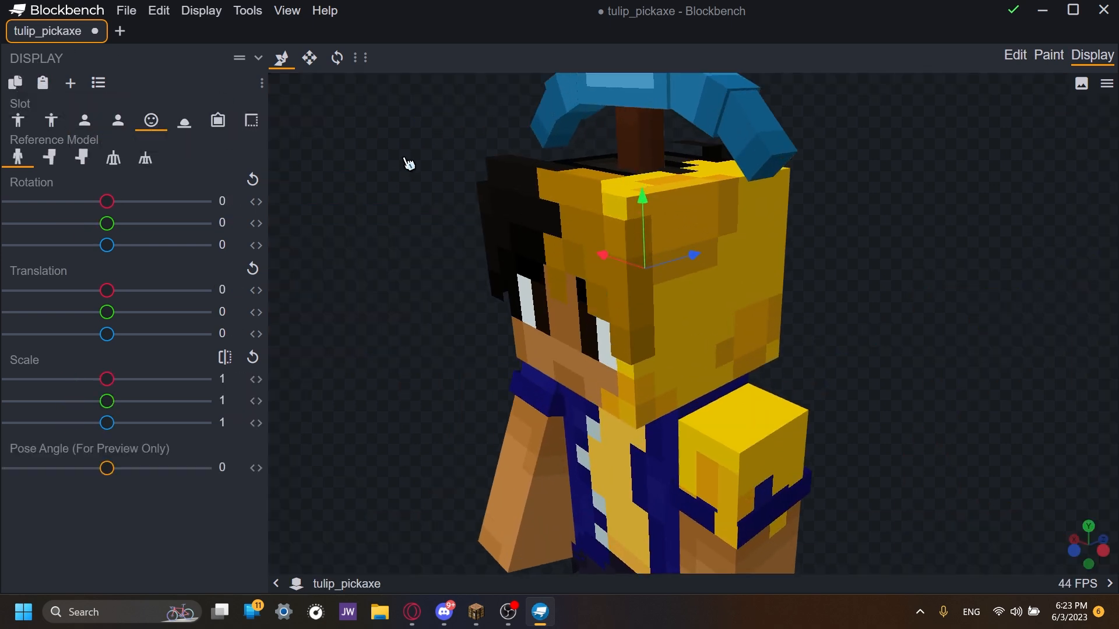
- Rotate the Head pose to about -100.5° and offset it -9.5 and 13.25 above the player
left_click_drag(106, 245, 71, 244)
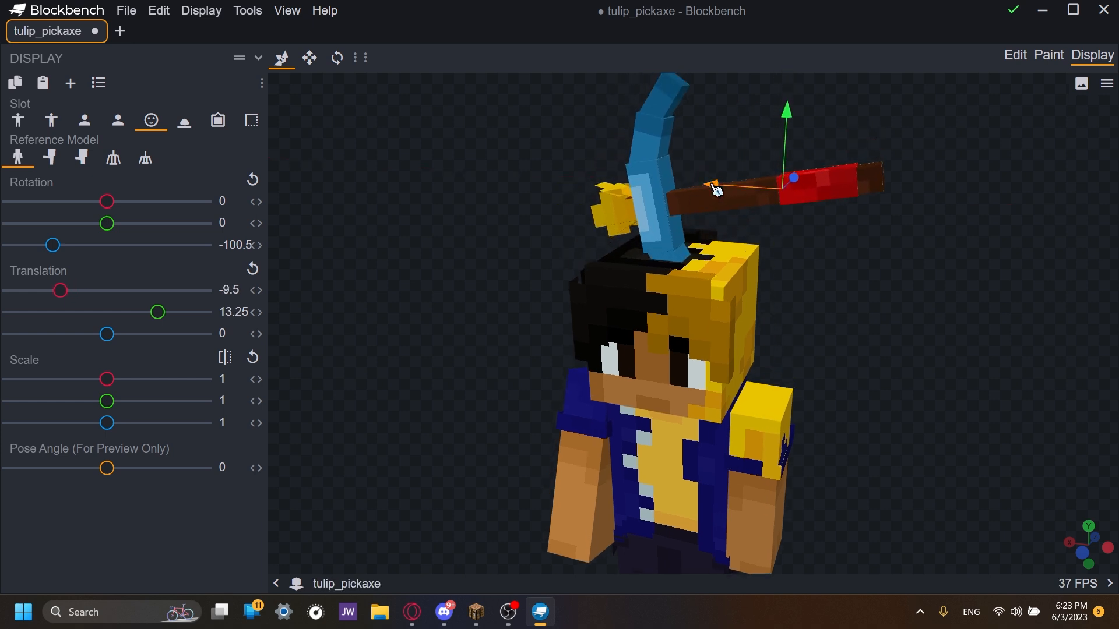
left_click(183, 120)
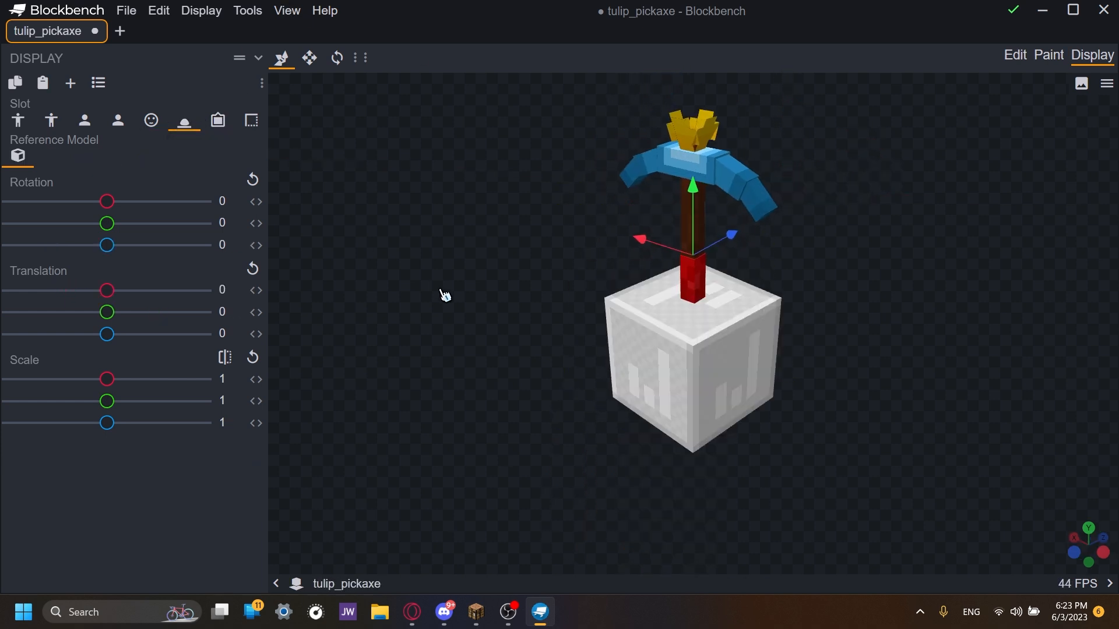
- Scale the Ground pose to about 0.43 and rotate it 90° on X so it lies flat
left_click(98, 83)
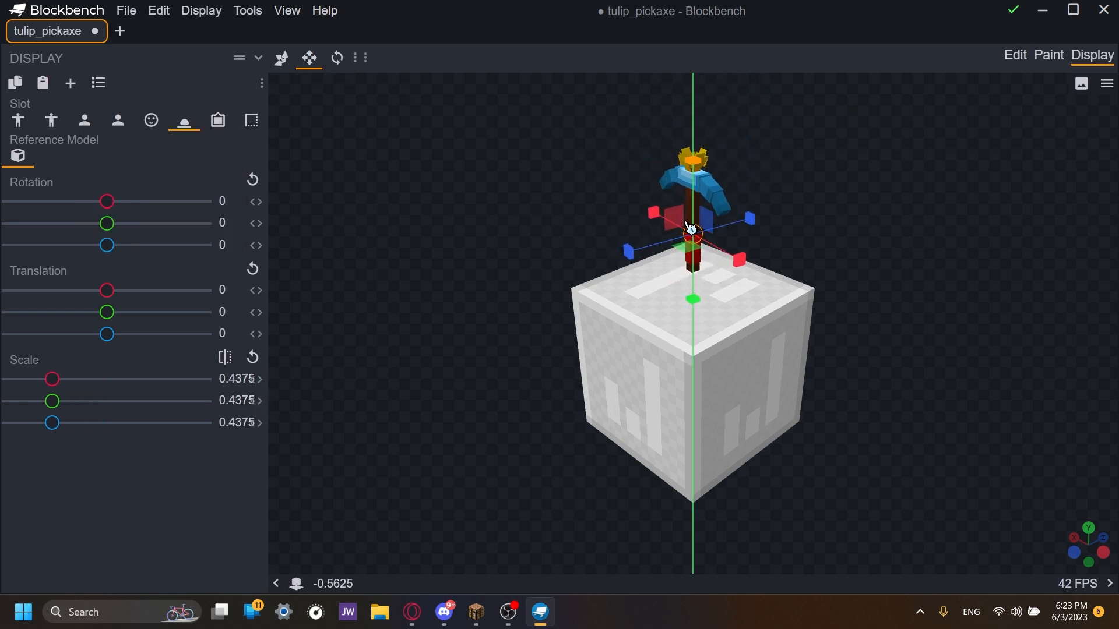
left_click(335, 59)
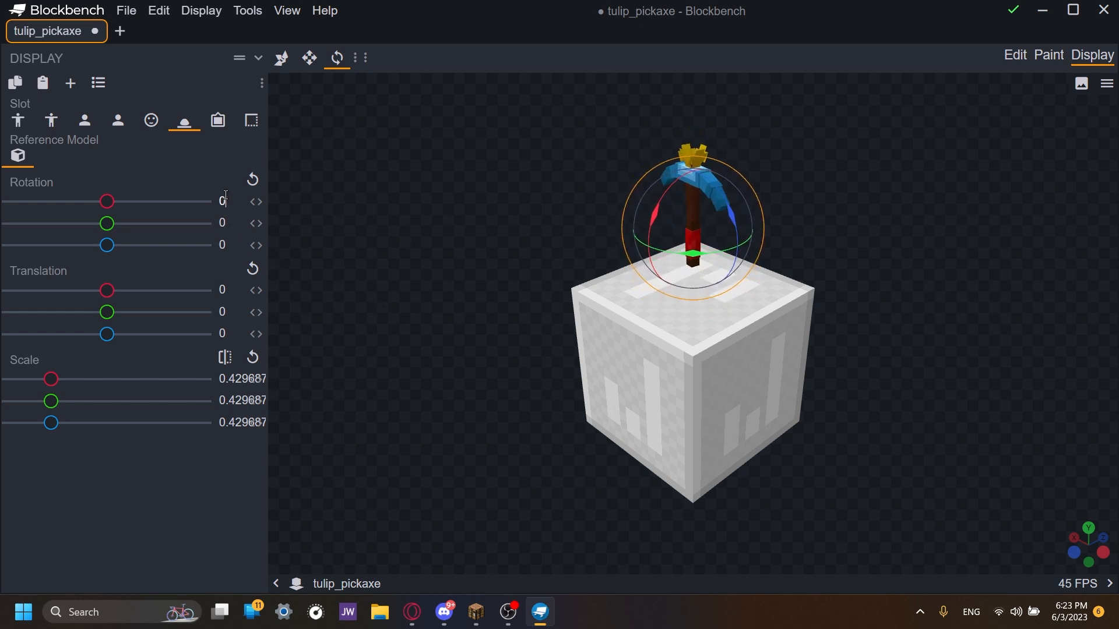
left_click_drag(111, 201, 106, 201)
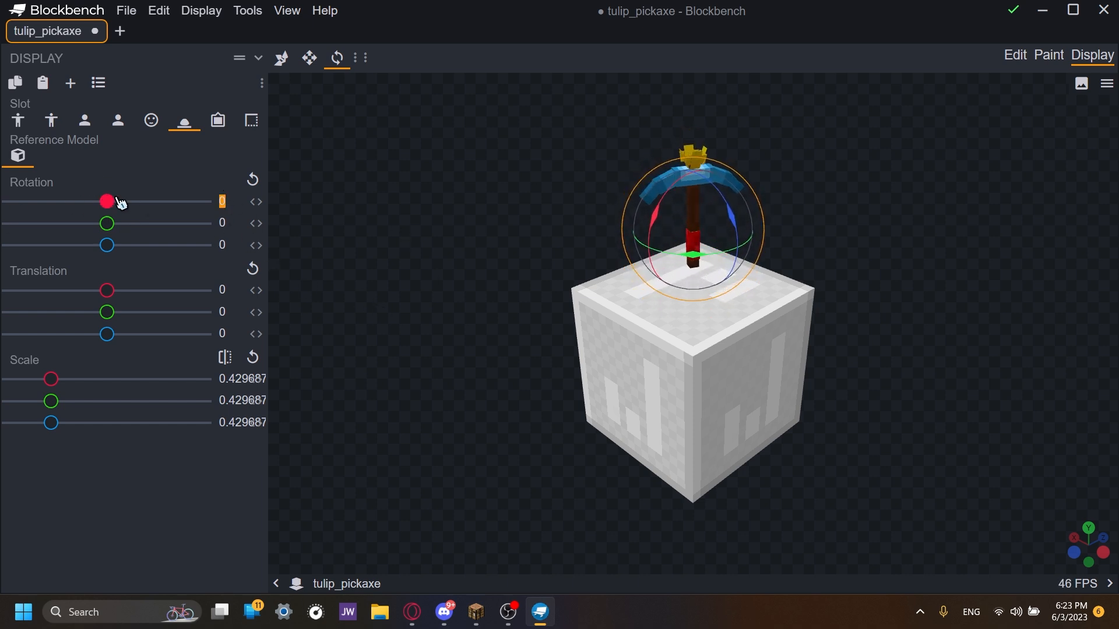
left_click_drag(108, 202, 106, 201)
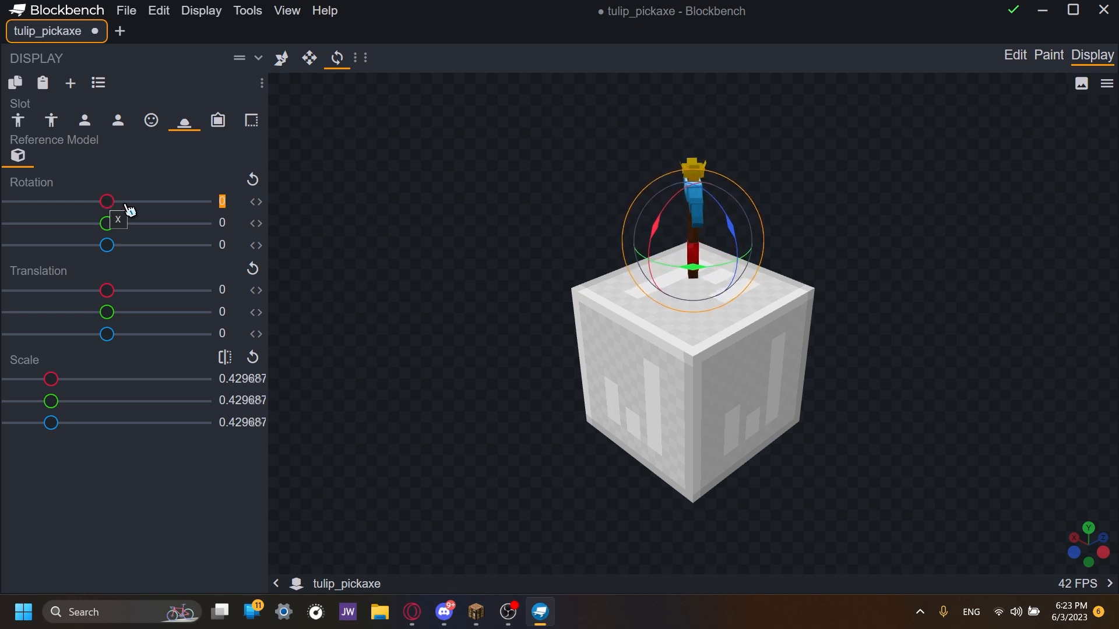
left_click_drag(107, 202, 156, 202)
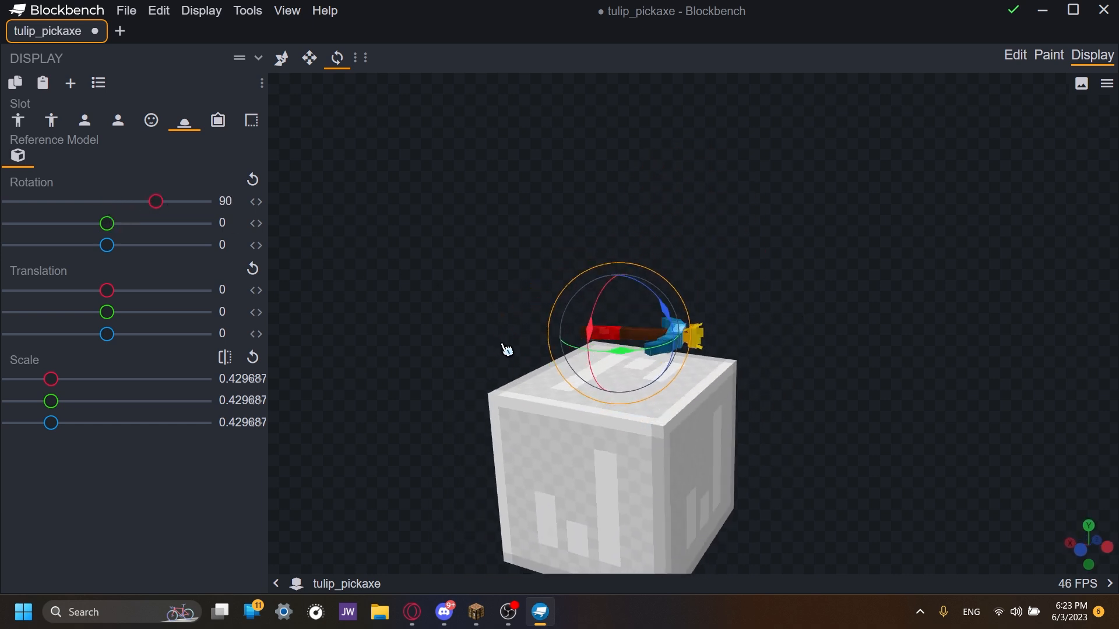
left_click(217, 119)
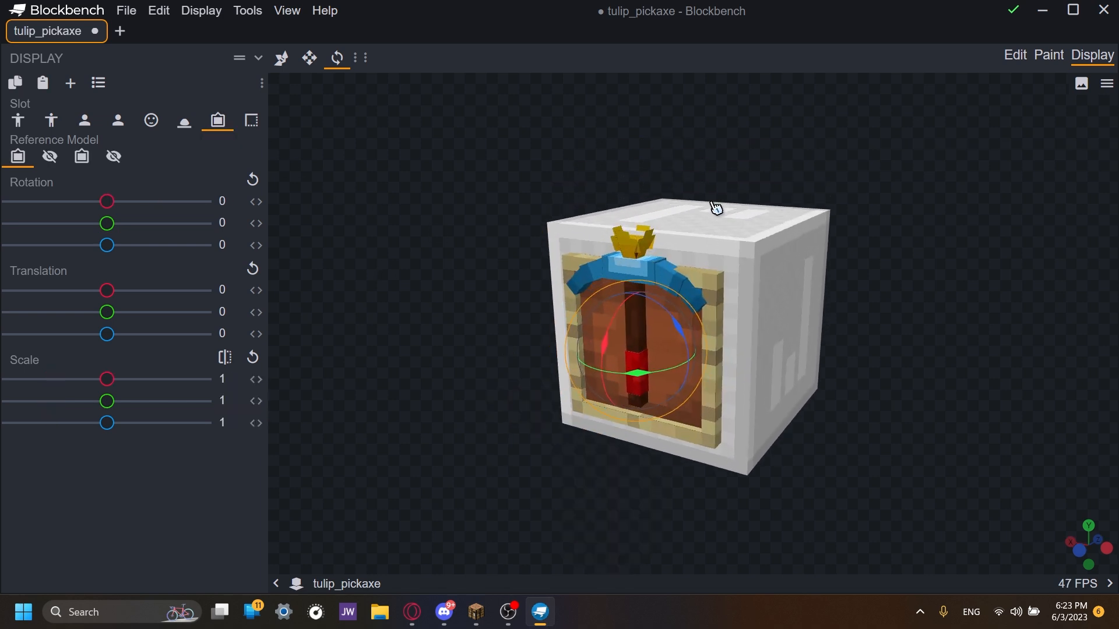
- Tilt the GUI inventory pose diagonally at 0.625 scale and shift it 1.25, -2.75
left_click(97, 82)
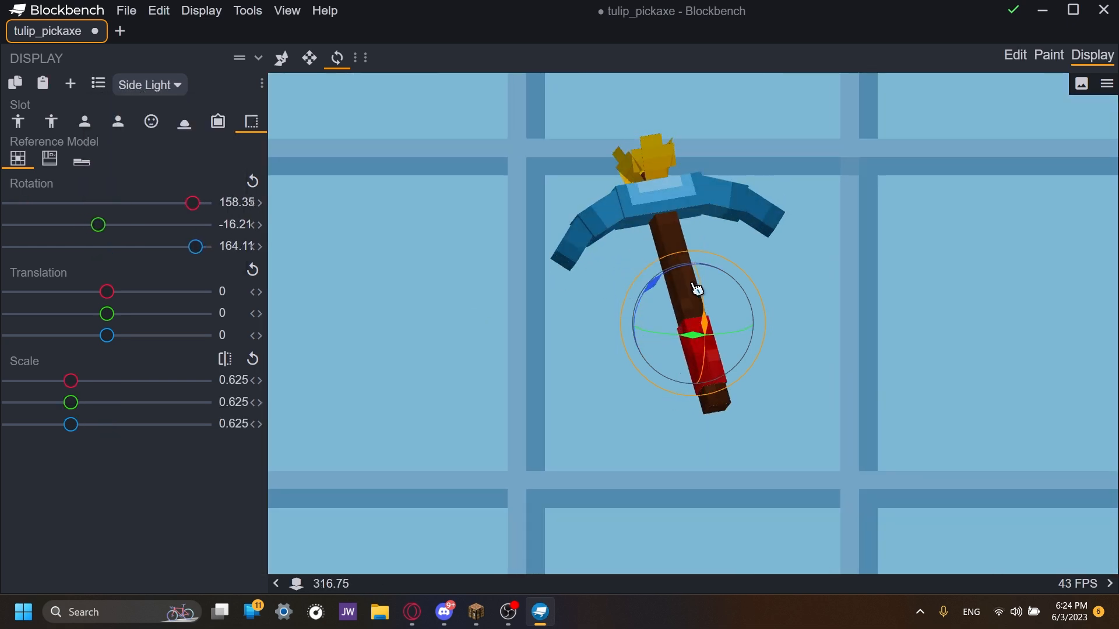
left_click_drag(192, 203, 182, 203)
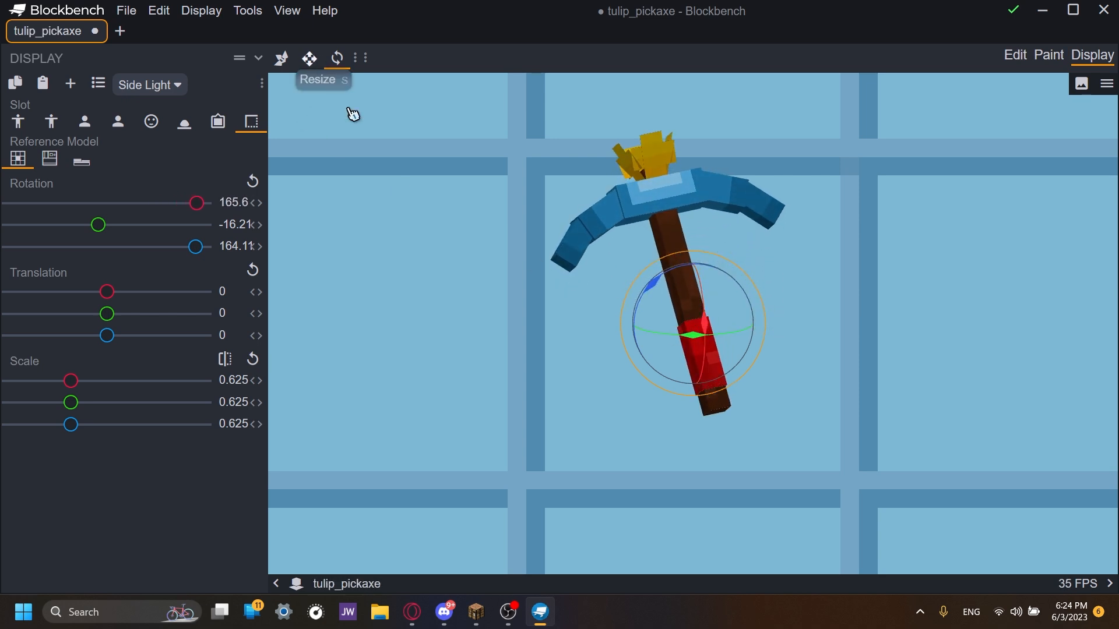
left_click(280, 58)
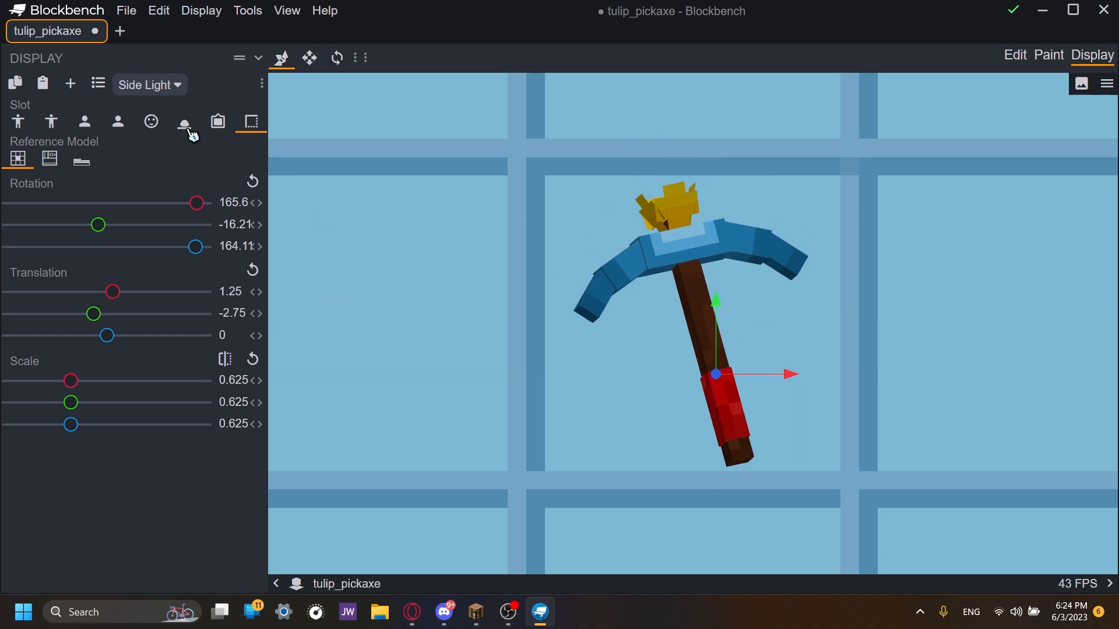
left_click(151, 120)
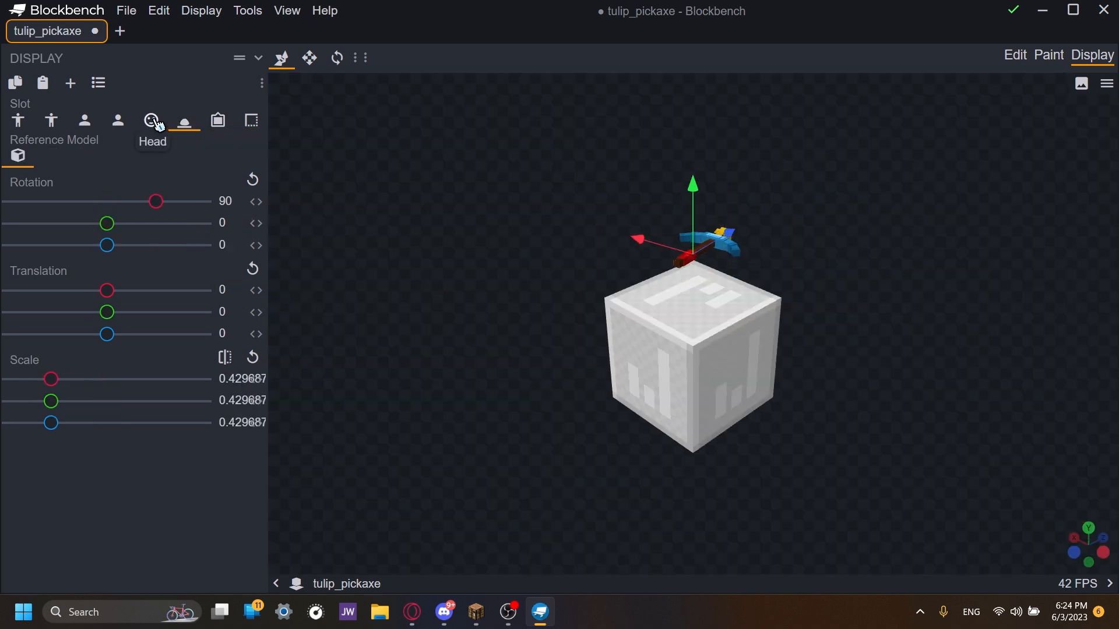
- Return to Edit mode and begin saving the pickaxe texture to a file
left_click(1014, 55)
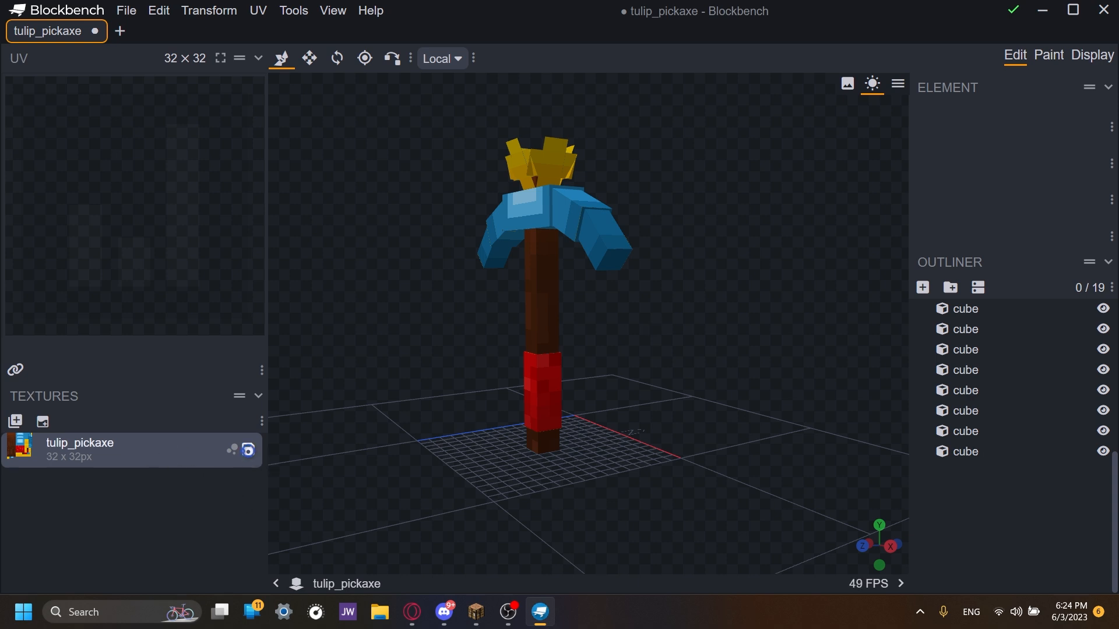
left_click(248, 450)
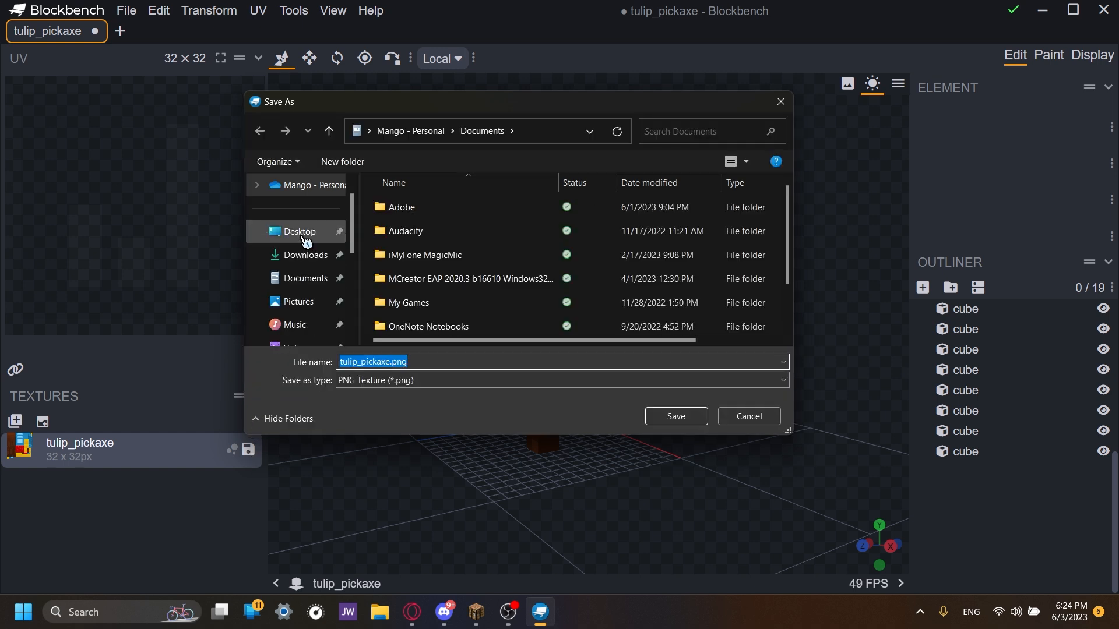
- Save tulip_pickaxe.png into Desktop > Custom Items Template > assets > minecraft > textures > custom_item_template
left_click(299, 231)
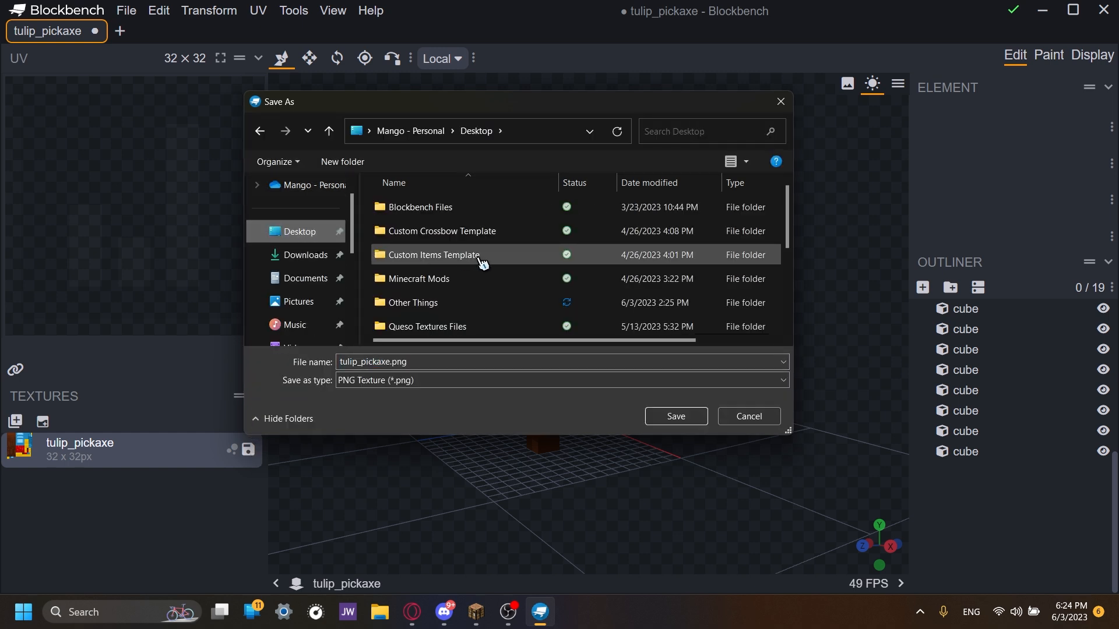
scroll("down", 3)
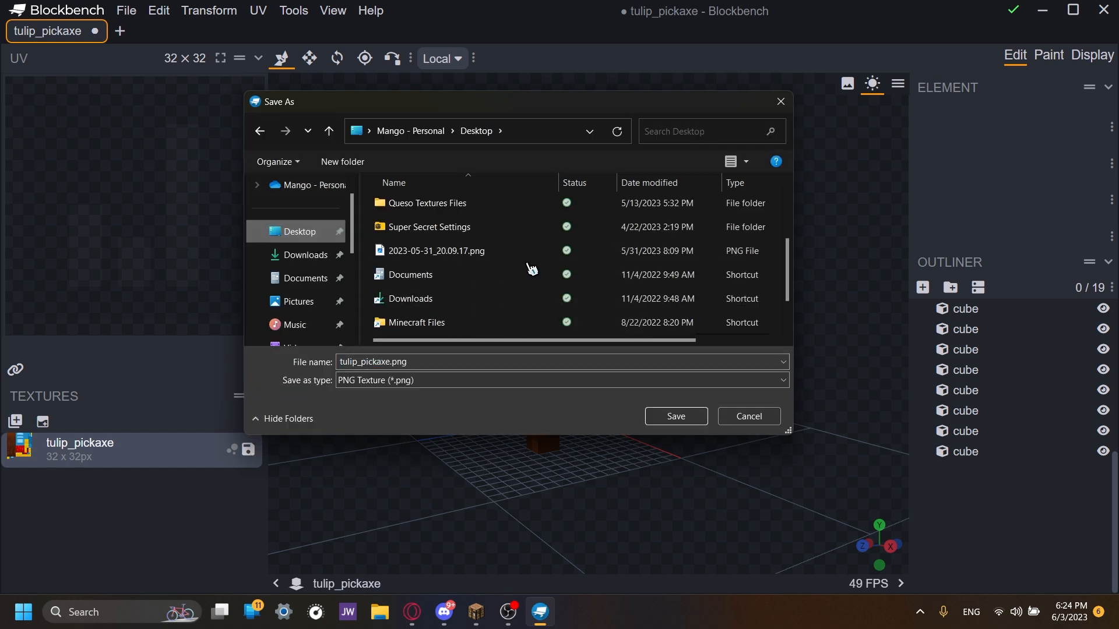
scroll("down", 3)
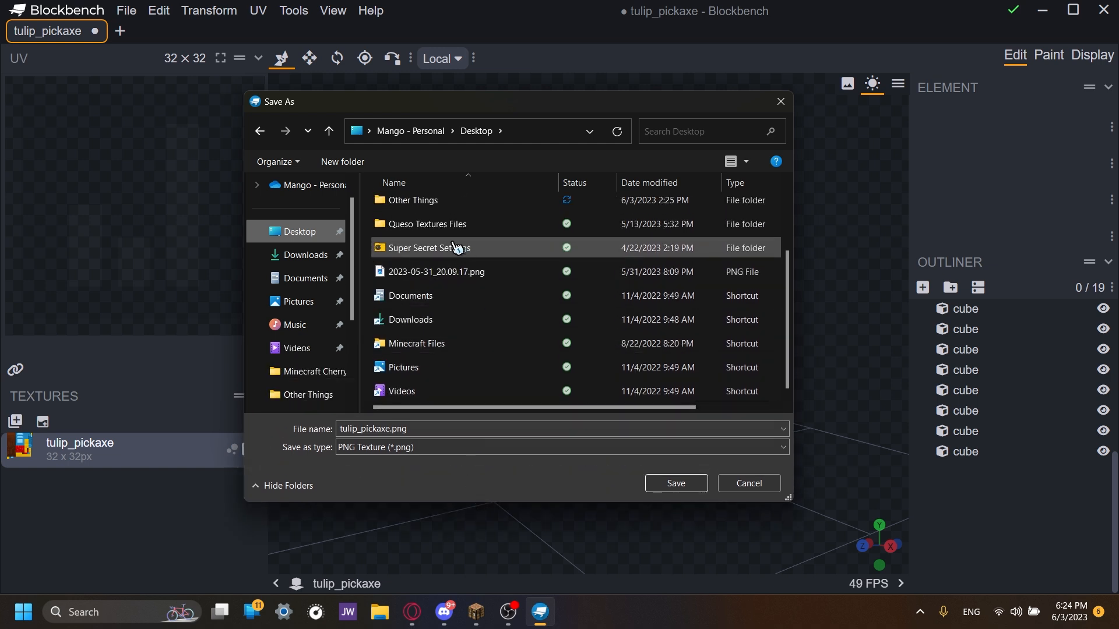
scroll("up", 3)
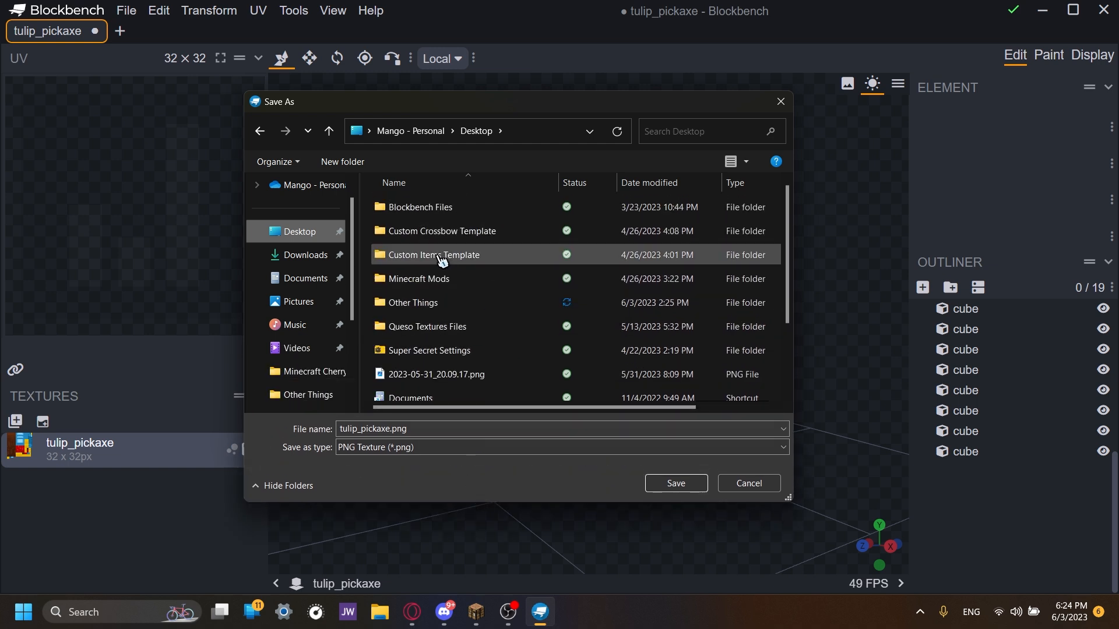
left_click(433, 255)
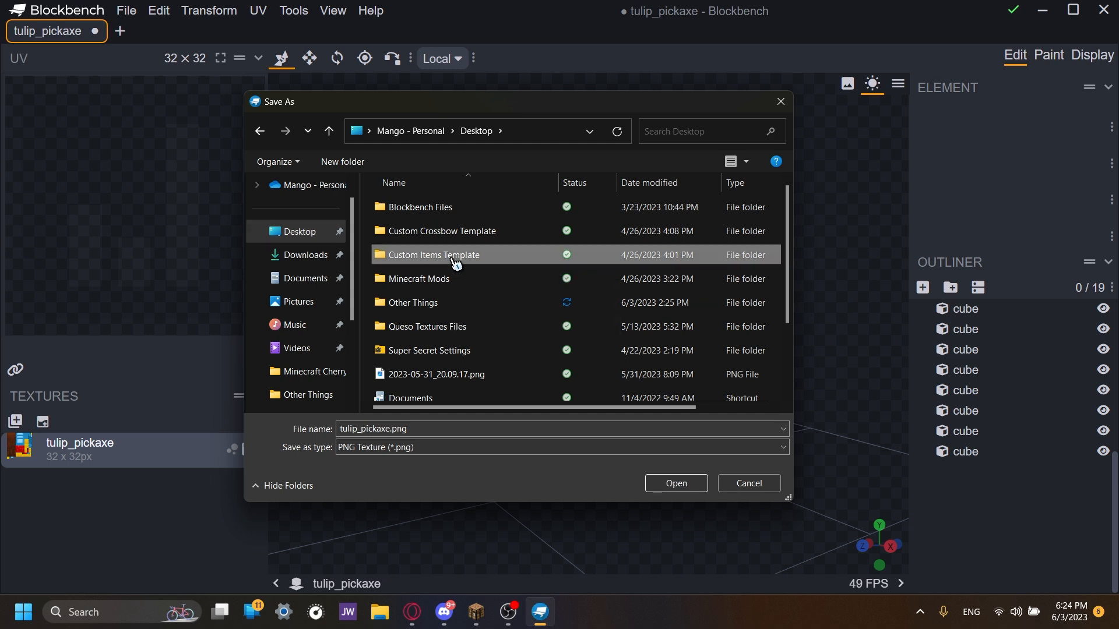
double_click(433, 255)
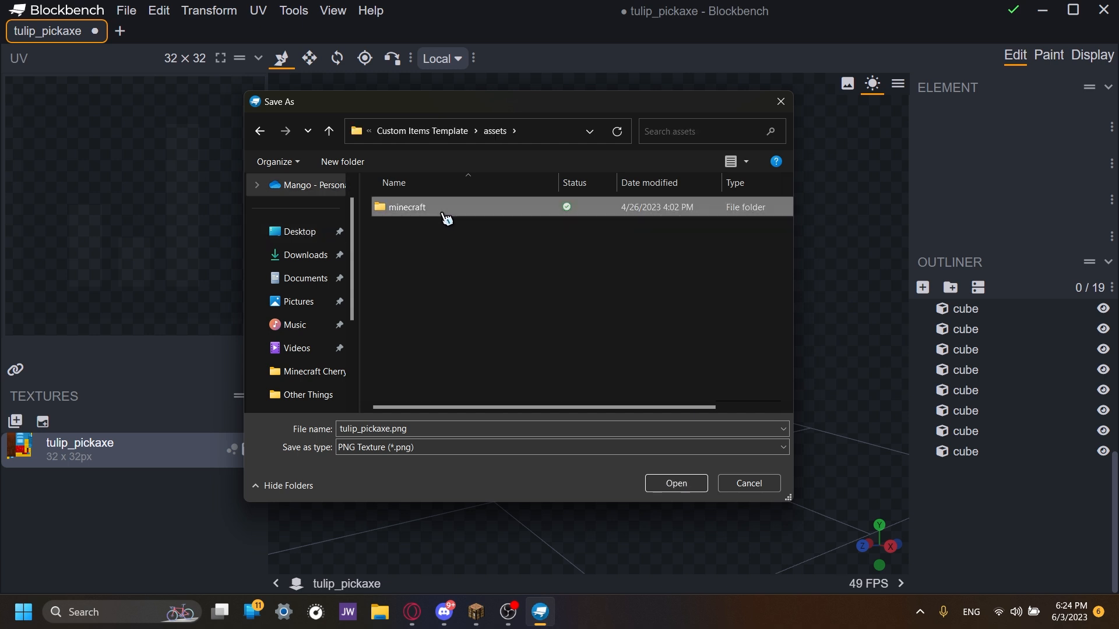
double_click(406, 208)
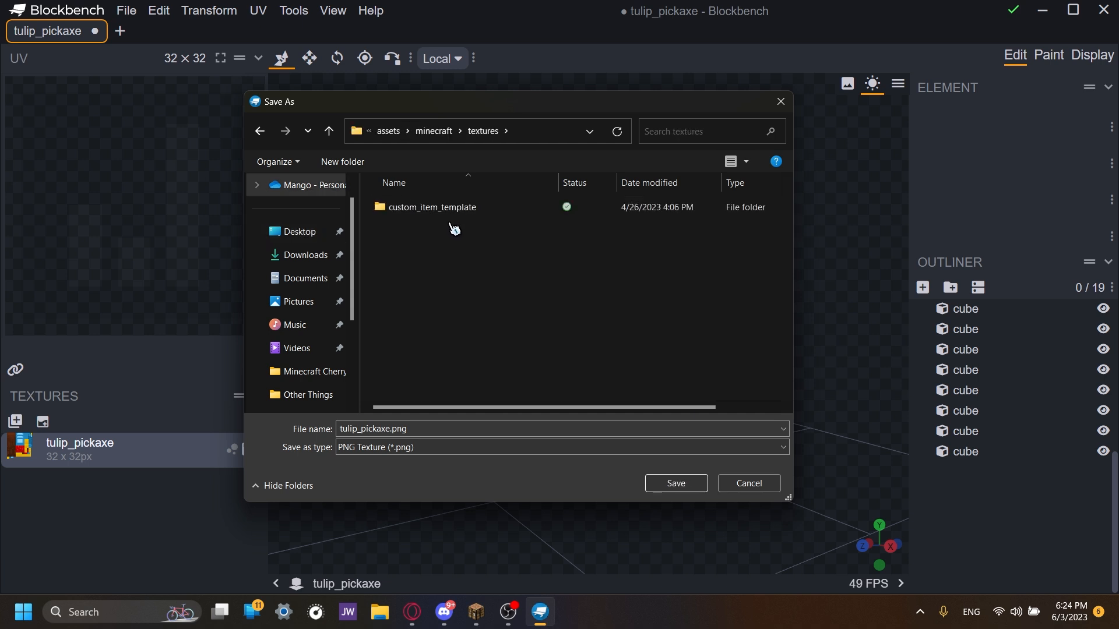
left_click(431, 208)
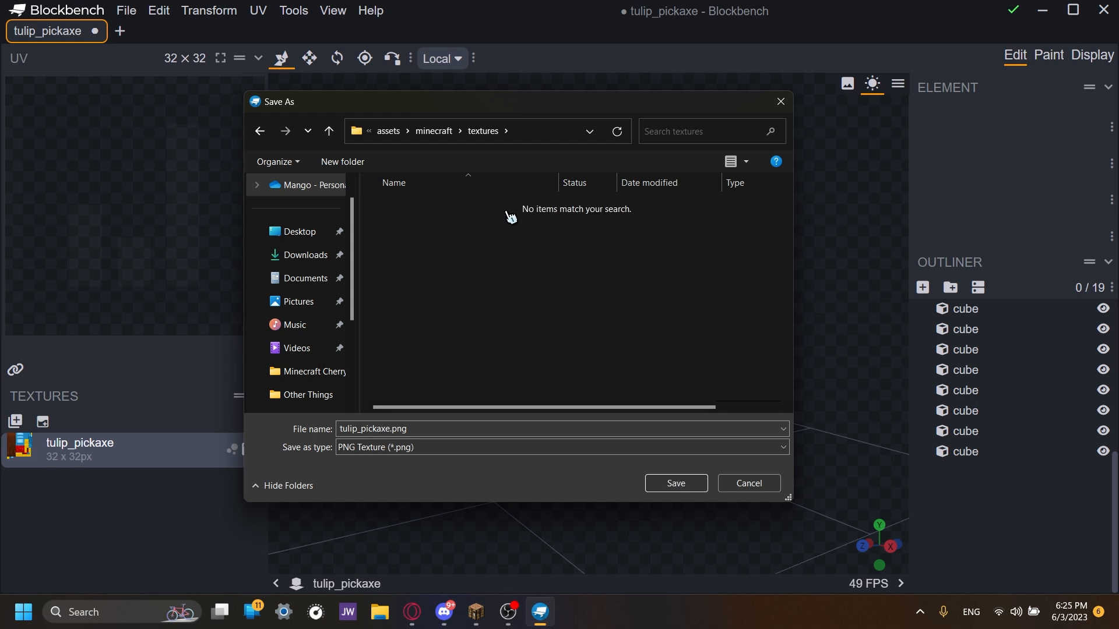
left_click(674, 482)
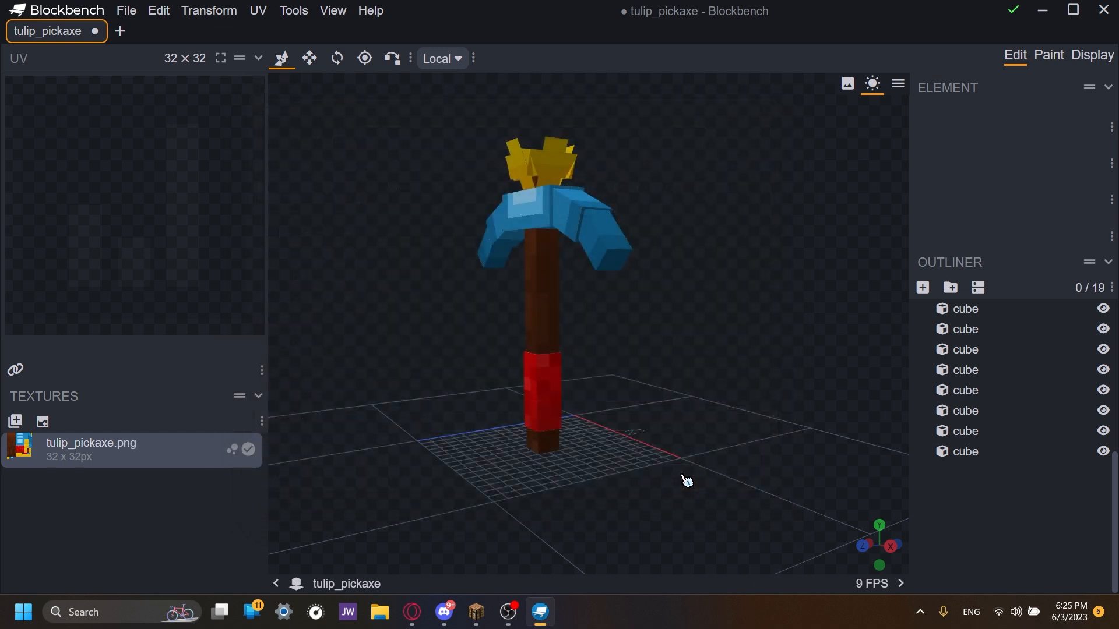
- Export the model as Java item tulip_pickaxe.json into the pack's optifine/cit/models/item folder
left_click(126, 11)
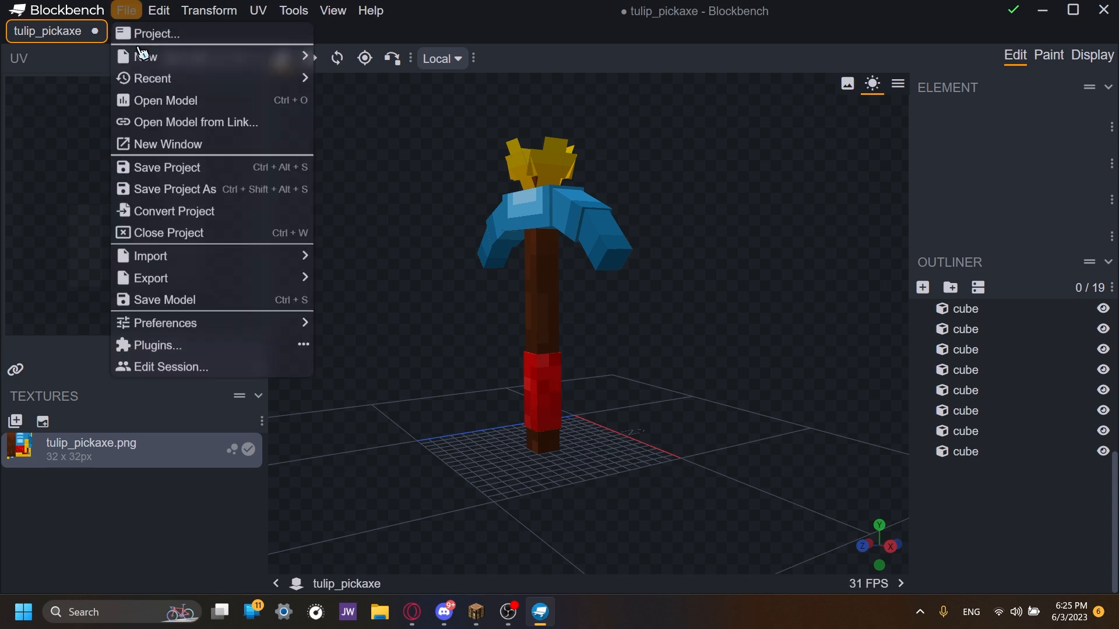
mouse_move(150, 275)
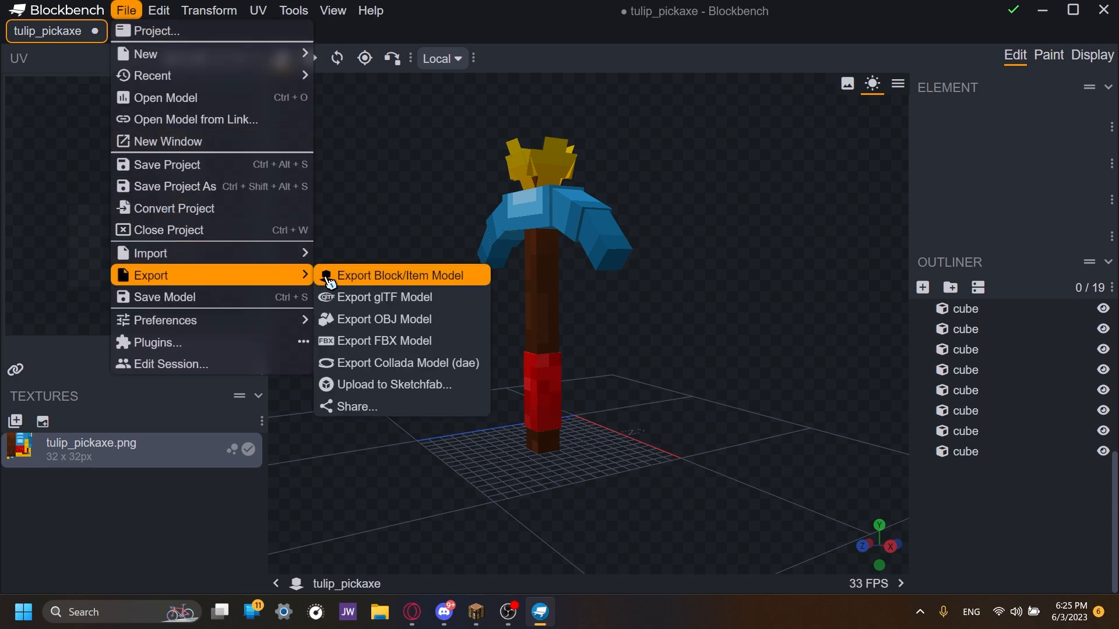
mouse_move(385, 280)
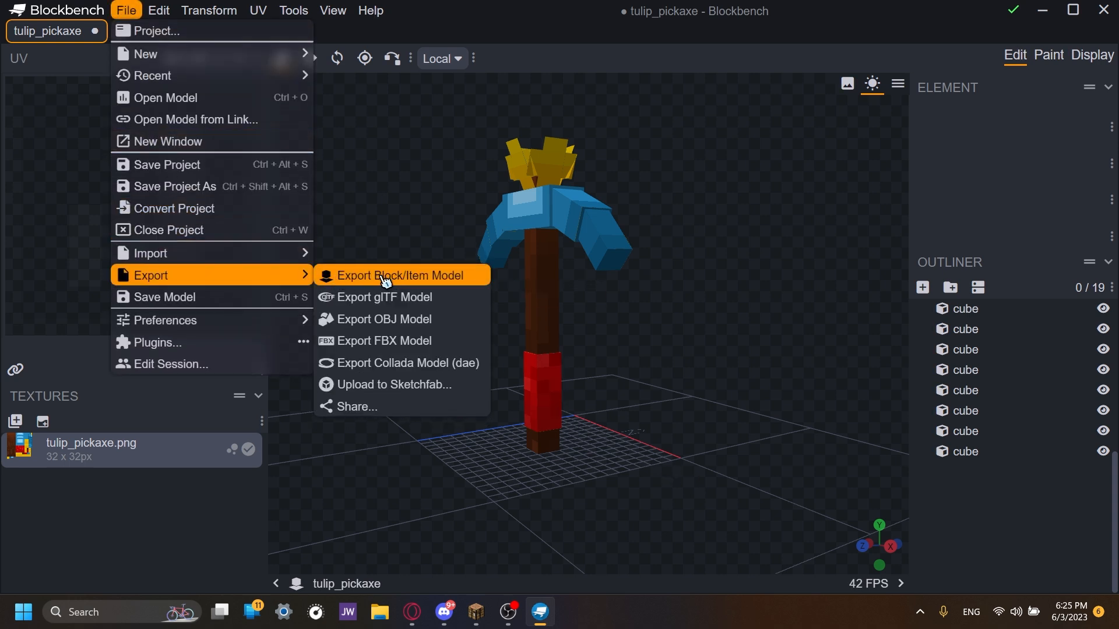
left_click(400, 275)
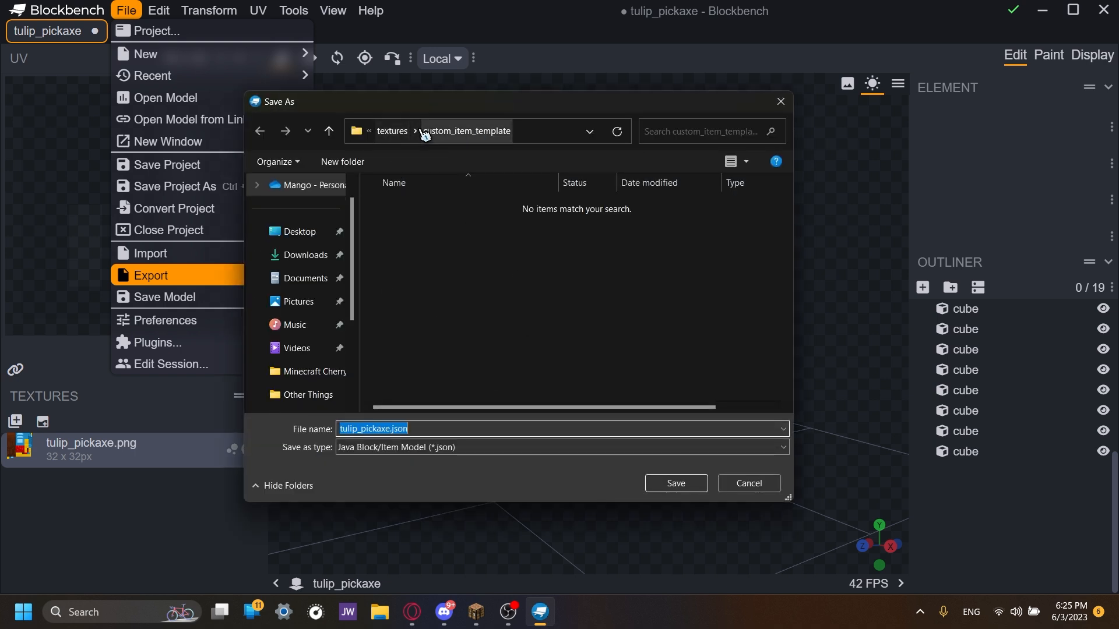
left_click(391, 132)
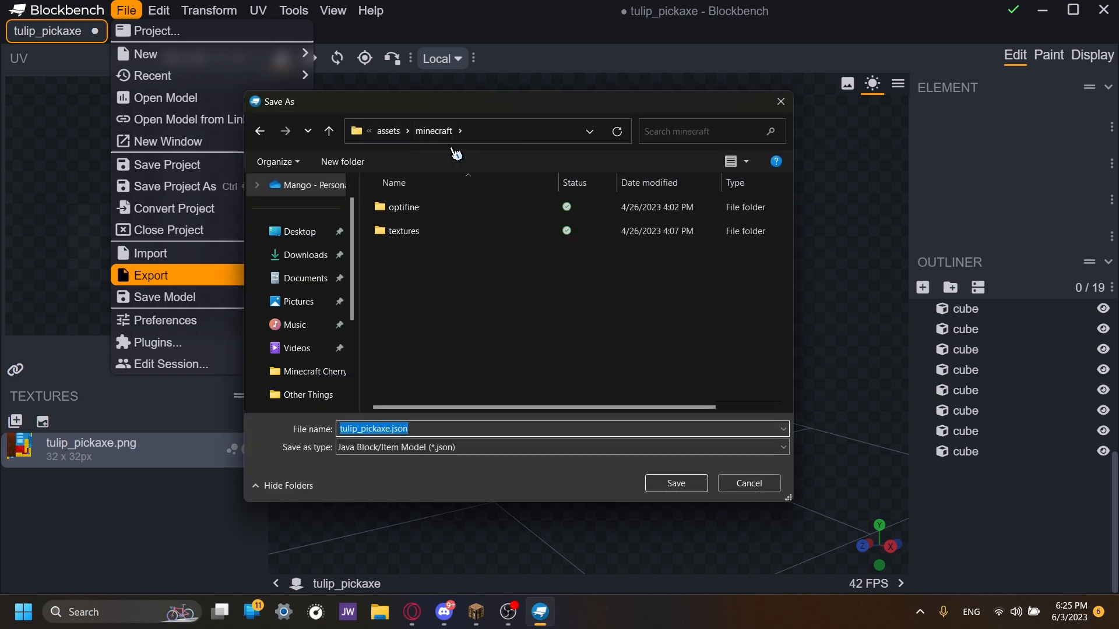
double_click(406, 207)
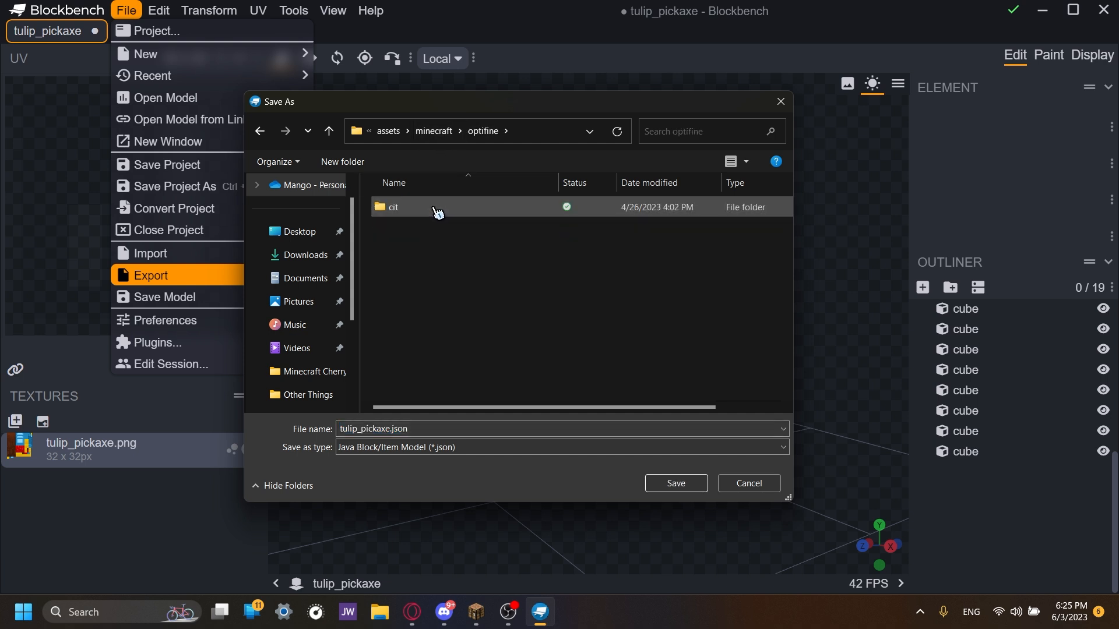
double_click(393, 208)
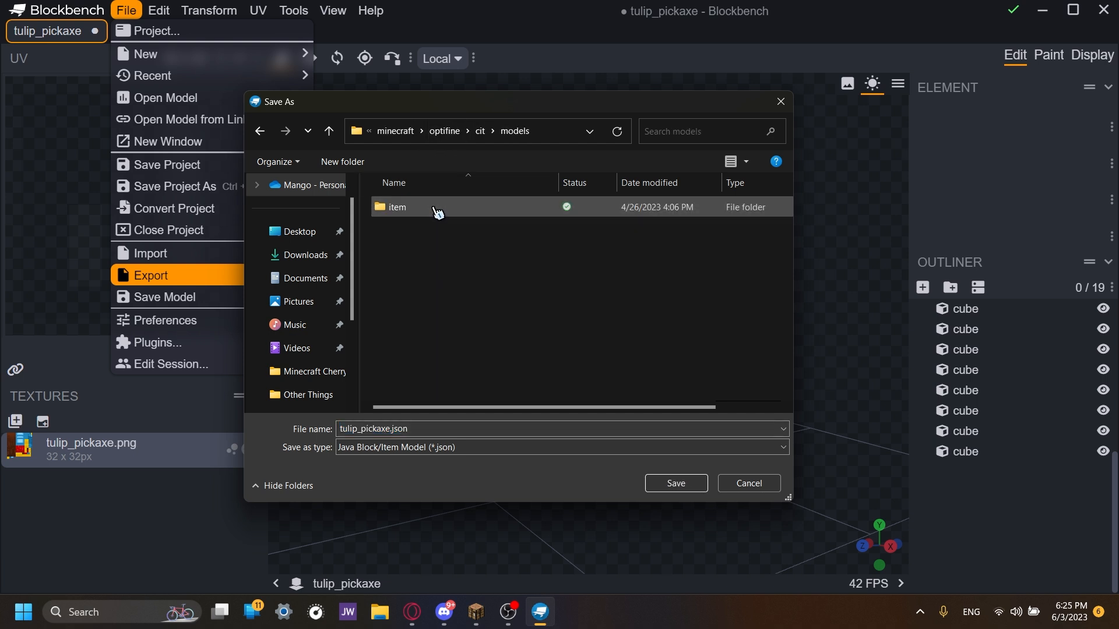
double_click(396, 208)
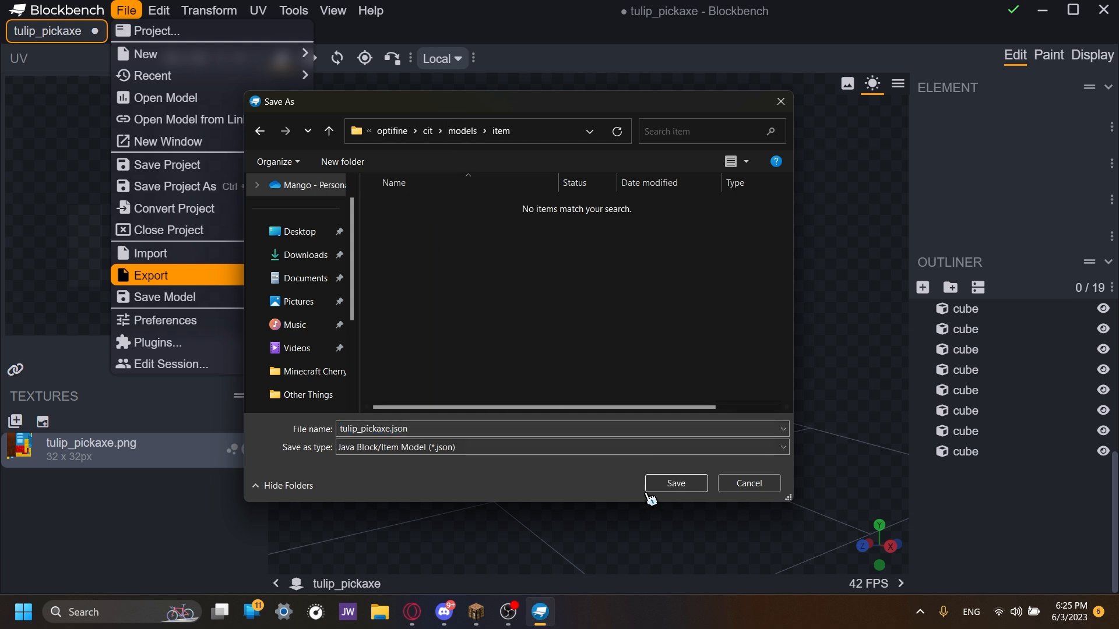
left_click(674, 482)
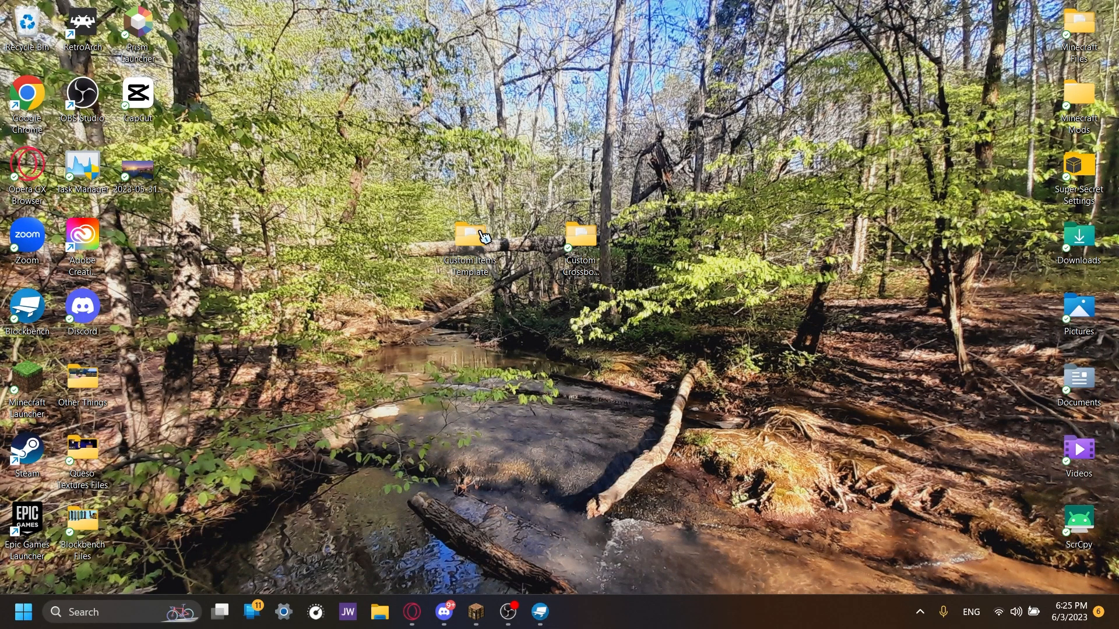
- Browse File Explorer into Custom Items Template > assets > minecraft > optifine > cit > models > item
double_click(469, 235)
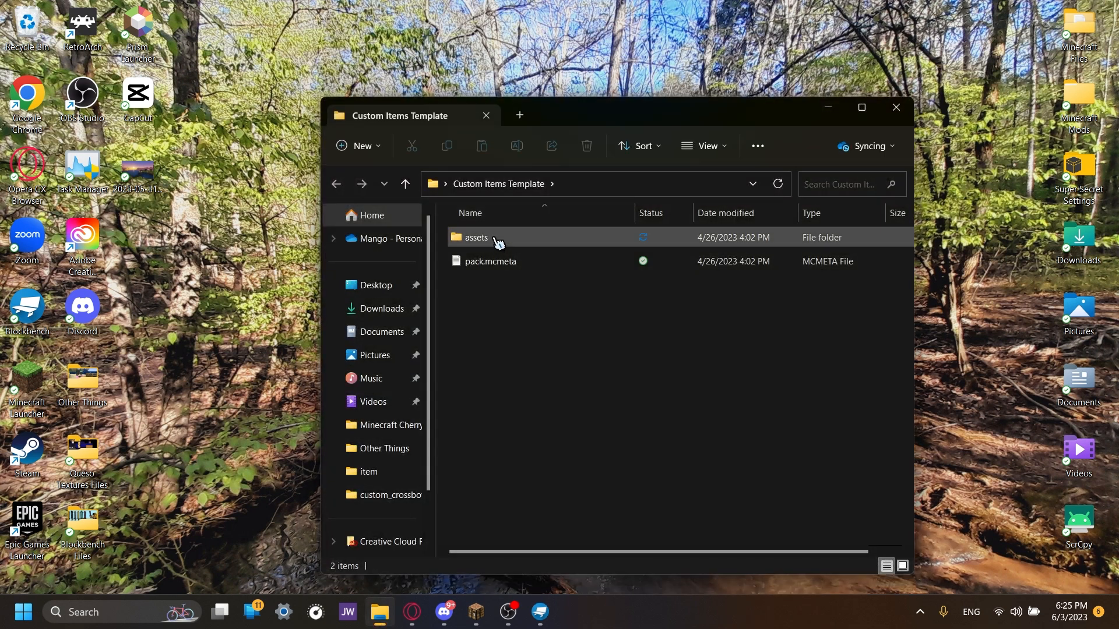
double_click(475, 236)
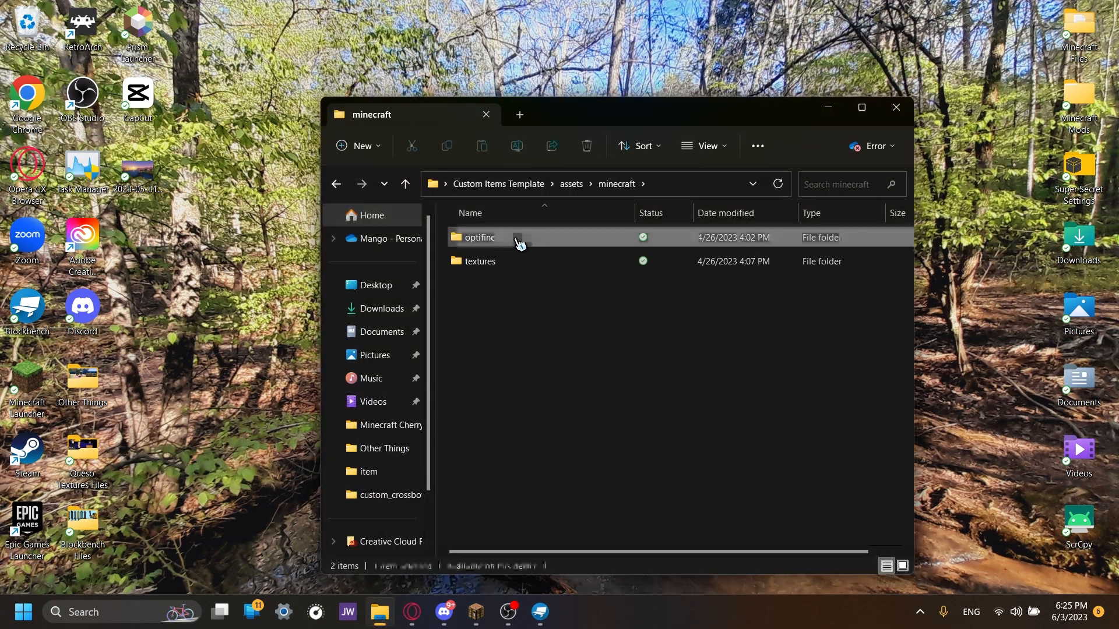
double_click(478, 237)
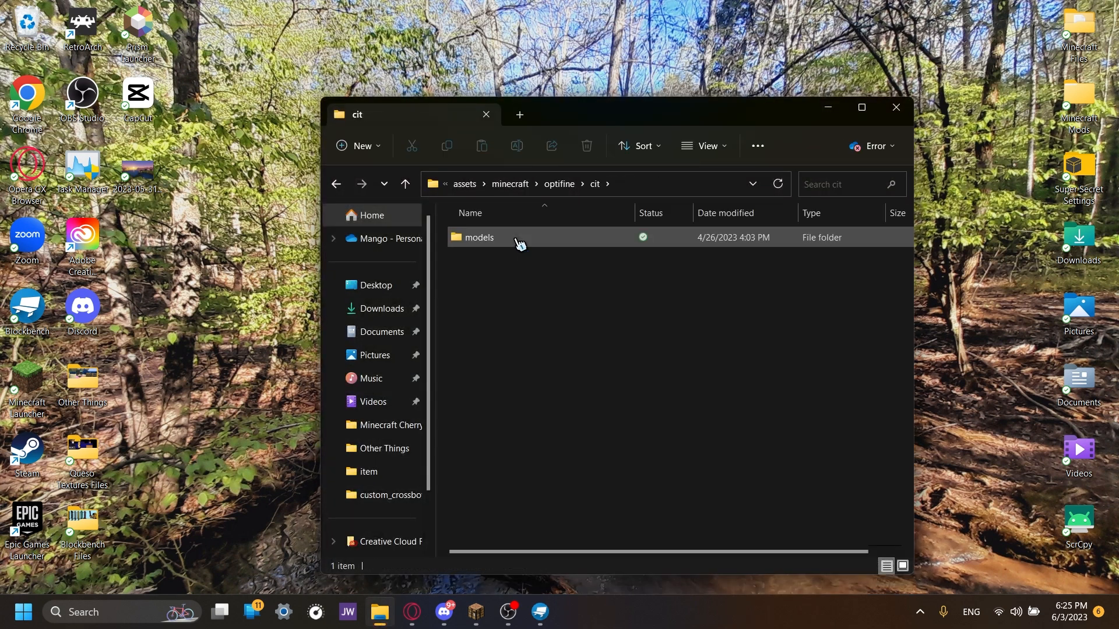
double_click(479, 237)
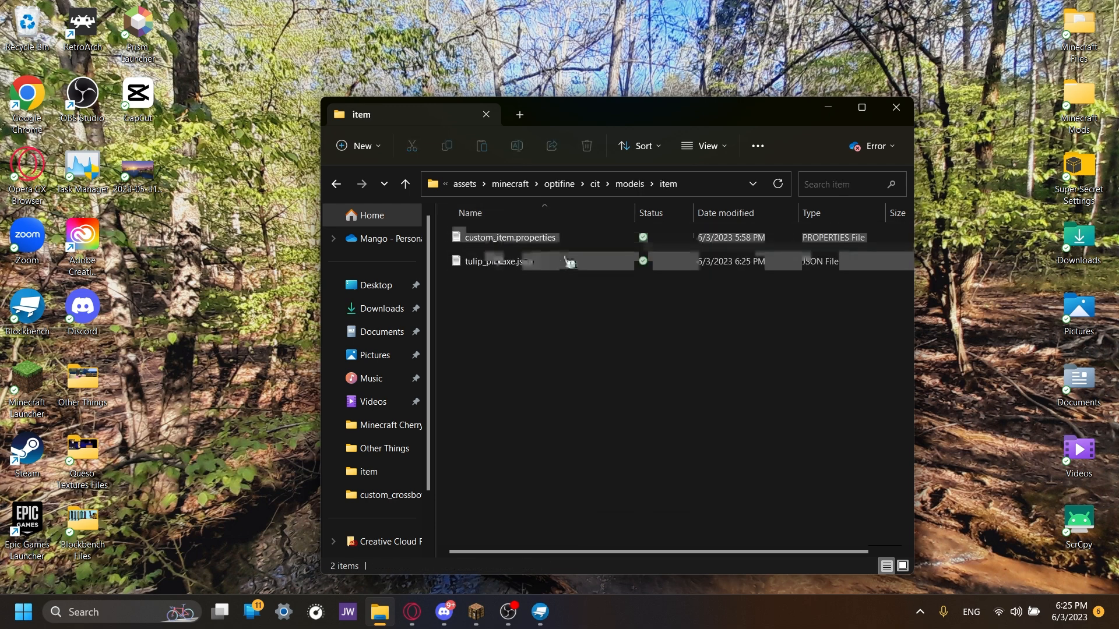
- Rename custom_item.properties to tulip_pickaxe.properties and open it in Notepad
left_click(496, 259)
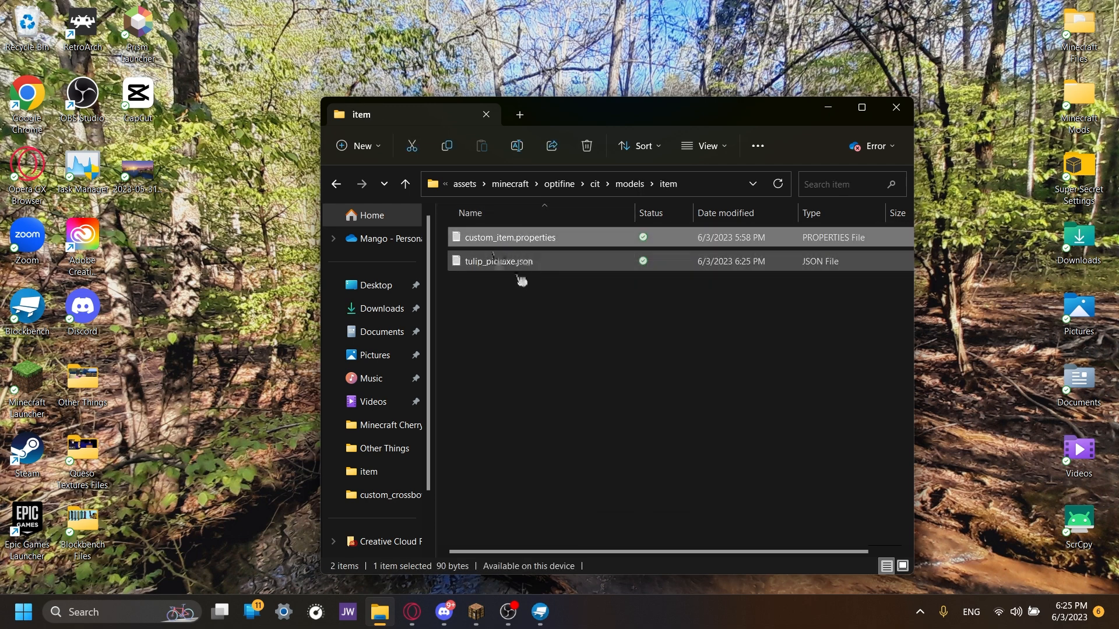
left_click(515, 145)
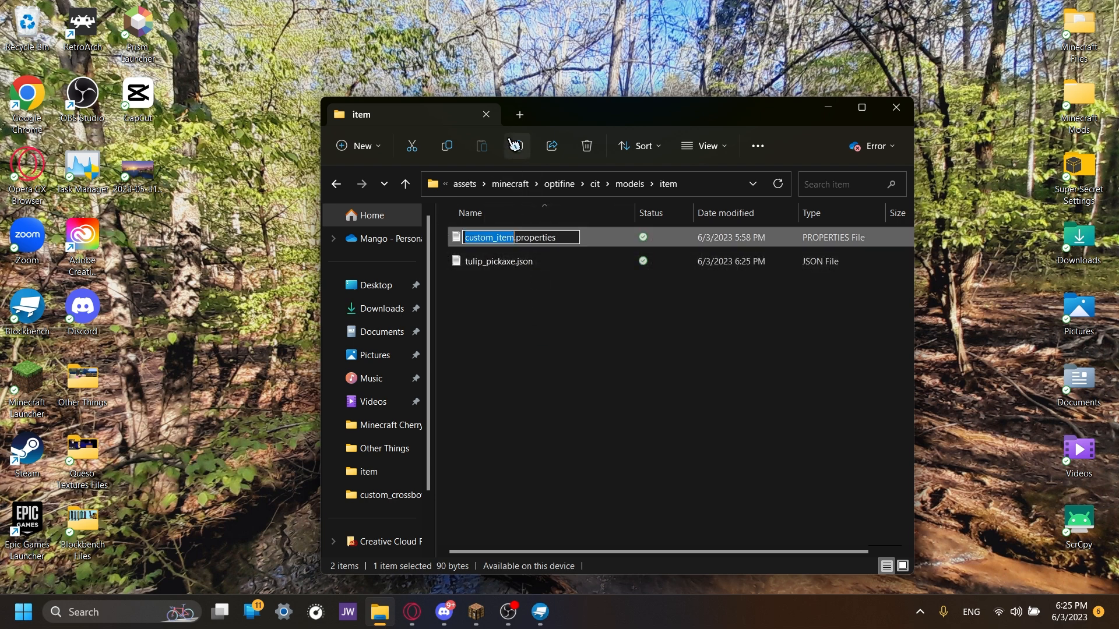
type("tulip_id")
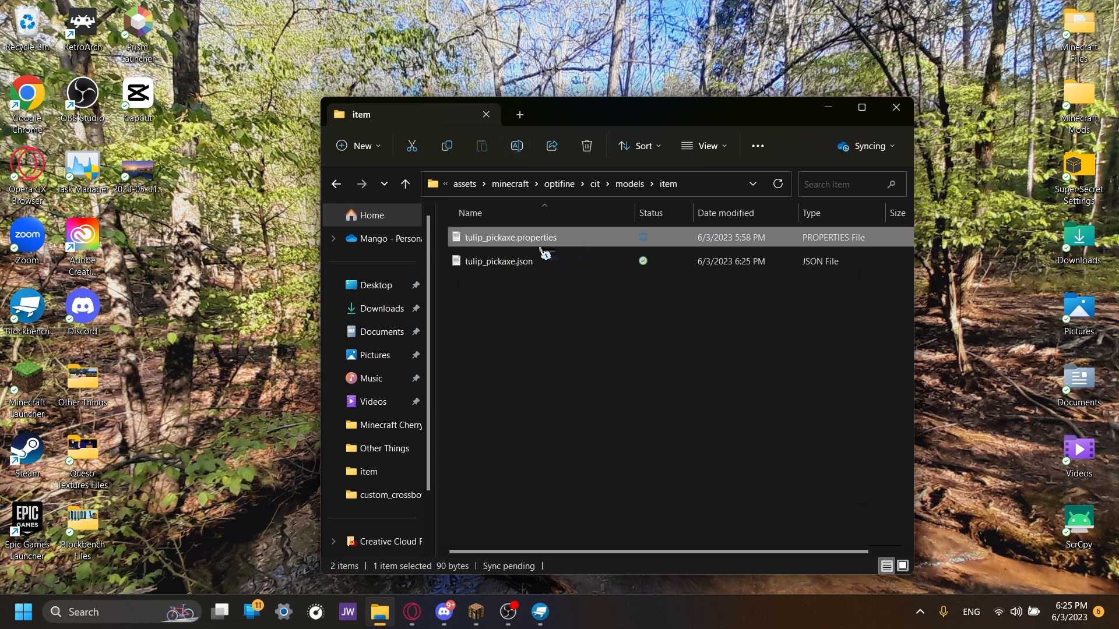
double_click(510, 237)
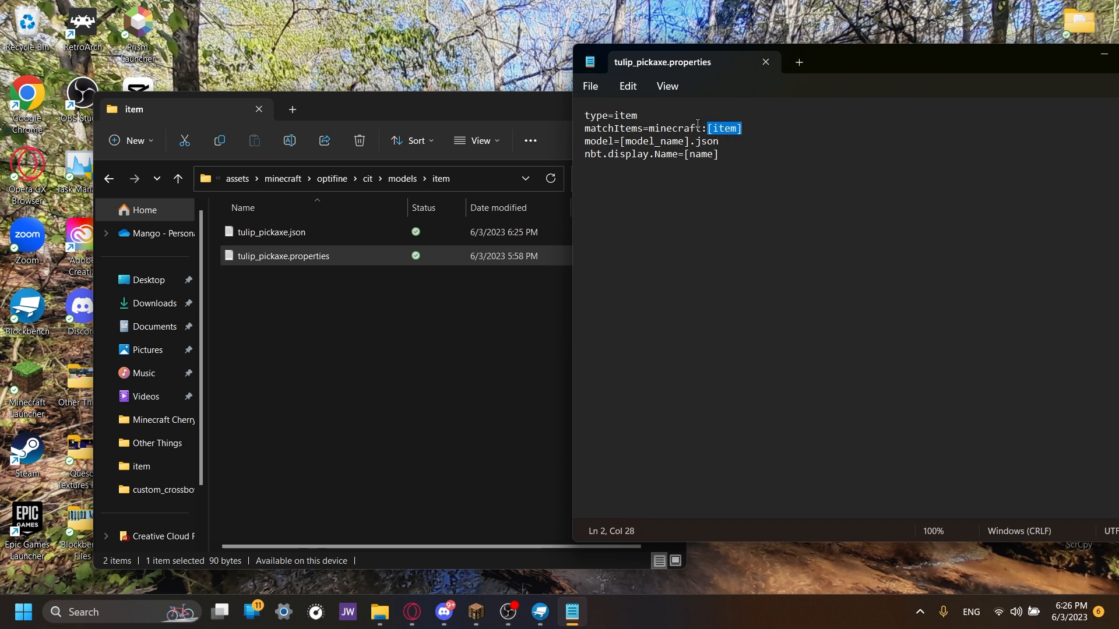
- Overwrite the matchItems [item] placeholder with the diamond_pickaxe id
type("di")
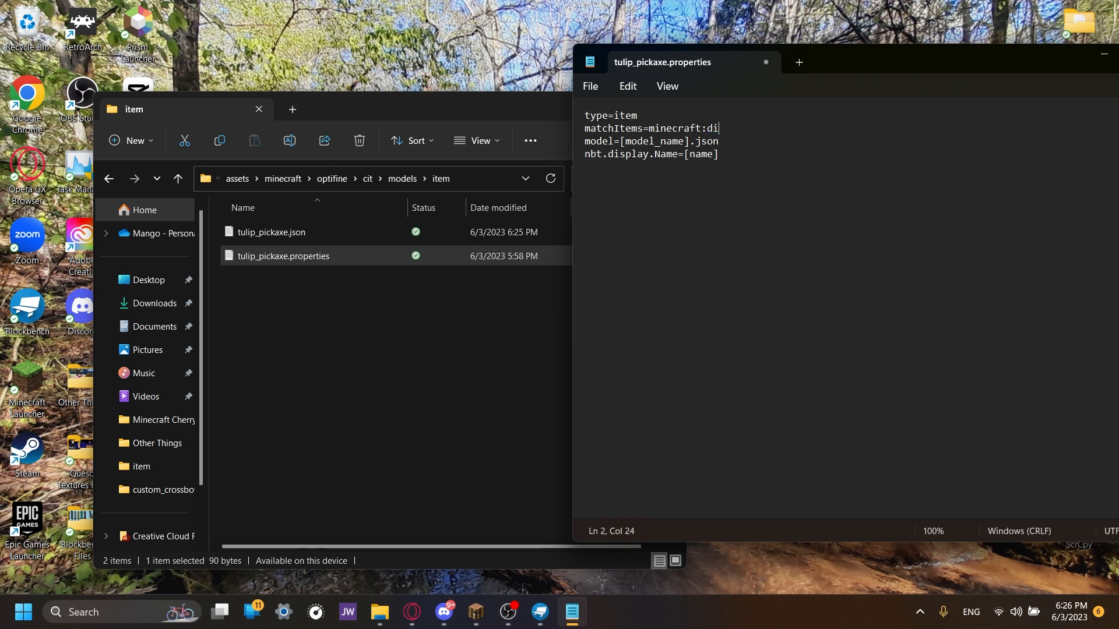
type("amond_pi")
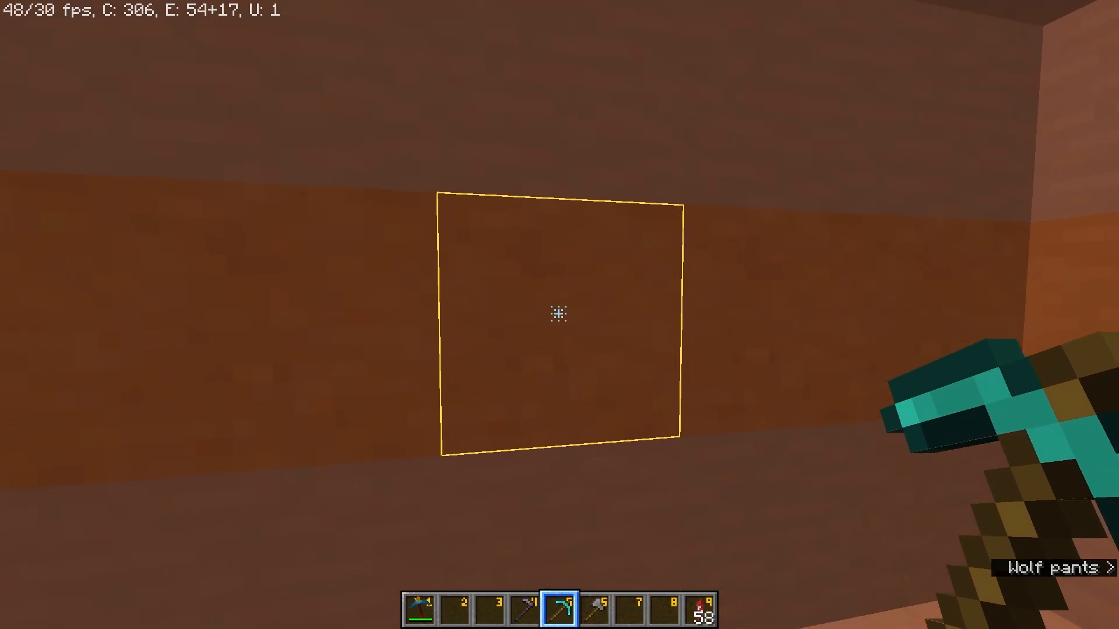
- Check the diamond pickaxe in the creative inventory before enabling extra tooltip info
key("e")
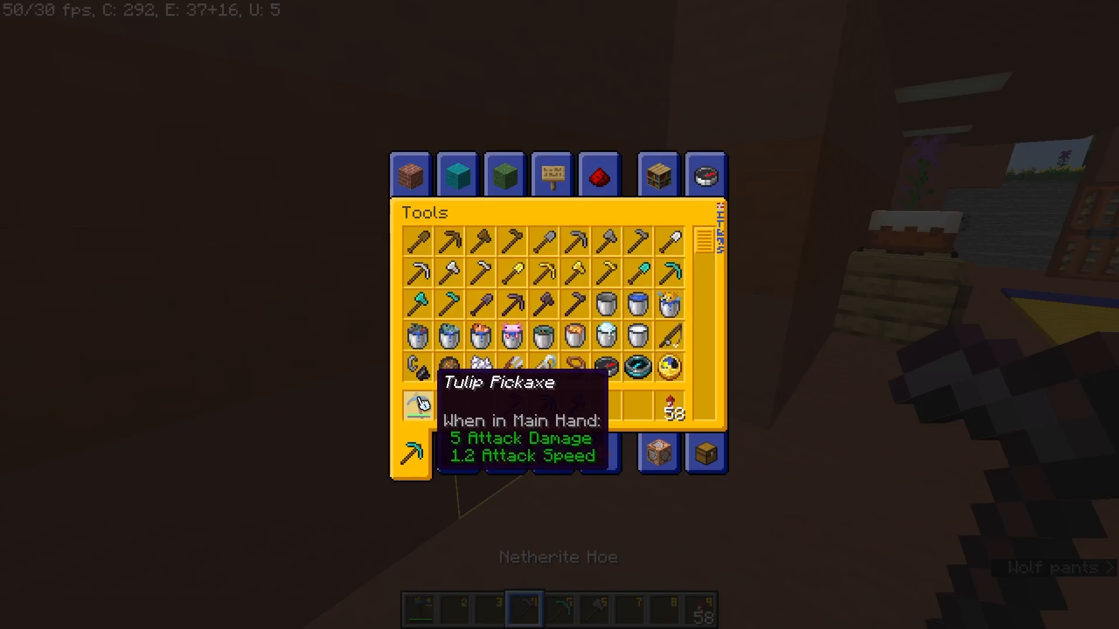
key("Escape")
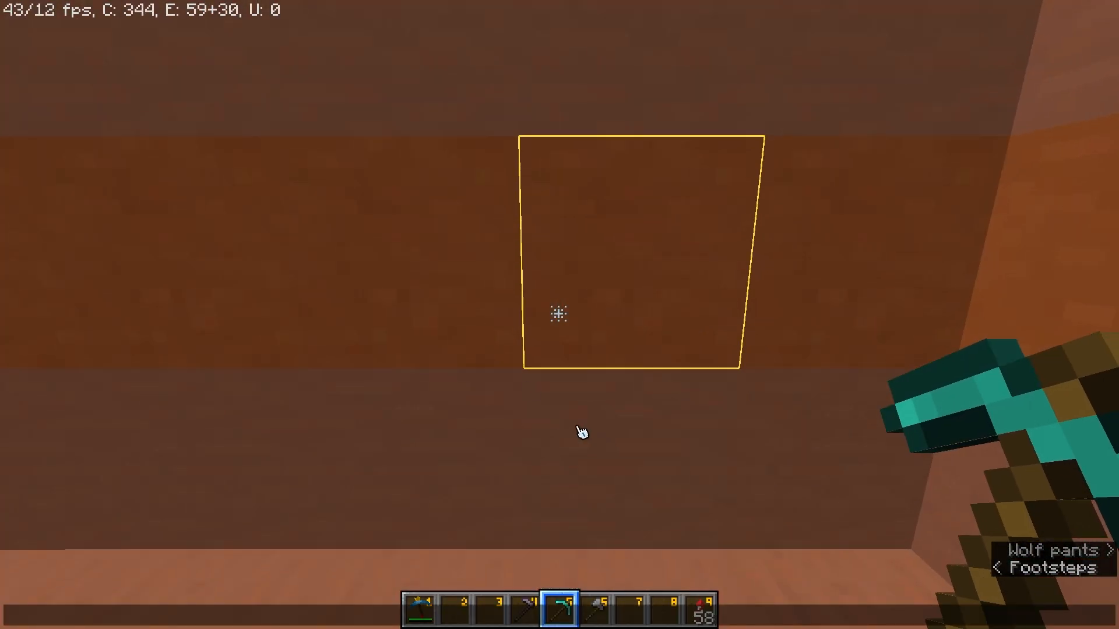
key("e")
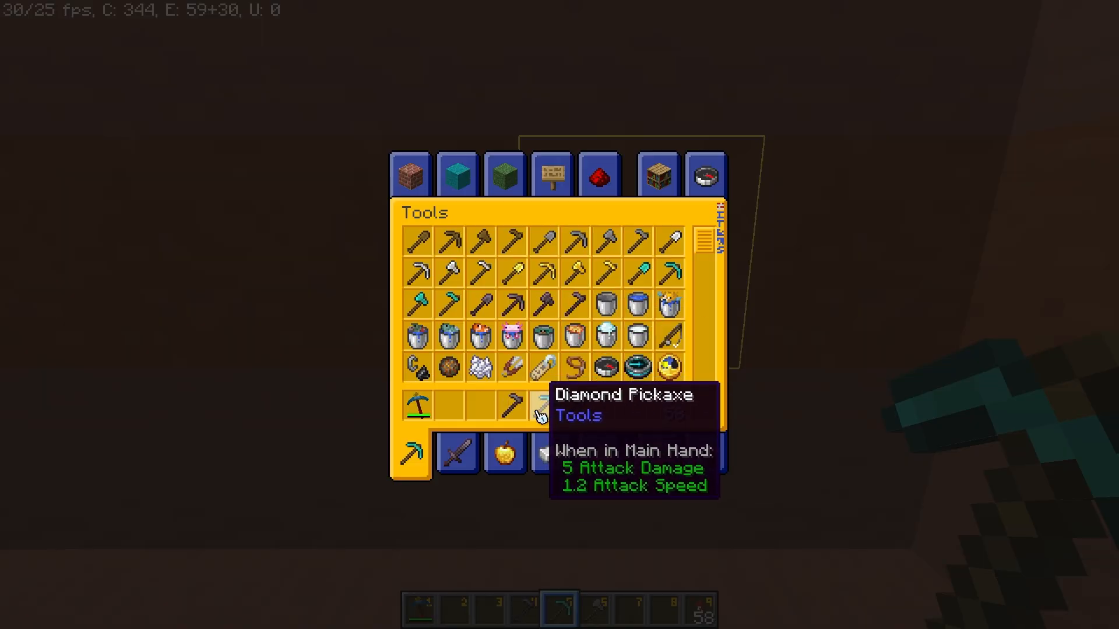
key("Escape")
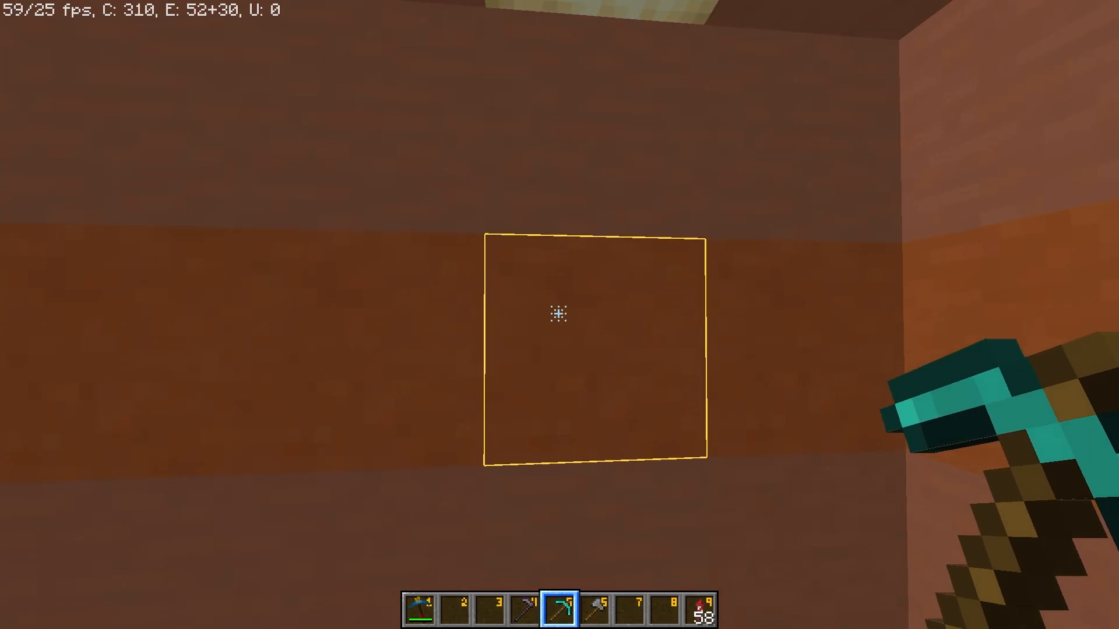
- Enable advanced tooltips (F3+H) and read the id minecraft:diamond_pickaxe from the inventory
key("f3+h")
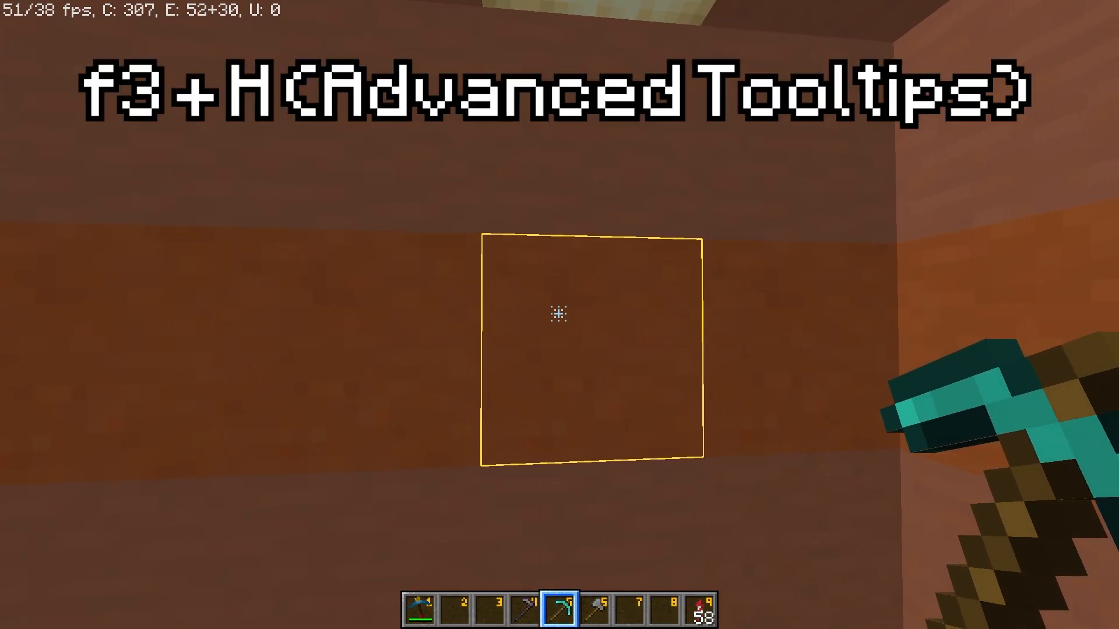
key("f3+h")
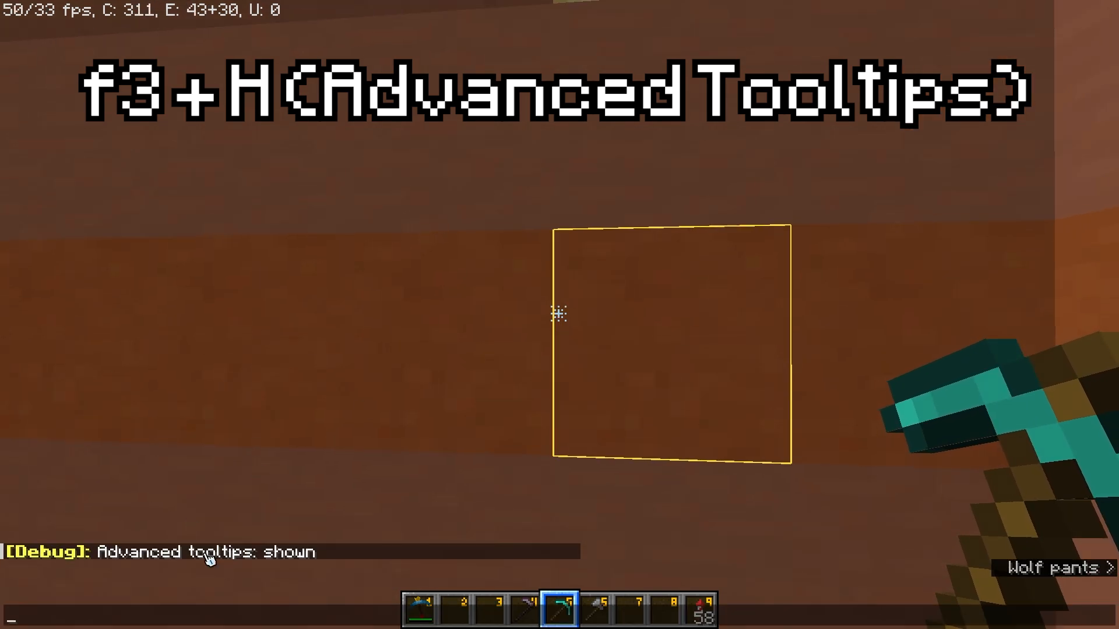
key("e")
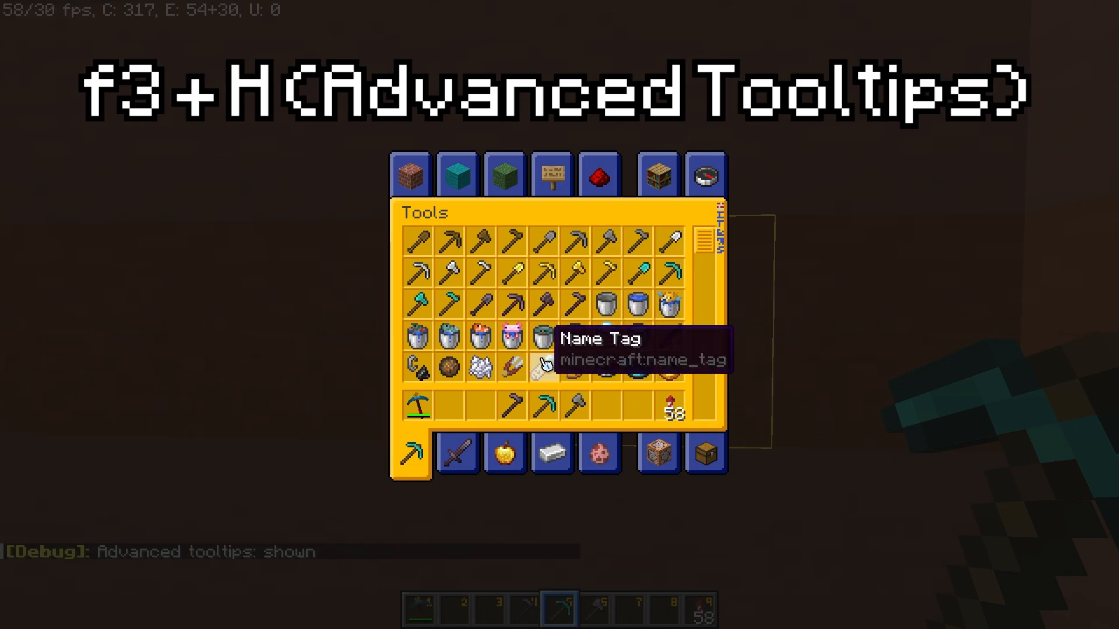
mouse_move(542, 405)
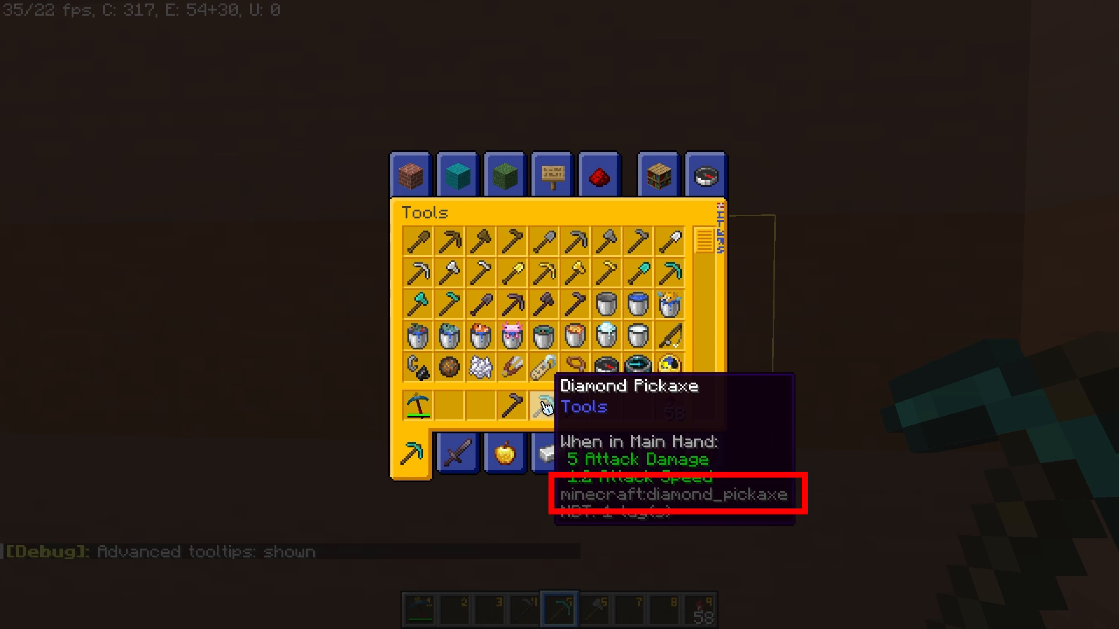
mouse_move(574, 406)
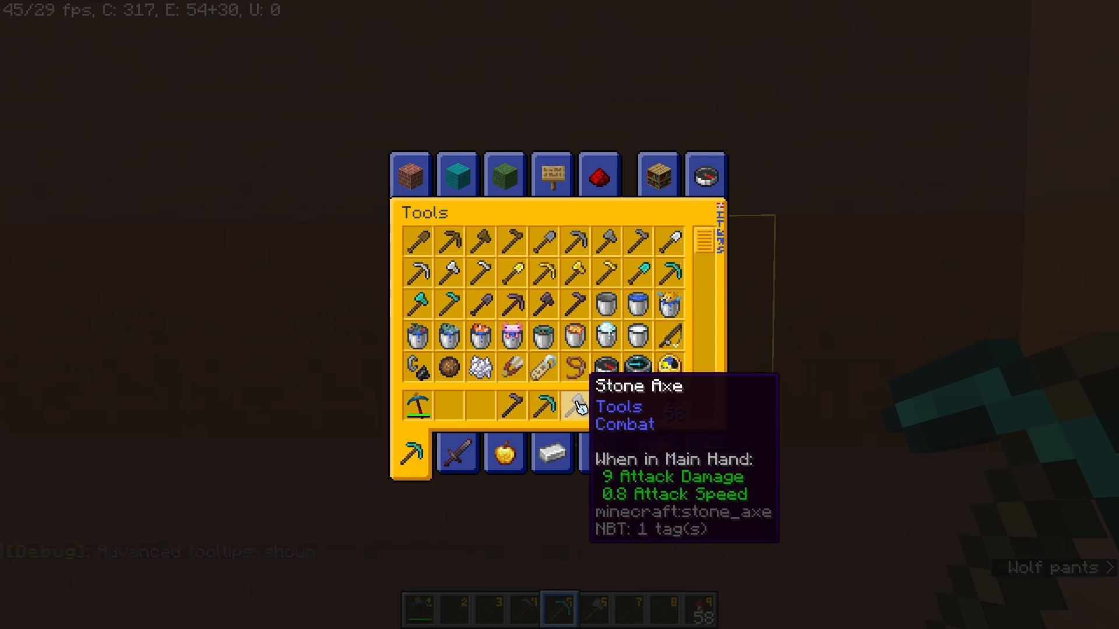
mouse_move(512, 405)
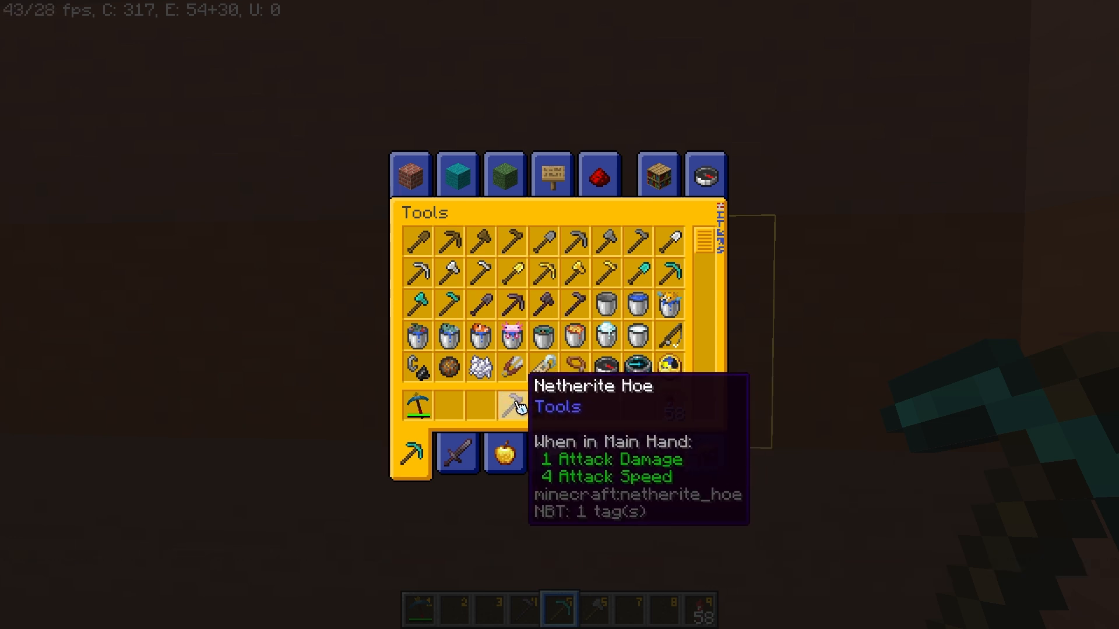
key("Escape")
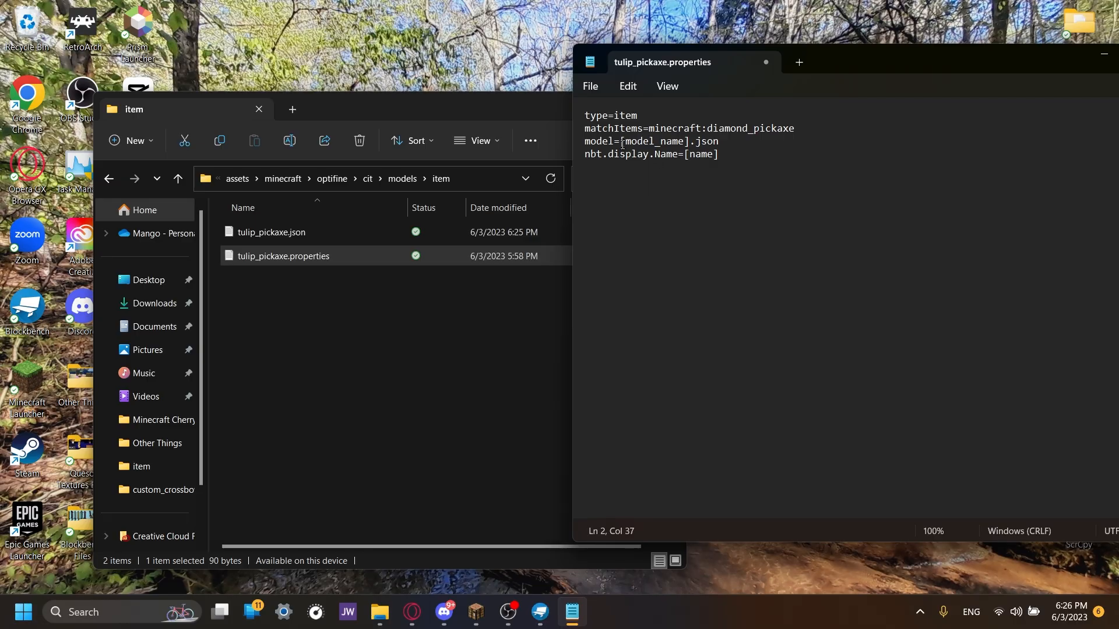
- Replace the [model_name] placeholder so the model line reads tulip_pickaxe.json
double_click(653, 141)
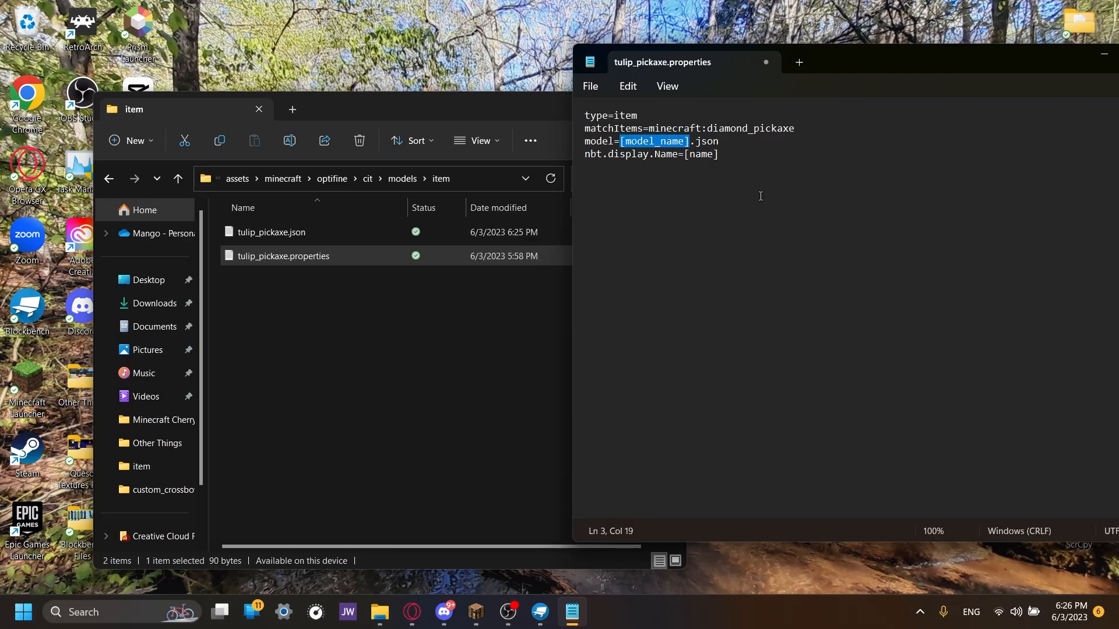
type("tulip")
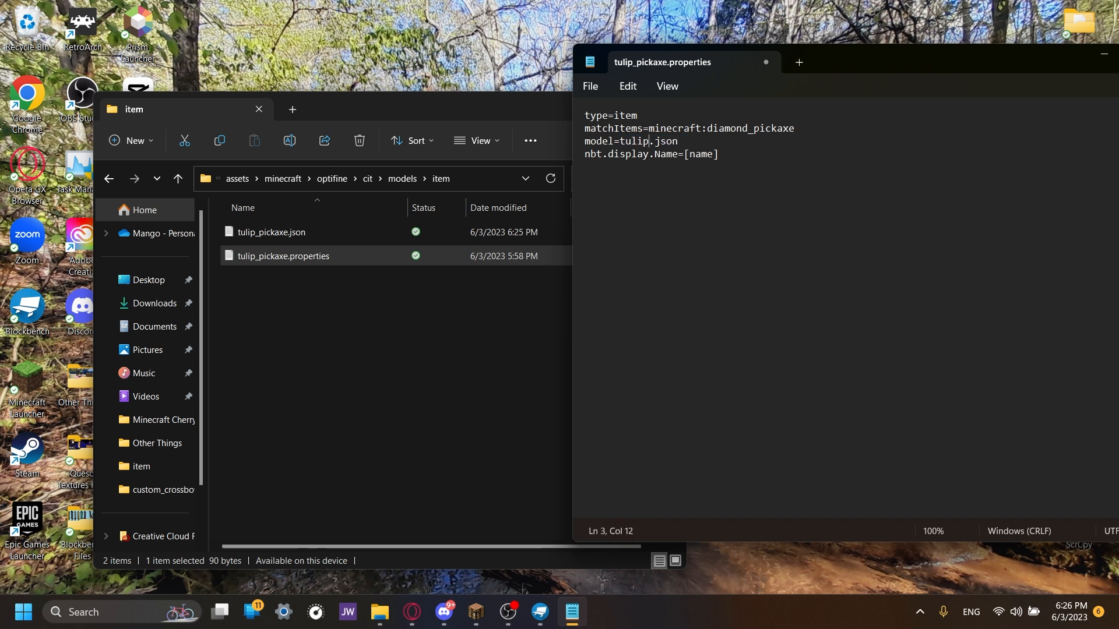
type("_pickaxe")
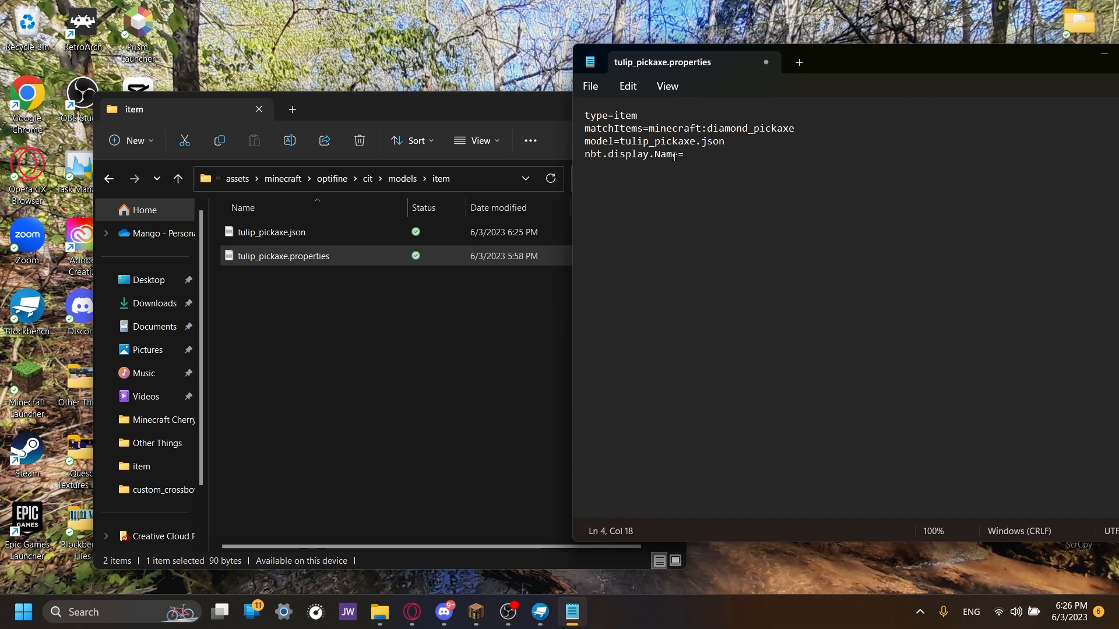
- Set nbt.display.Name to Tulip Pickaxe and select the name to verify it
type("Tulipc")
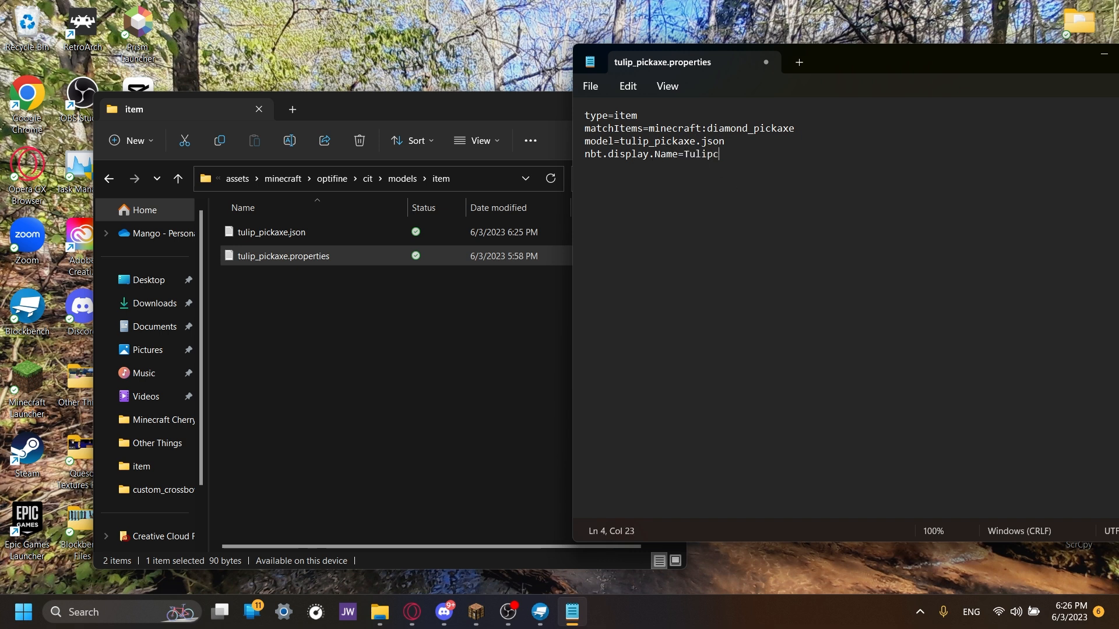
type("Pixa")
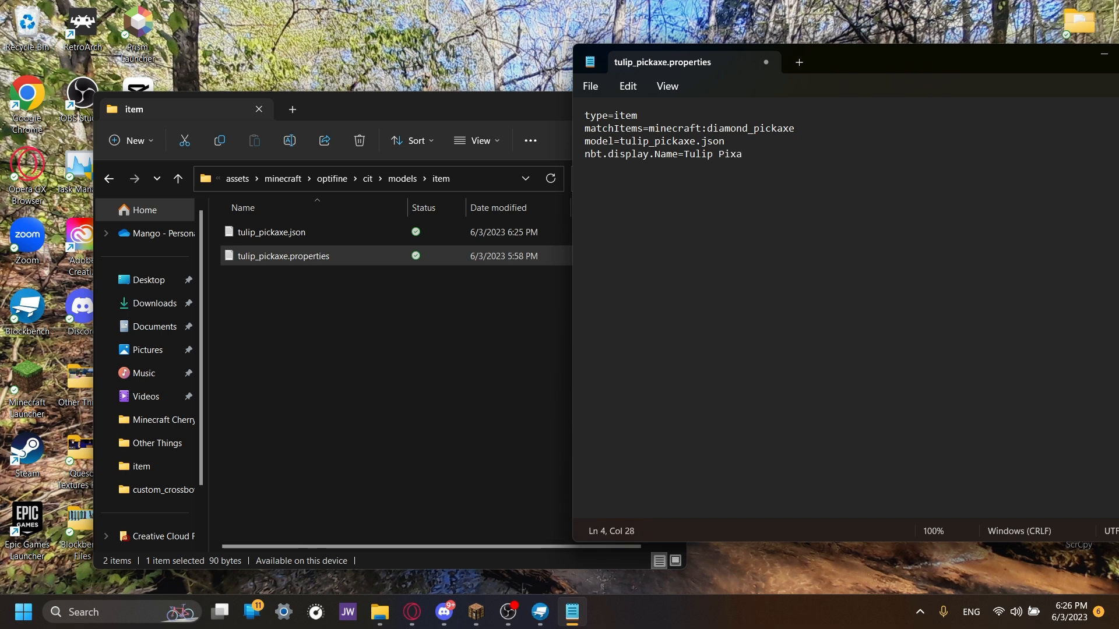
type("ck")
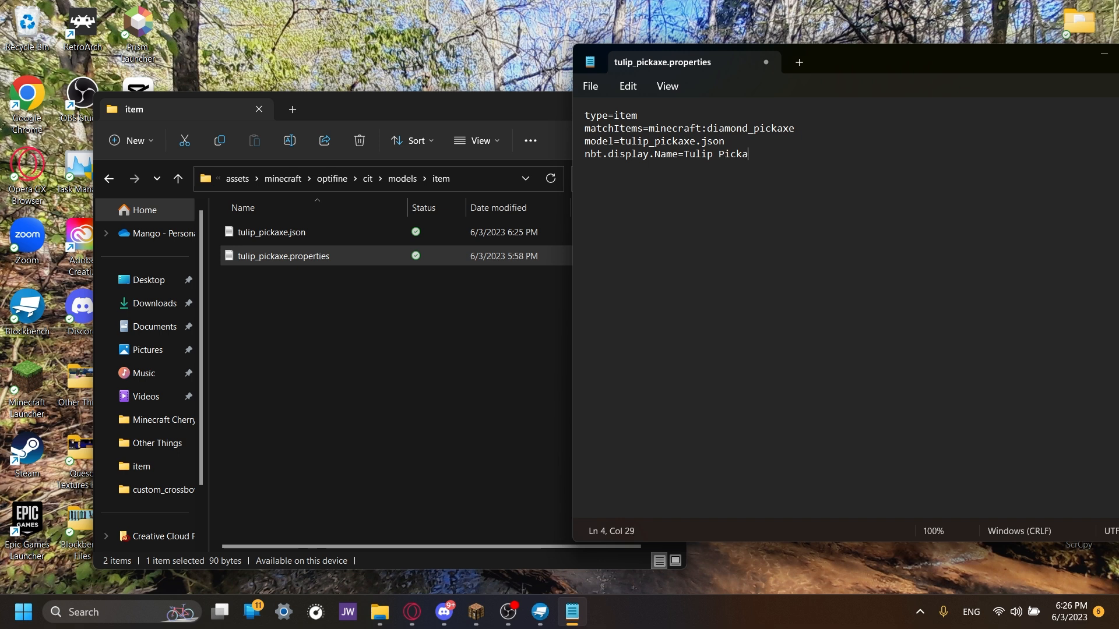
type("xe")
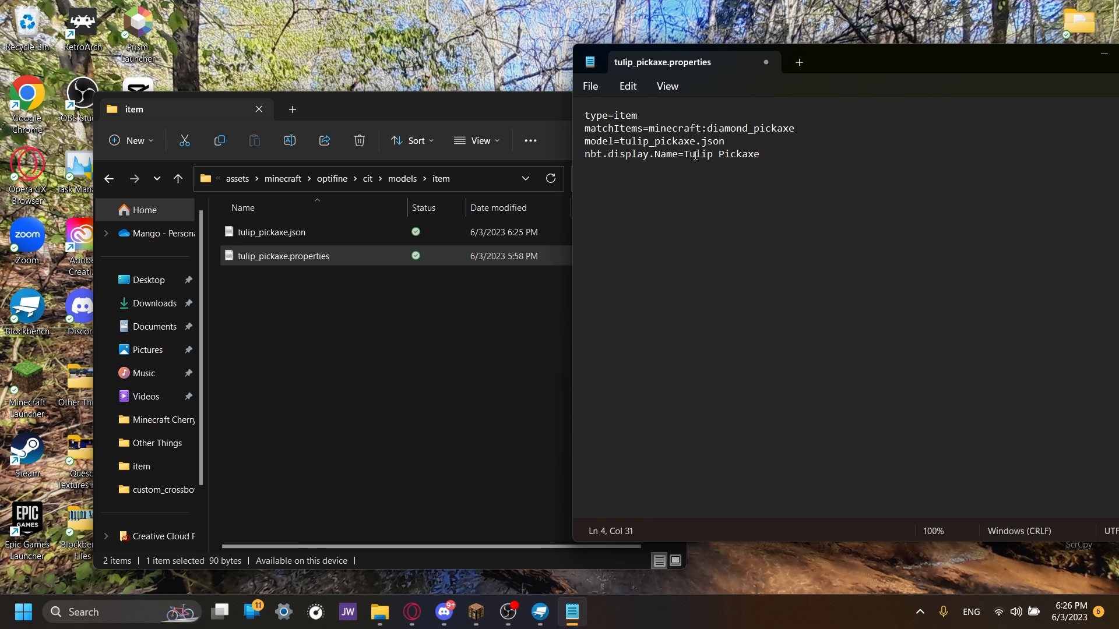
double_click(720, 154)
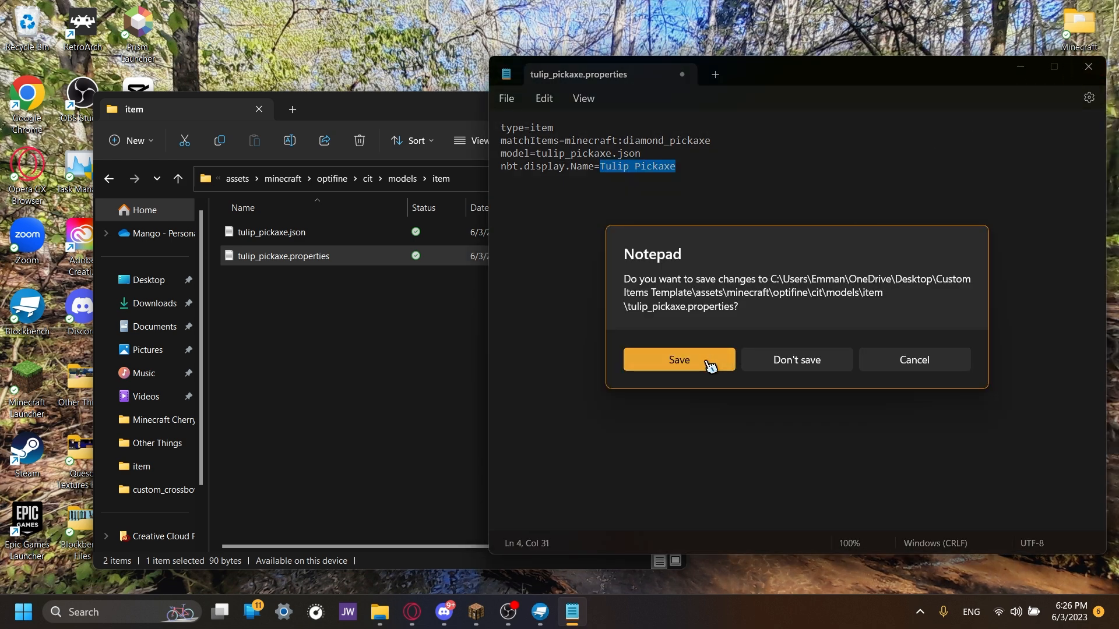
- Save the edited properties file, then start Save Project As in Blockbench
left_click(679, 360)
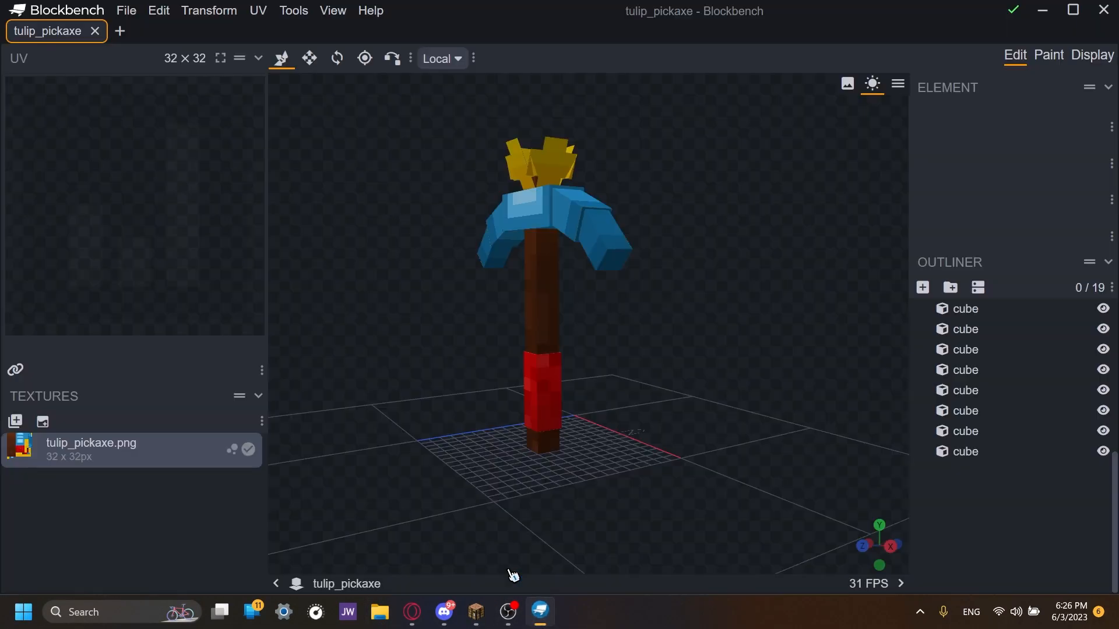
left_click(126, 11)
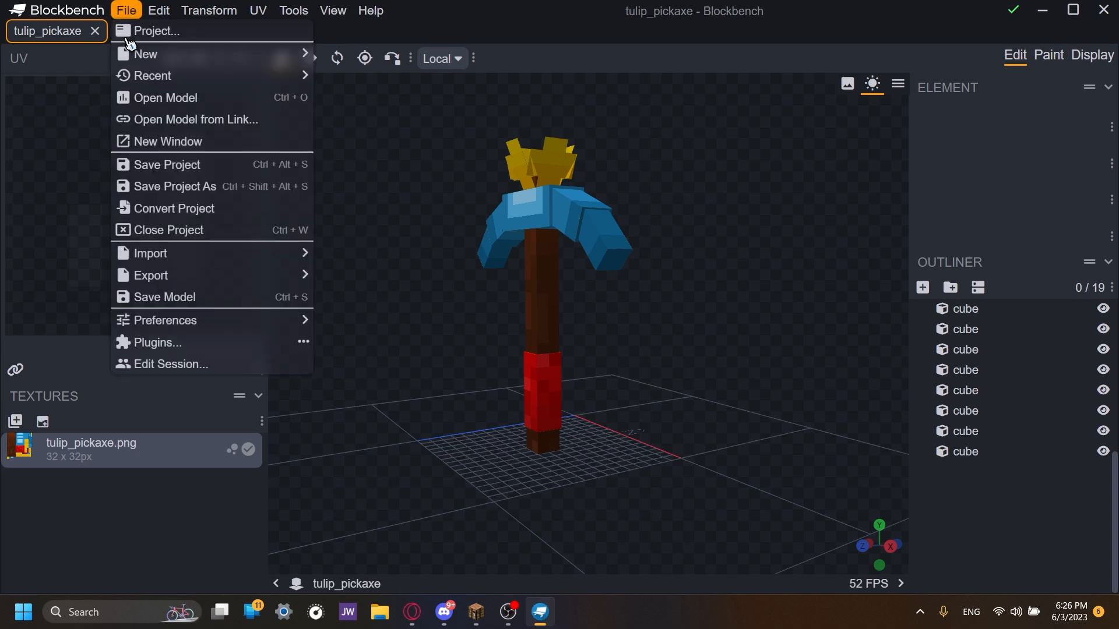
mouse_move(178, 186)
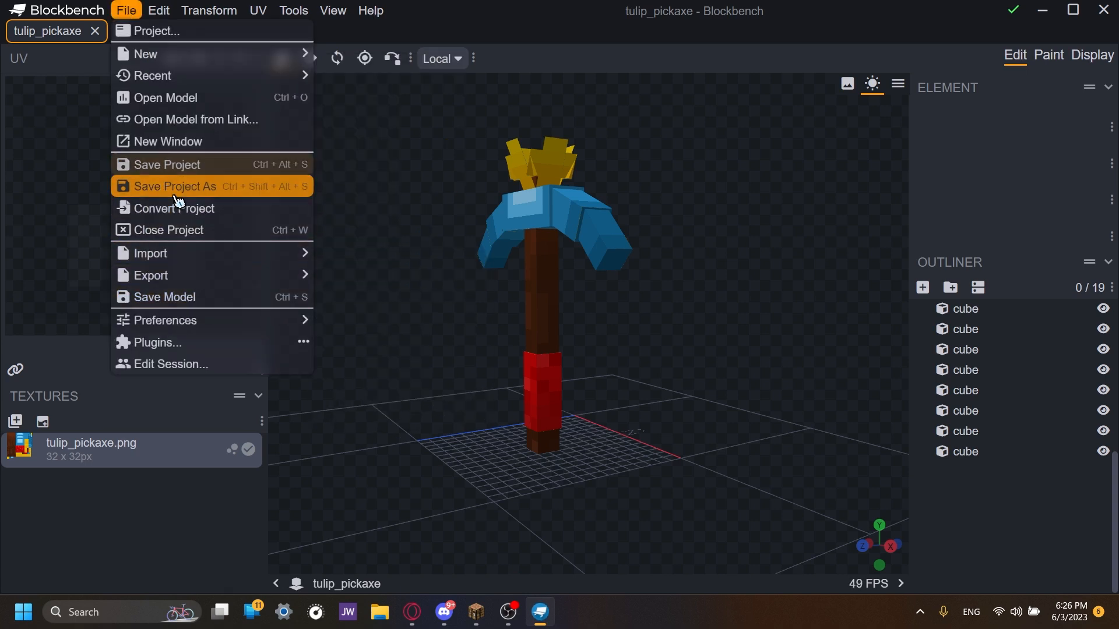
mouse_move(249, 174)
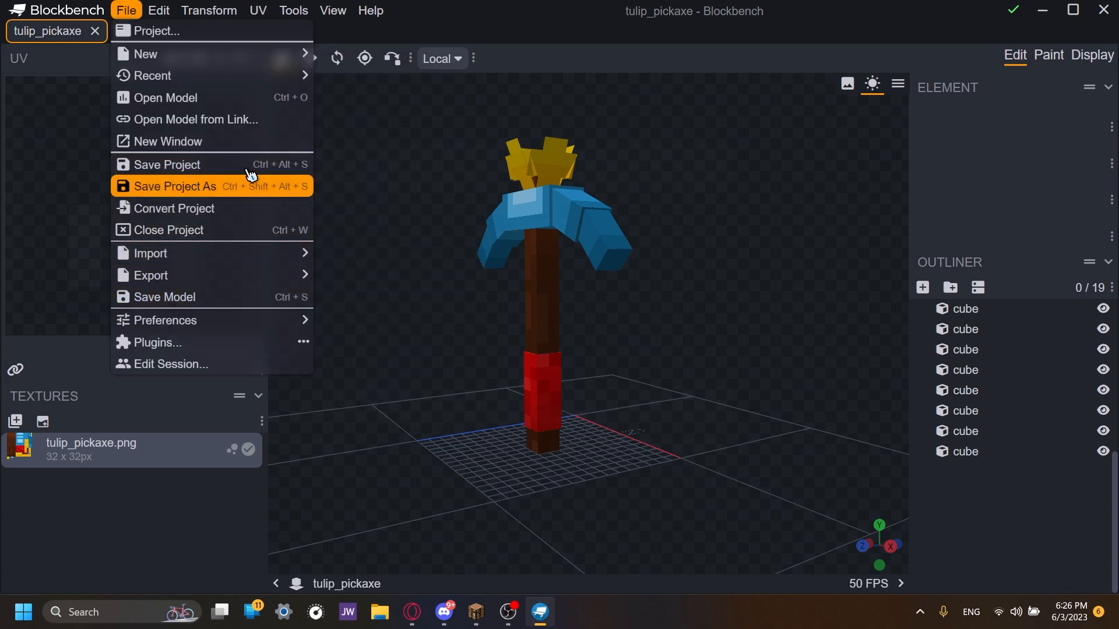
left_click(171, 187)
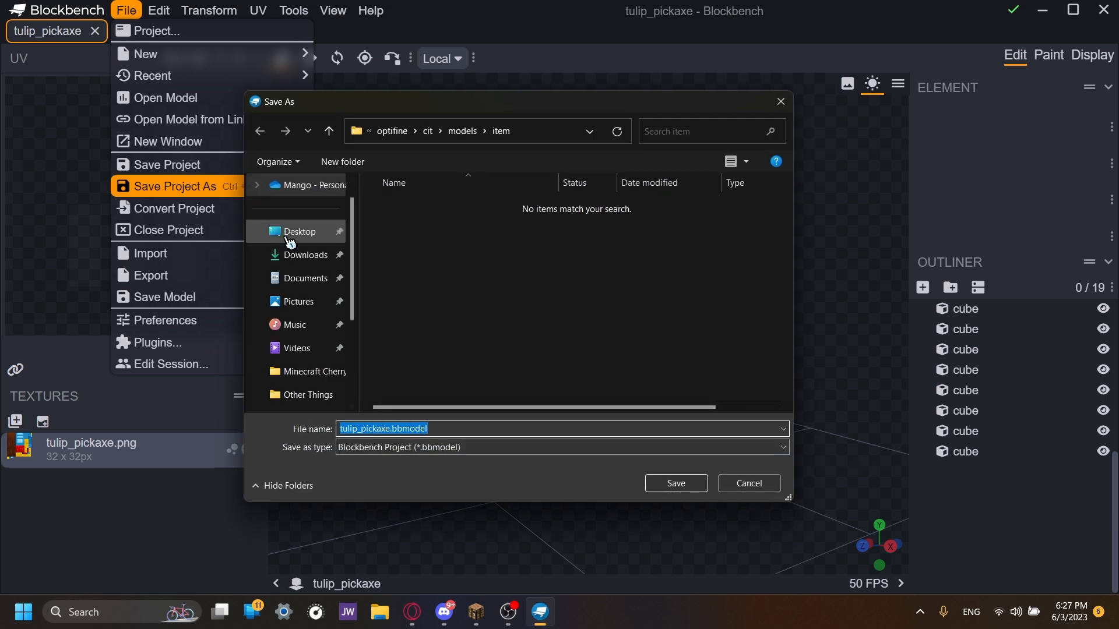
- Save the project as tulip_pickaxe.bbmodel on the Desktop and close Blockbench
left_click(300, 231)
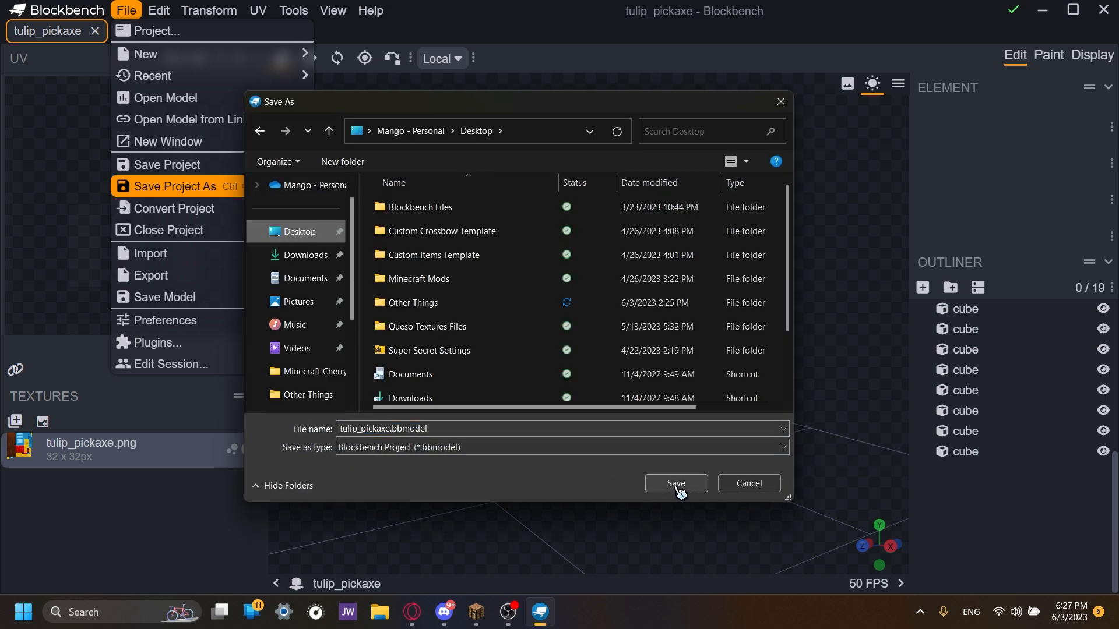
left_click(675, 482)
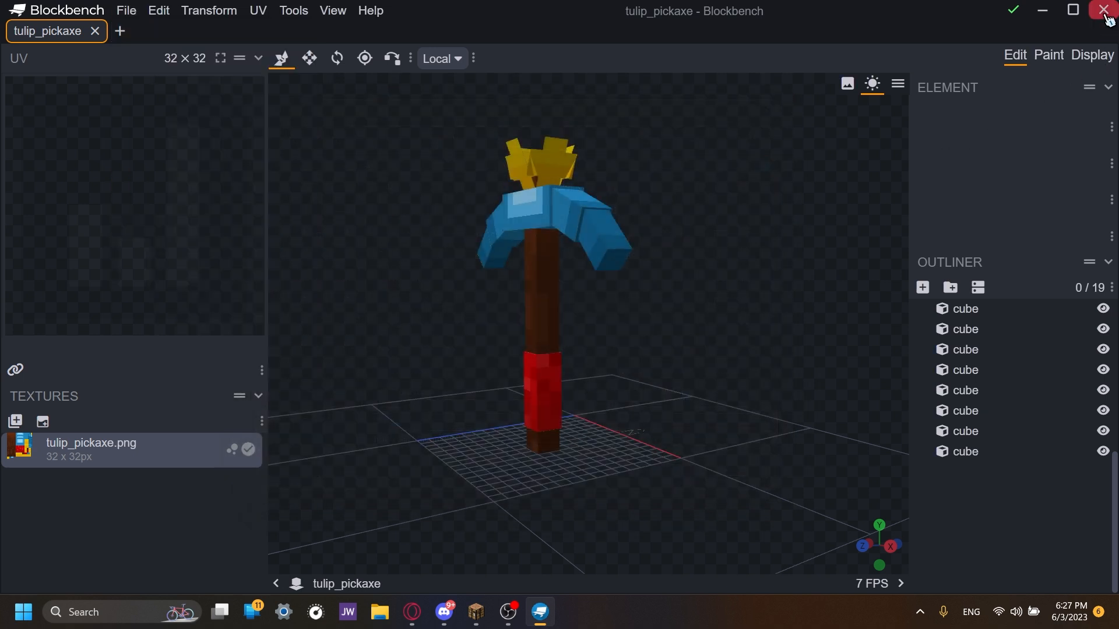
left_click(1104, 11)
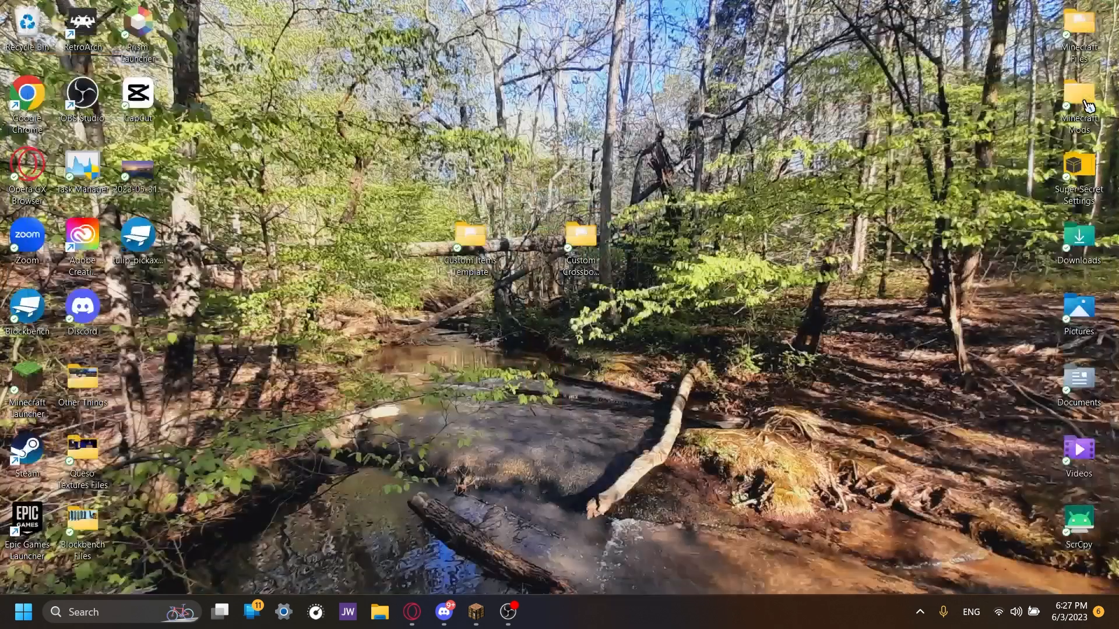
mouse_move(475, 612)
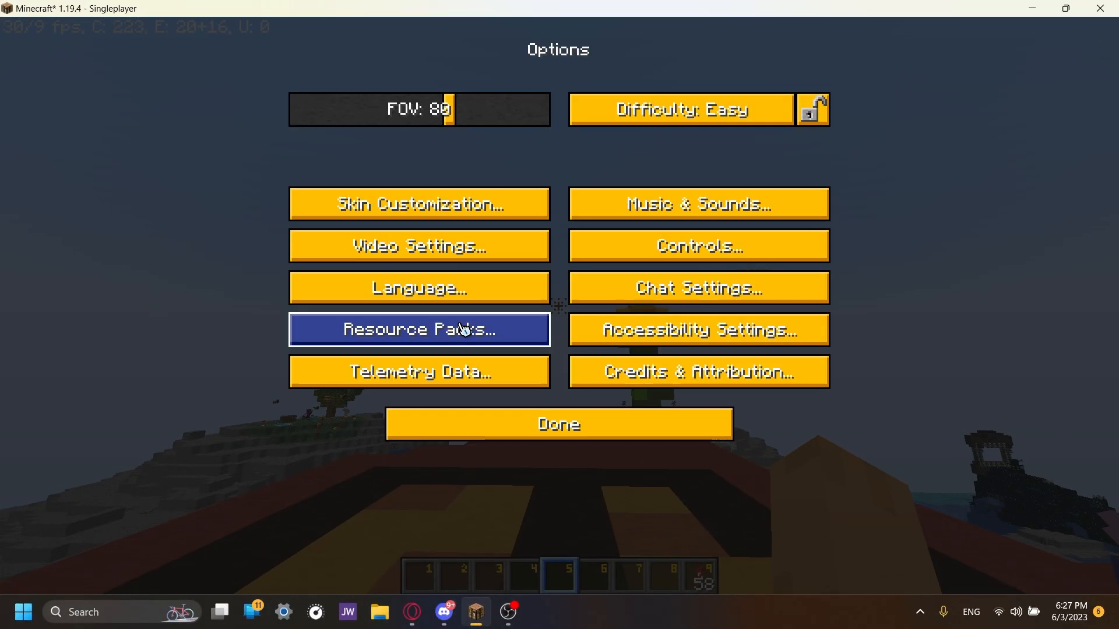
- Add Custom Items Template via the resource pack folder, select it, and apply to reload resources
left_click(418, 329)
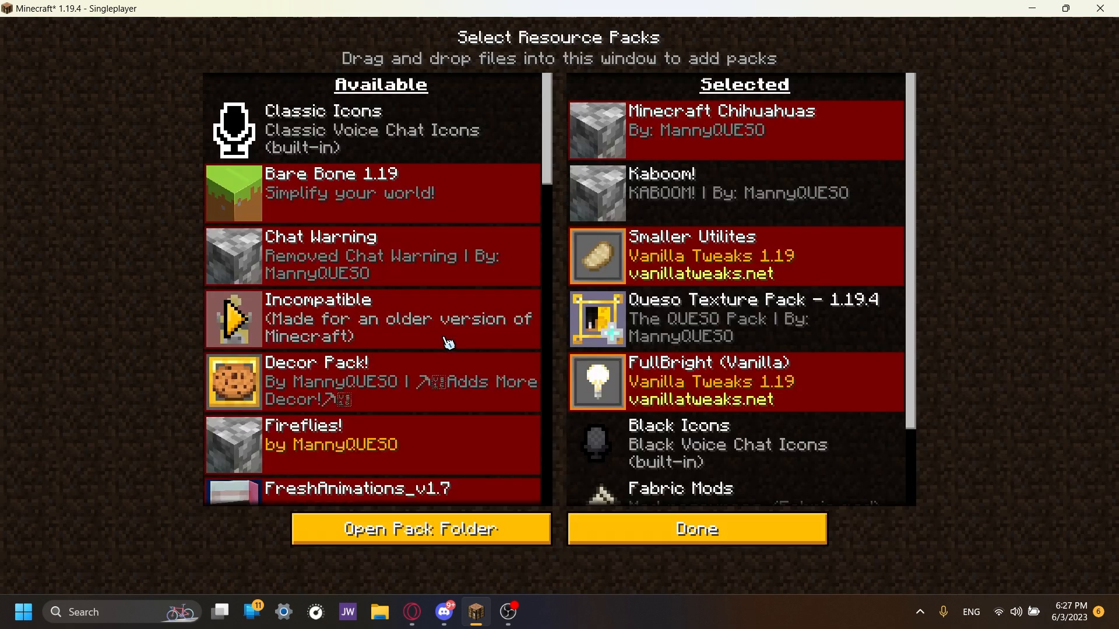
left_click(421, 529)
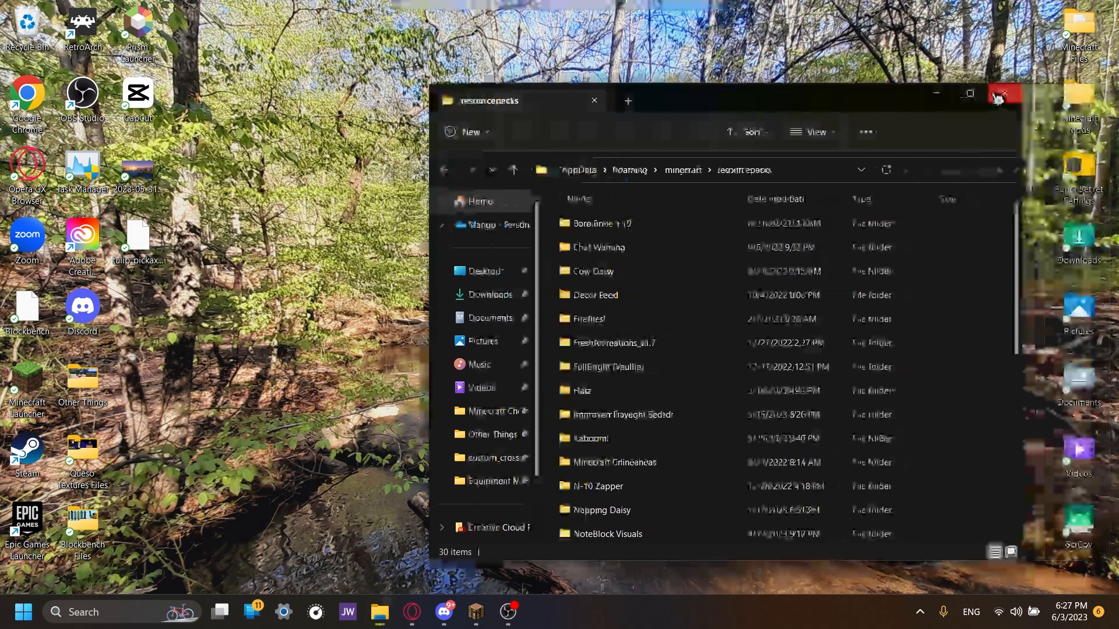
left_click(998, 93)
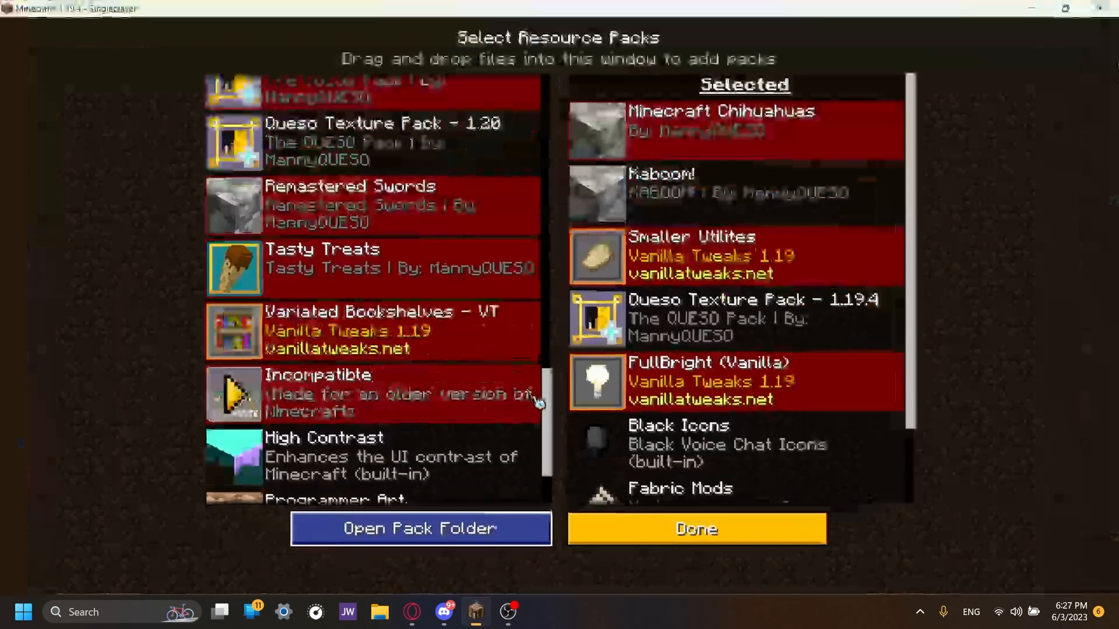
scroll("up", 3)
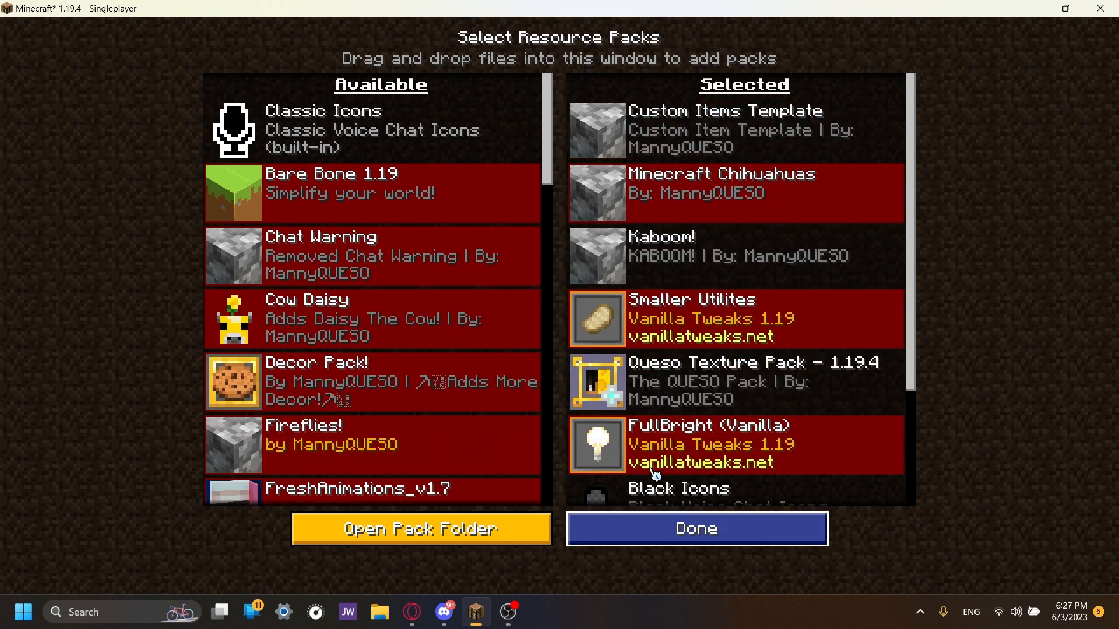
left_click(696, 527)
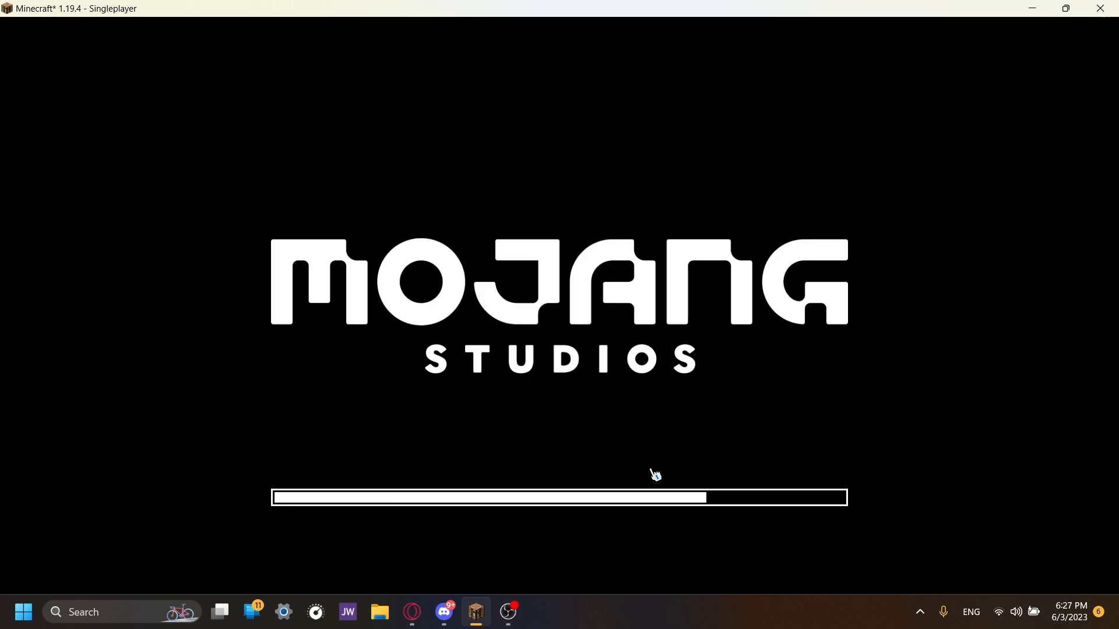
mouse_move(778, 63)
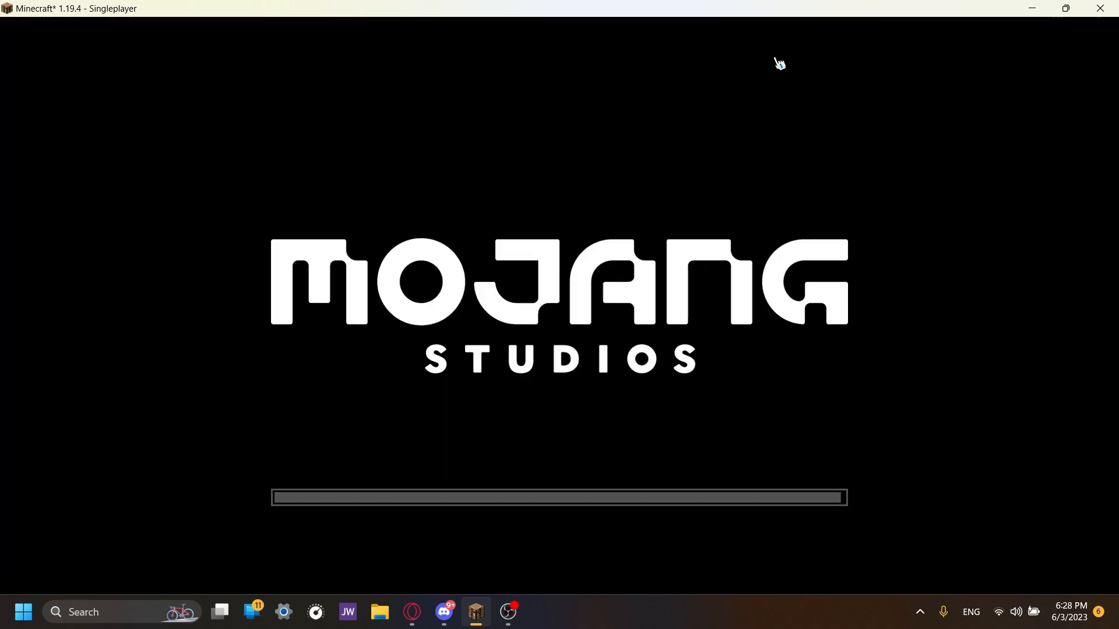
- Return to the game world and open the creative inventory
key("Escape")
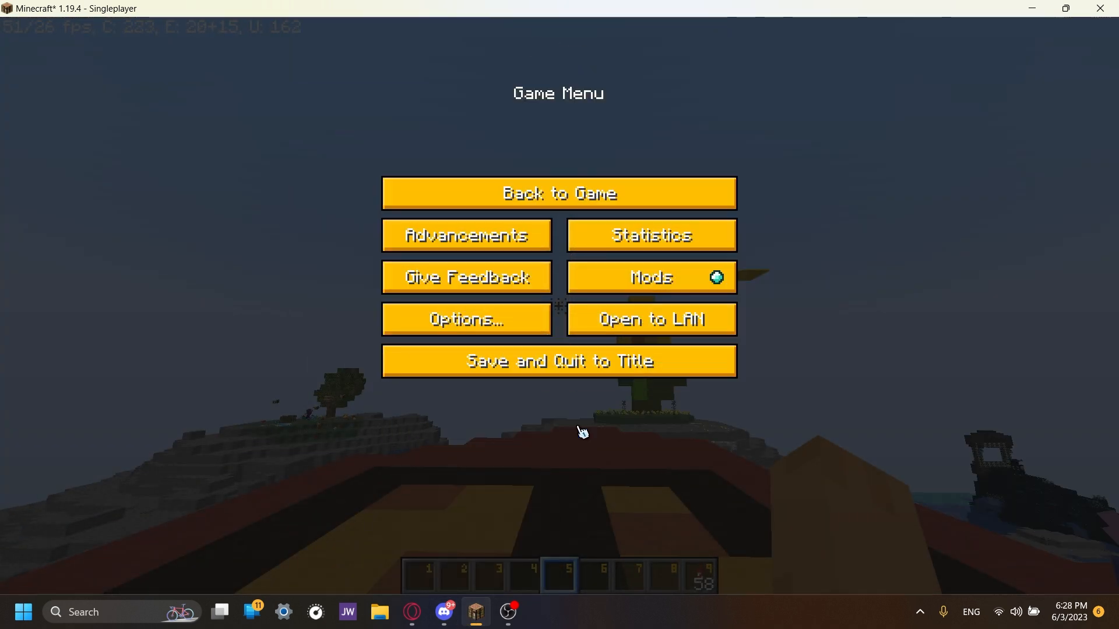
left_click(558, 193)
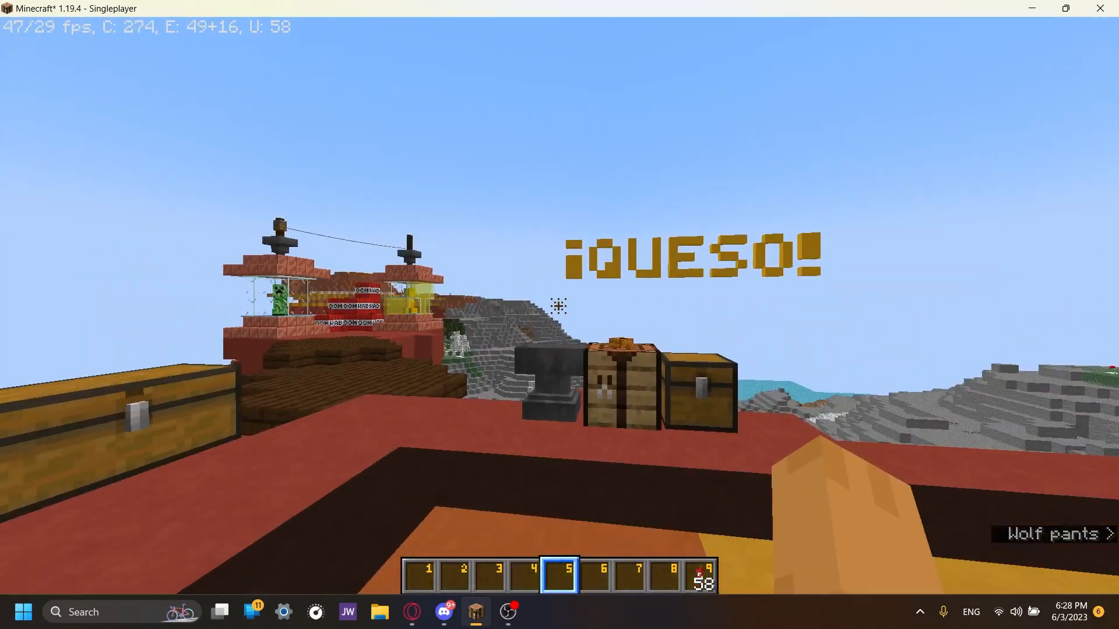
key("e")
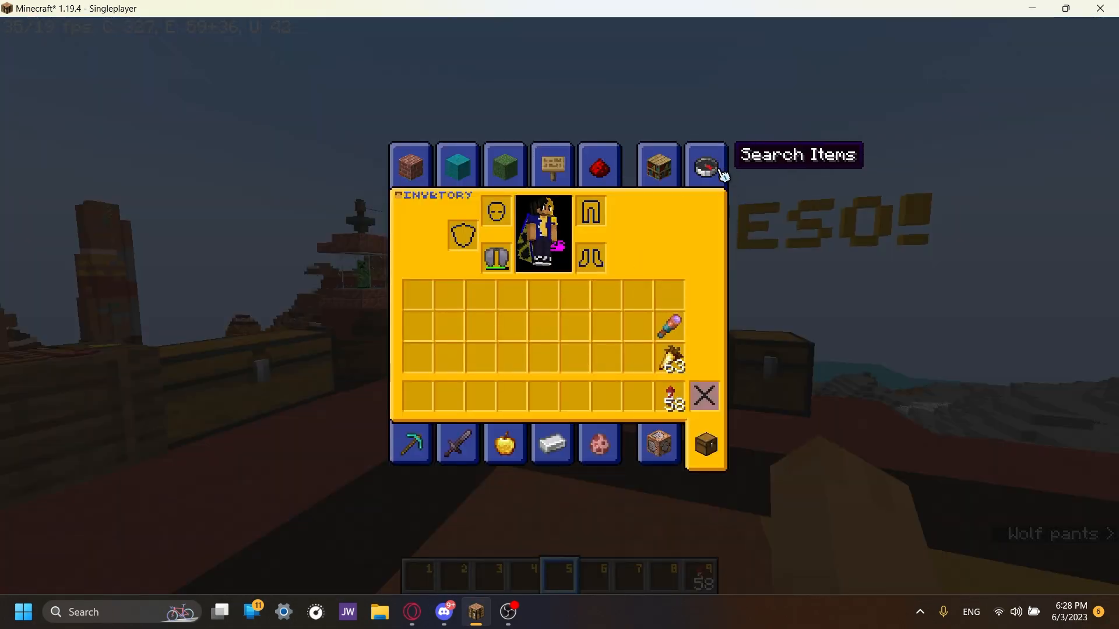
- Search 'diamon' in Search Items, take a diamond pickaxe and leave the inventory
left_click(705, 165)
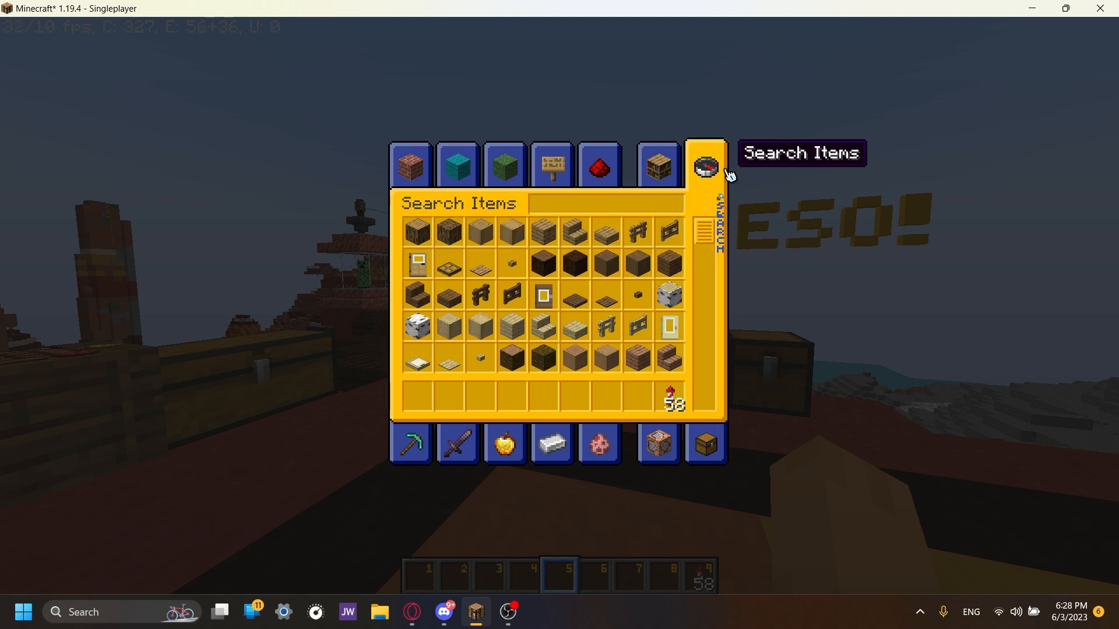
type("p")
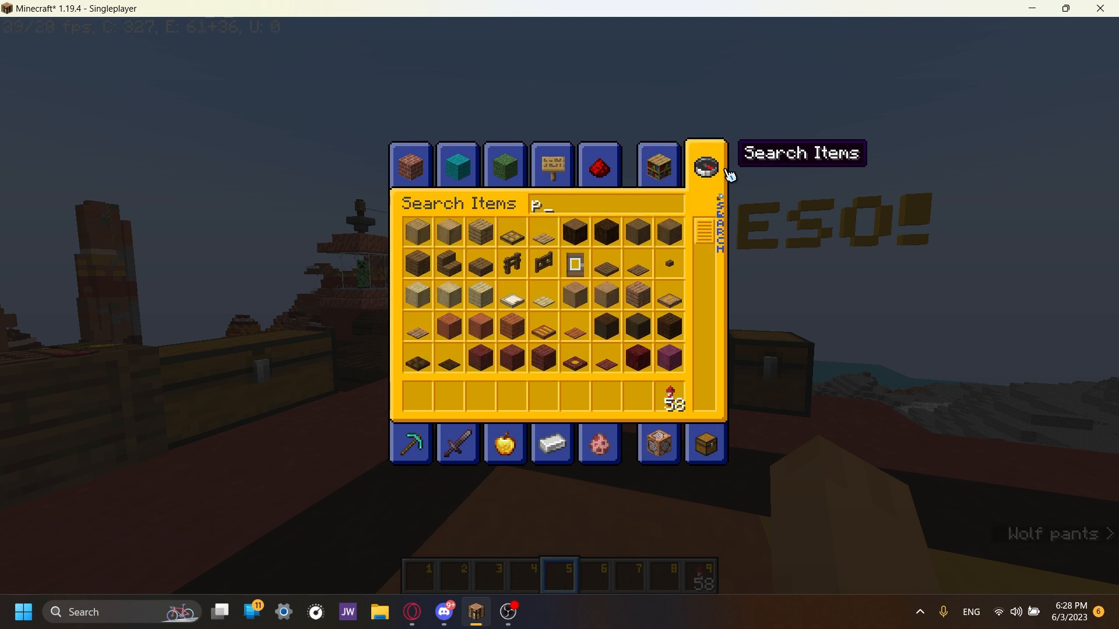
type("diamon")
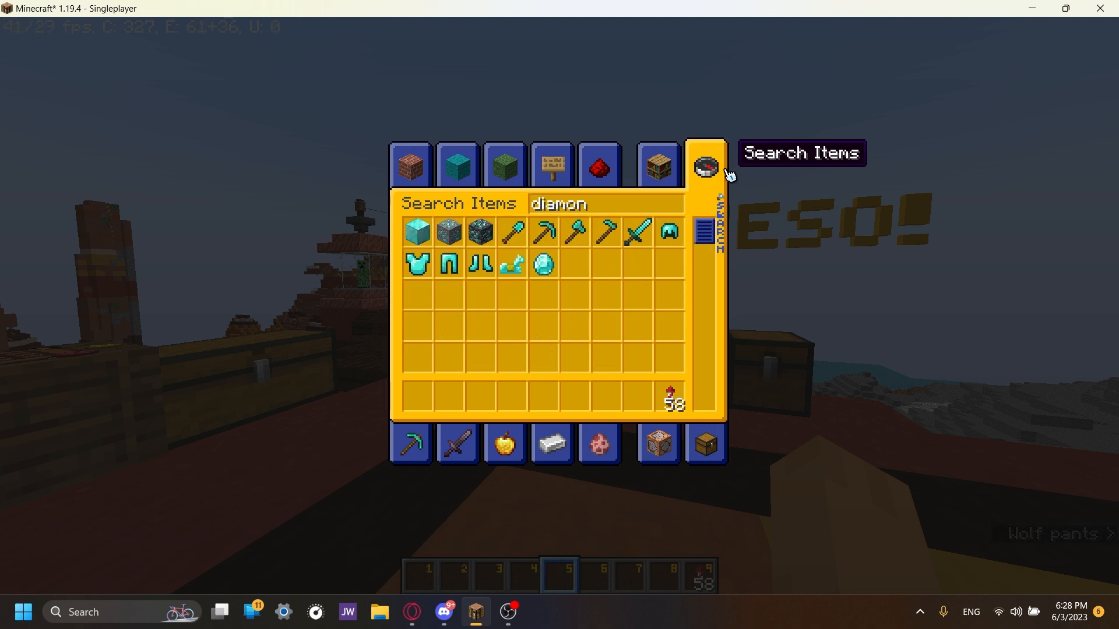
mouse_move(542, 266)
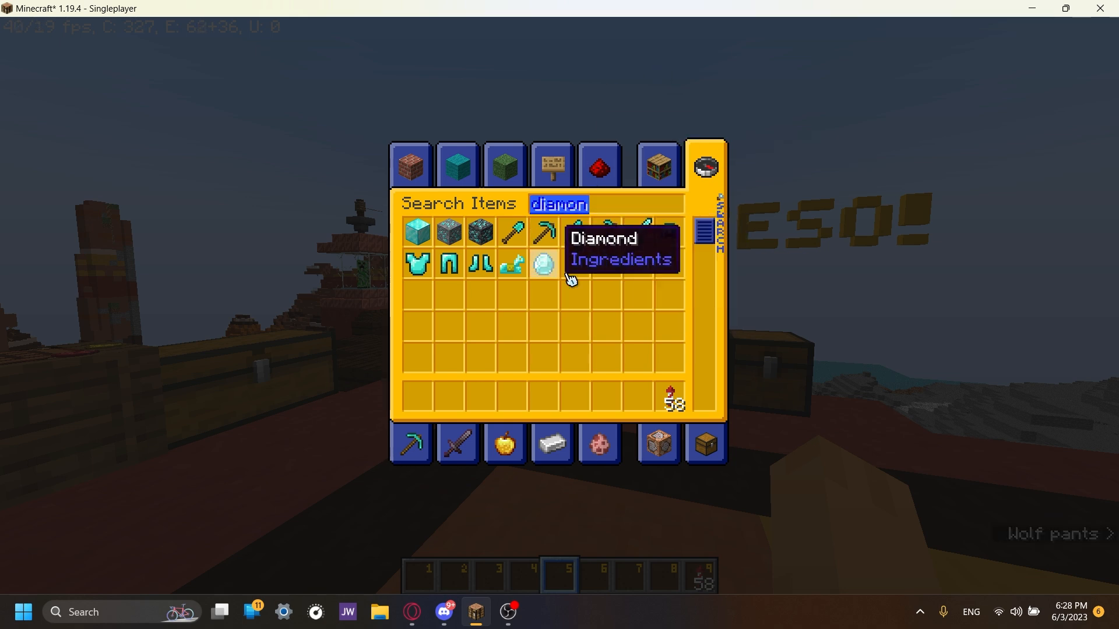
key("Escape")
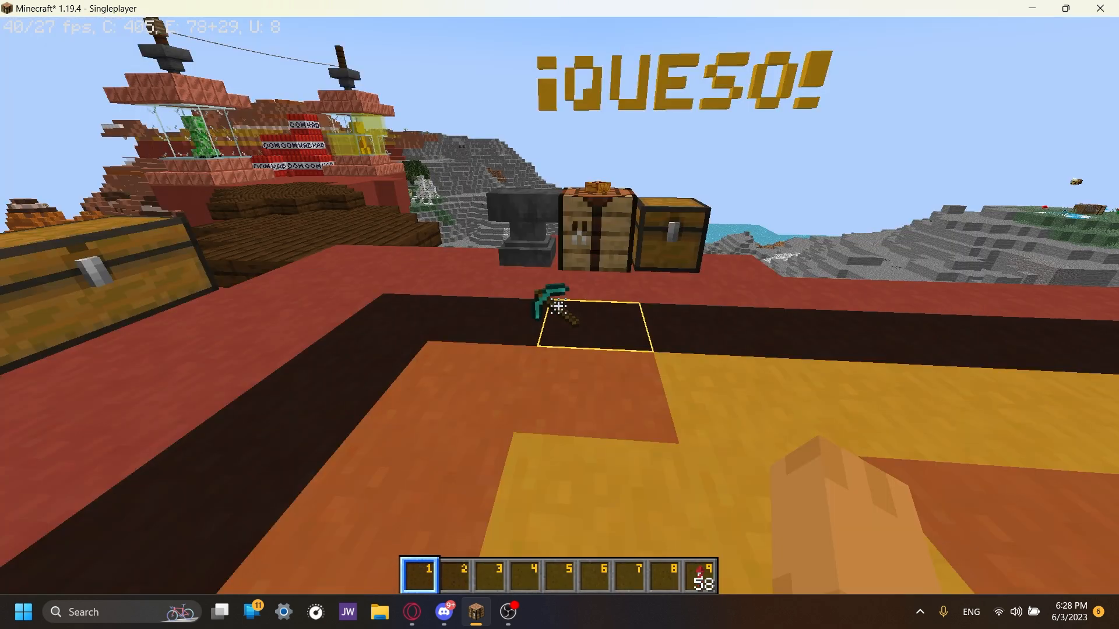
mouse_move(559, 315)
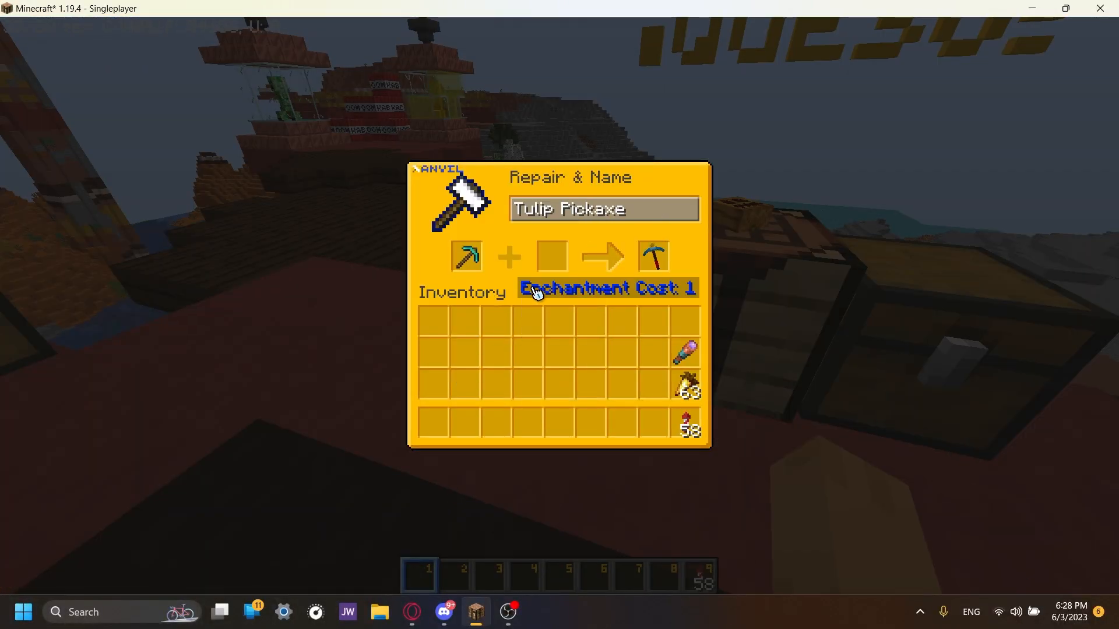
- Place the diamond pickaxe in the anvil and rename it Tulip Pickaxe
left_click(603, 209)
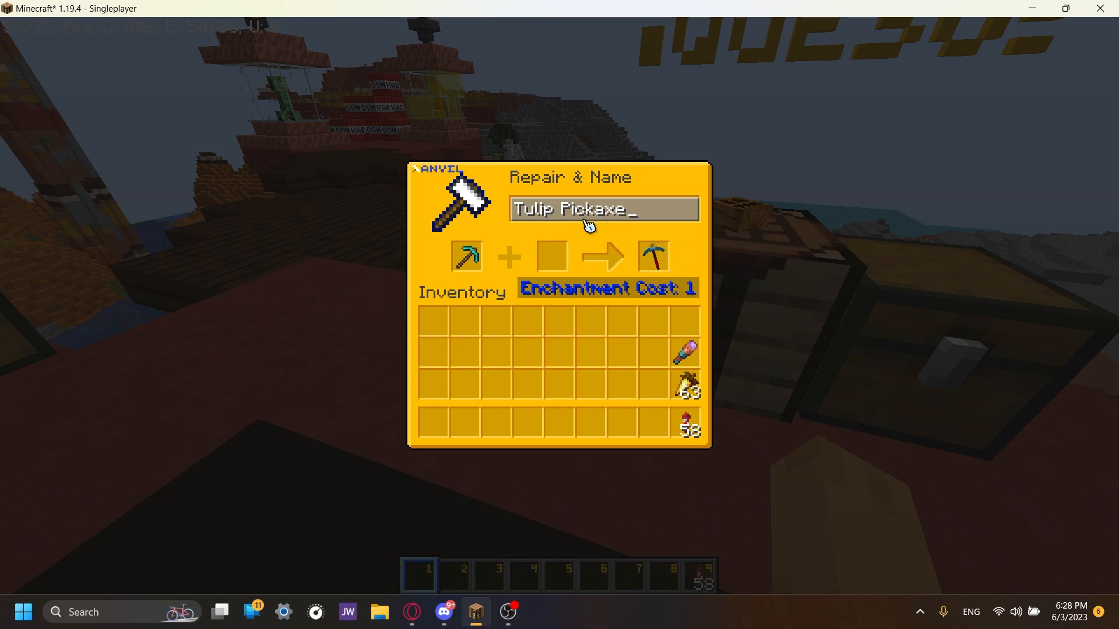
left_click(652, 256)
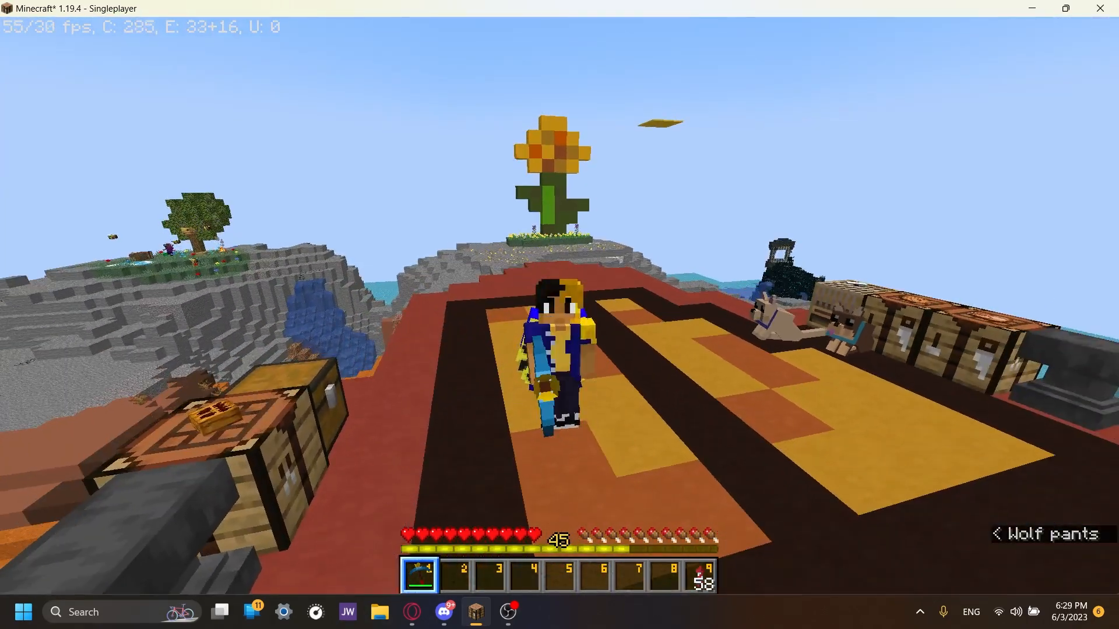
mouse_move(560, 322)
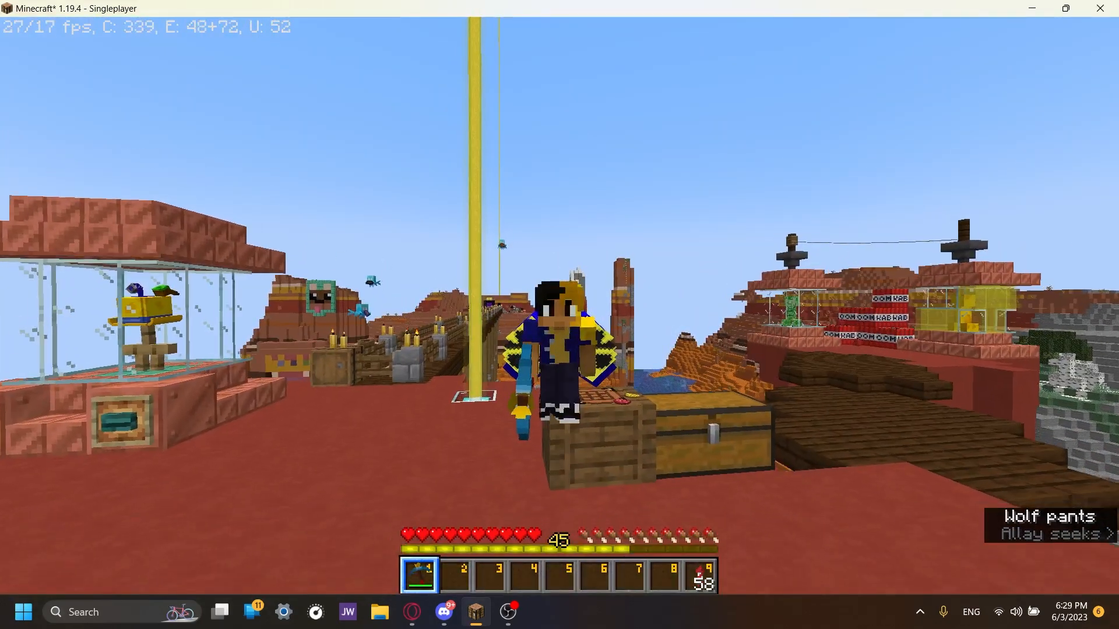
mouse_move(559, 300)
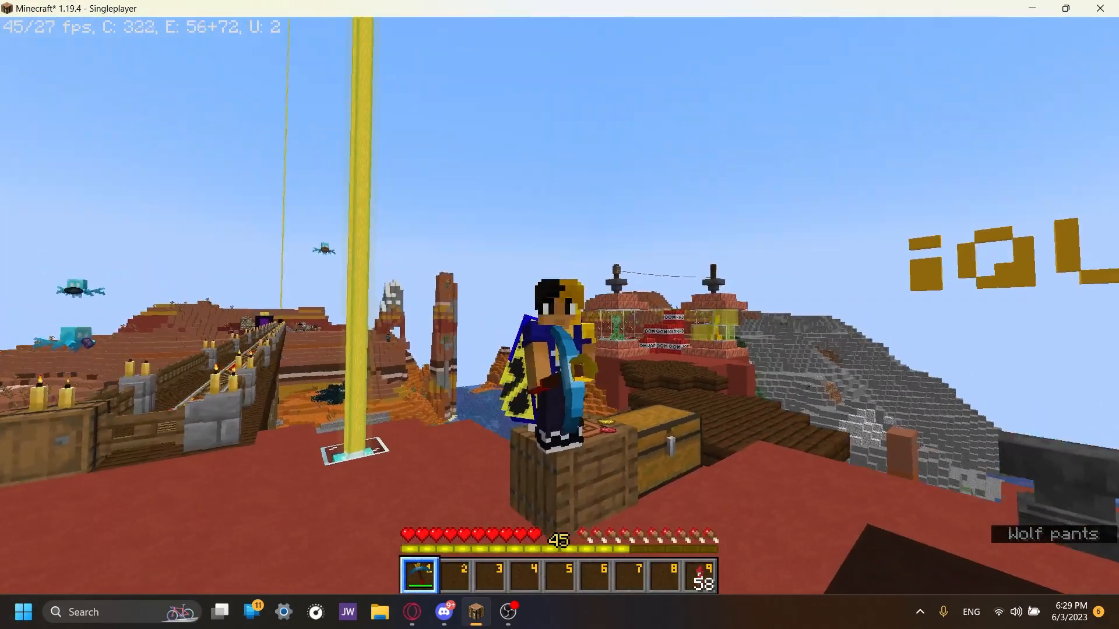